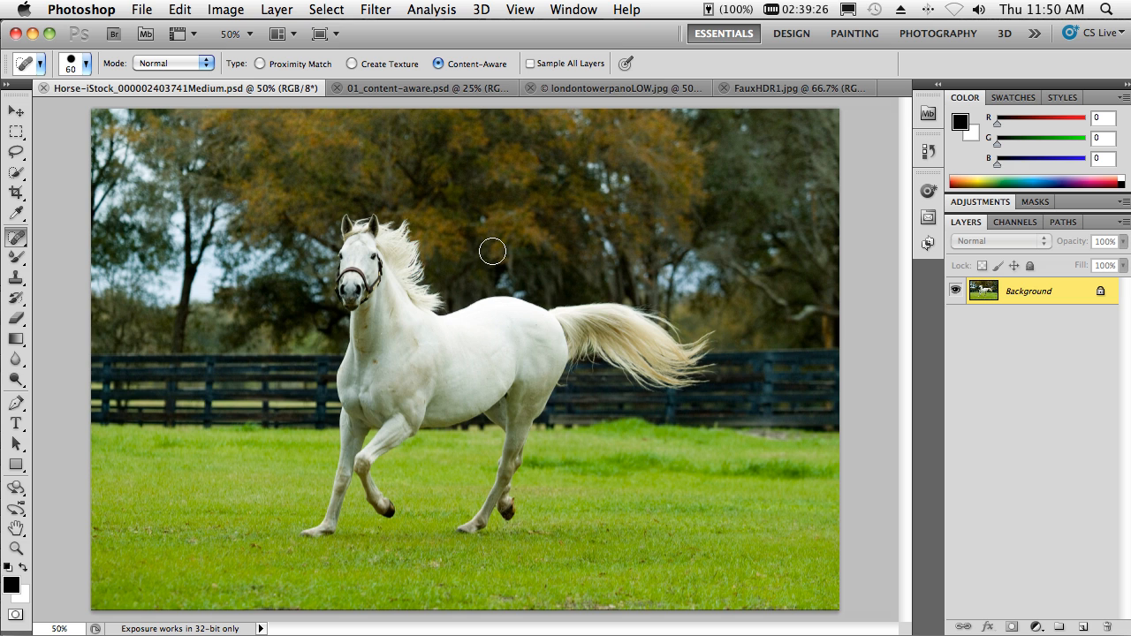
mouse_move(555, 279)
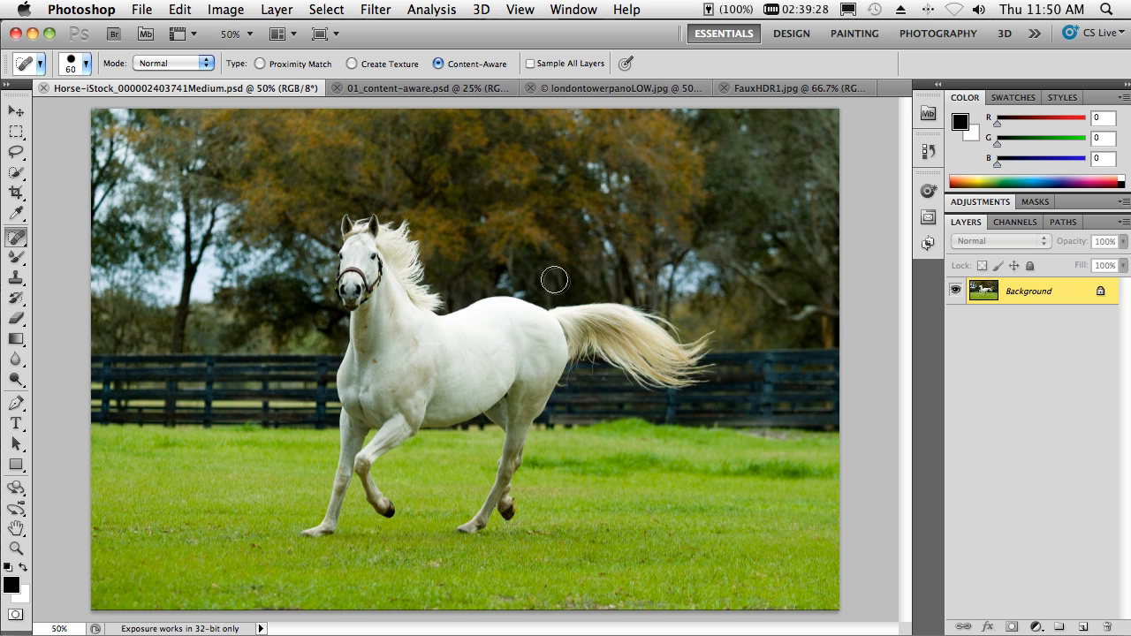
mouse_move(562, 283)
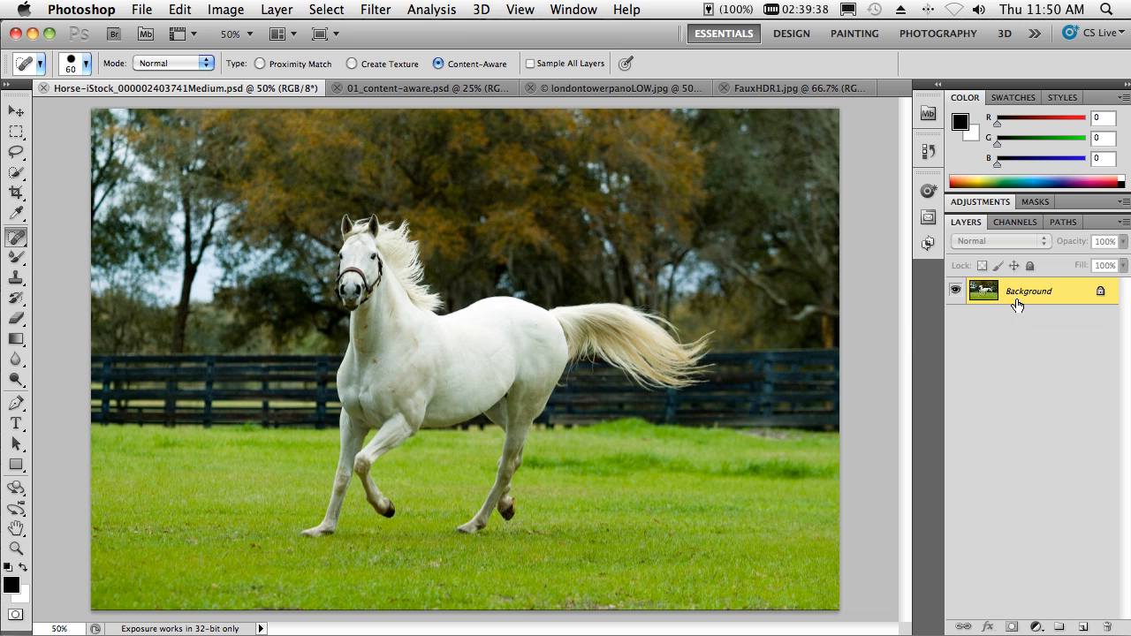
mouse_move(1004, 304)
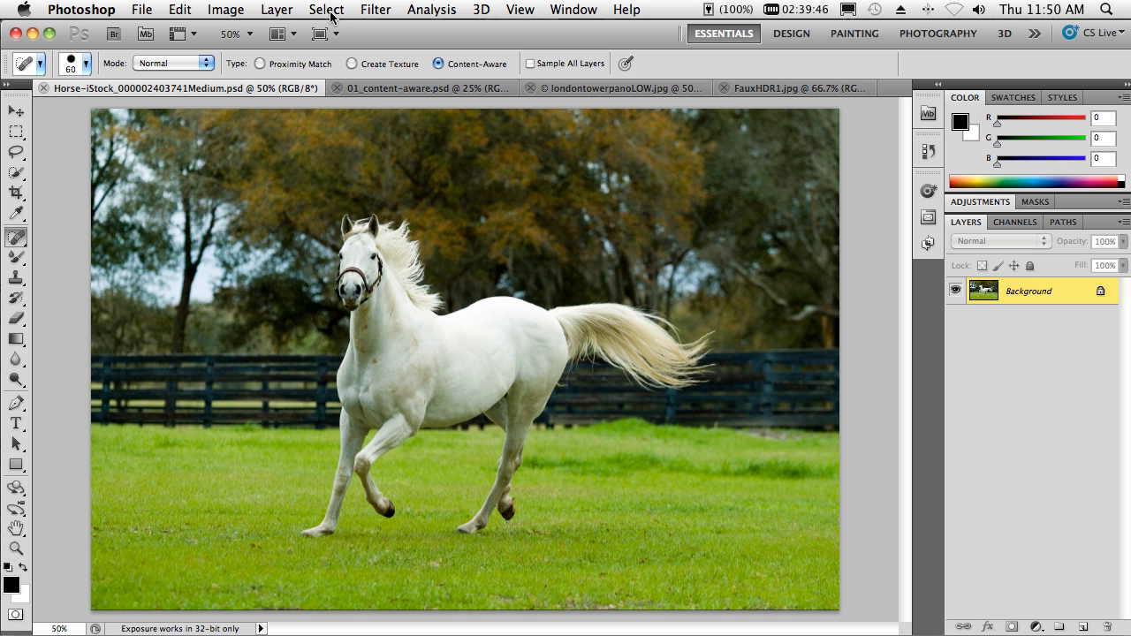
Step: Load the saved Horse channel as a selection around the white horse and pick the Quick Selection tool
left_click(336, 10)
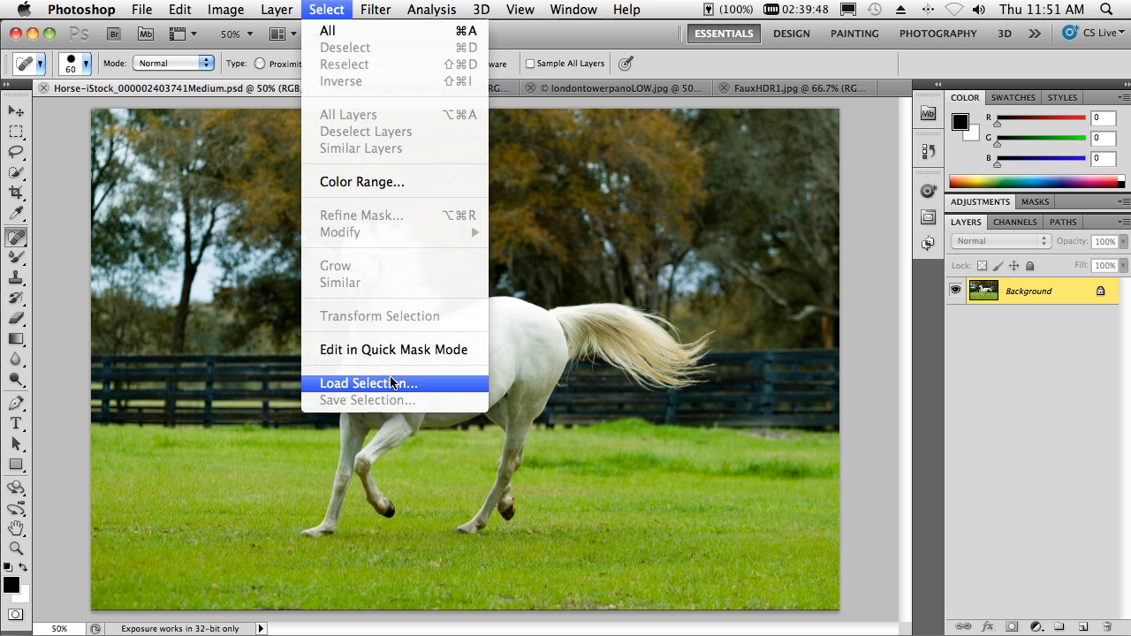
left_click(361, 382)
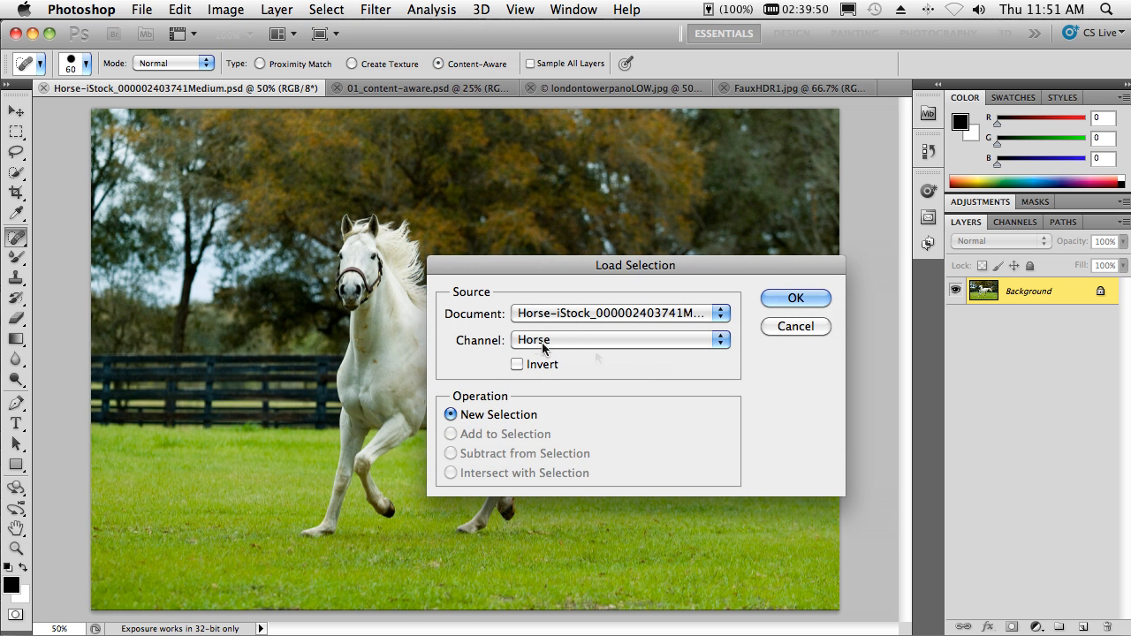
left_click(796, 297)
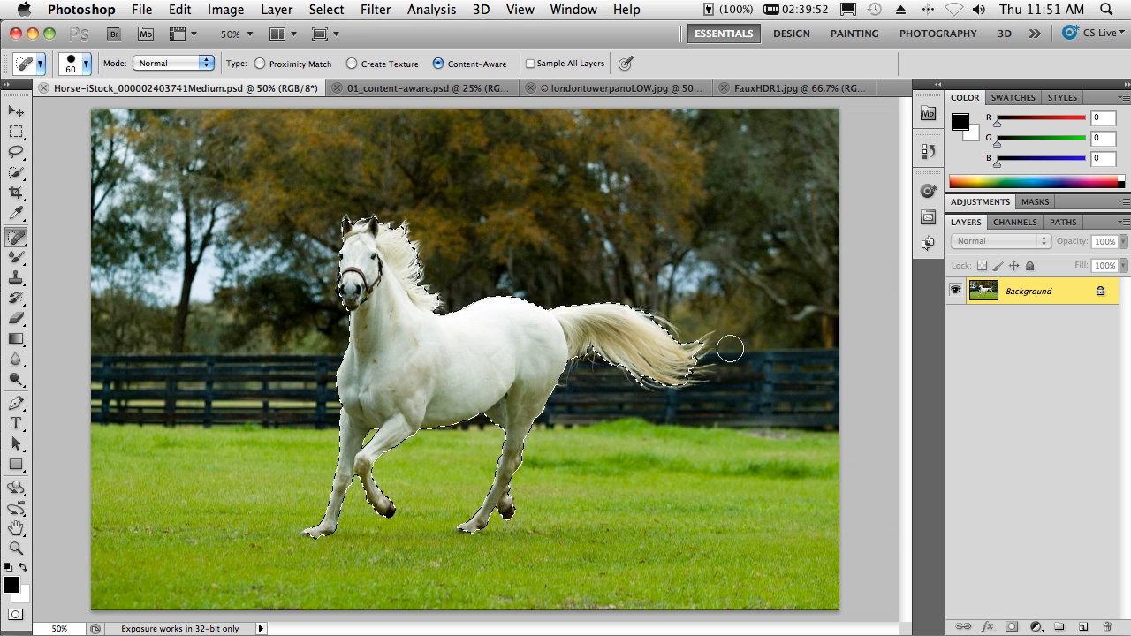
left_click_drag(730, 348, 711, 378)
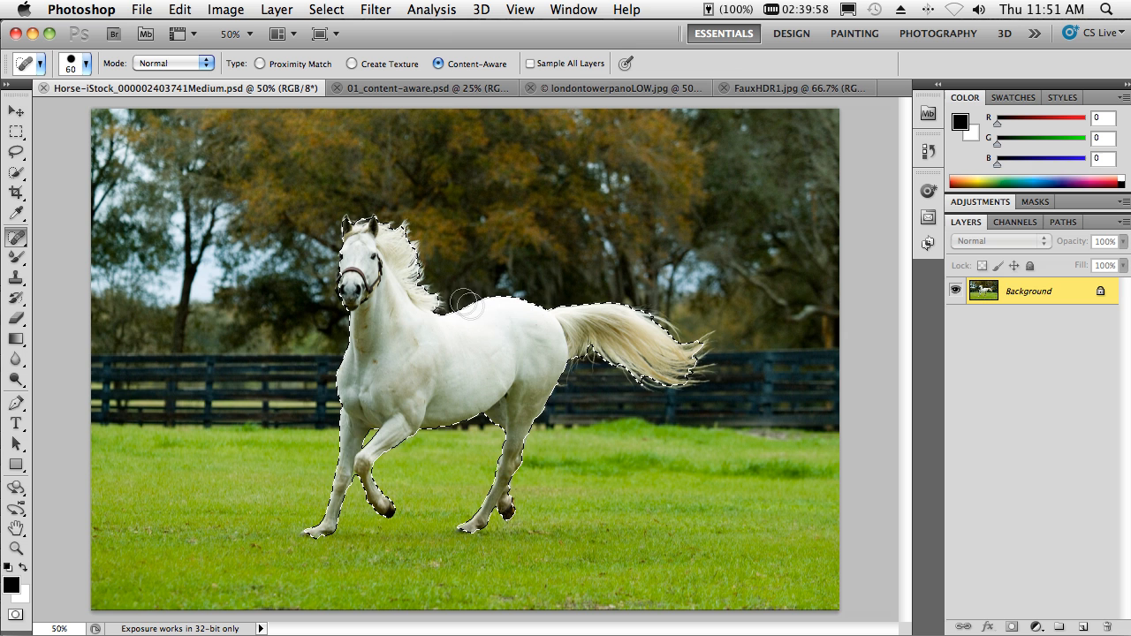
left_click_drag(468, 304, 495, 291)
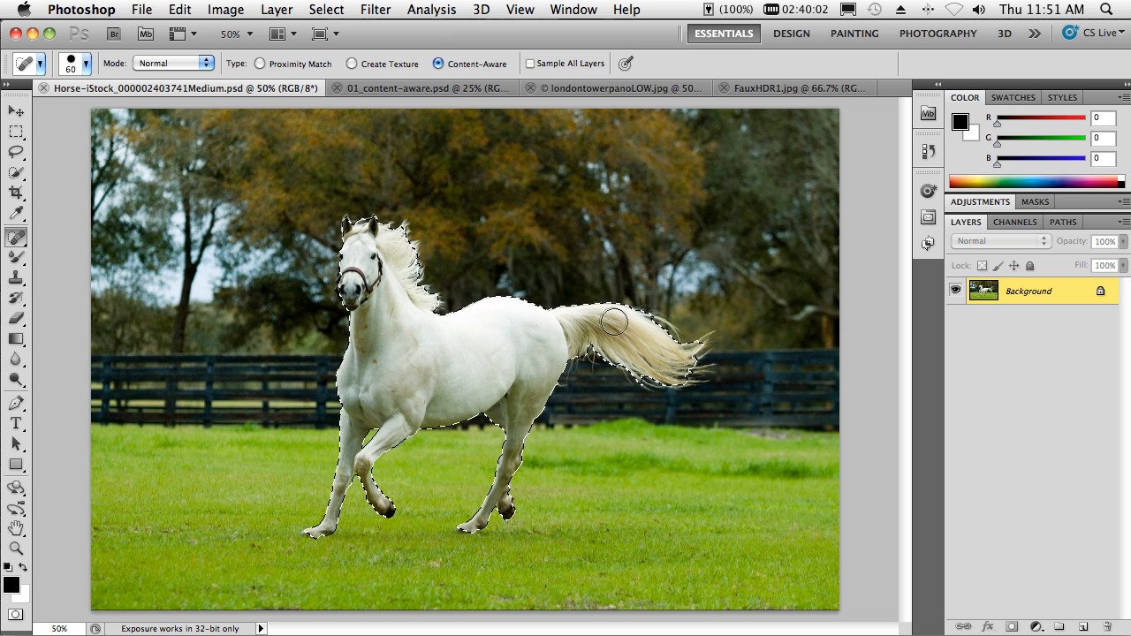
left_click(610, 322)
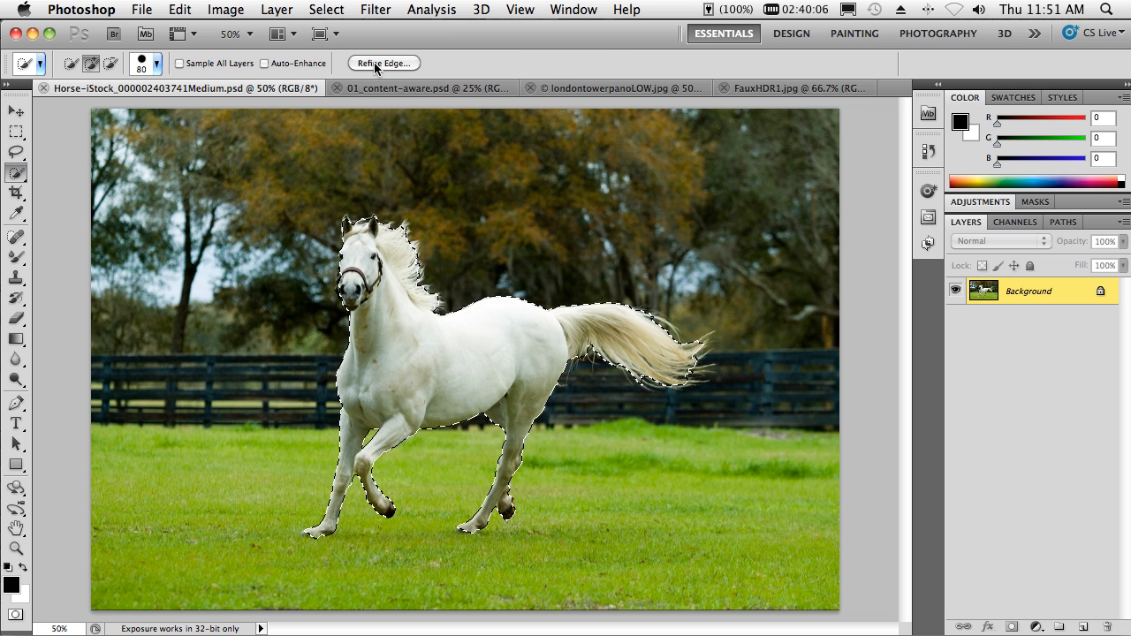
Step: Refine the horse selection's edge with Smart Radius raised to 7.5 px
left_click(400, 64)
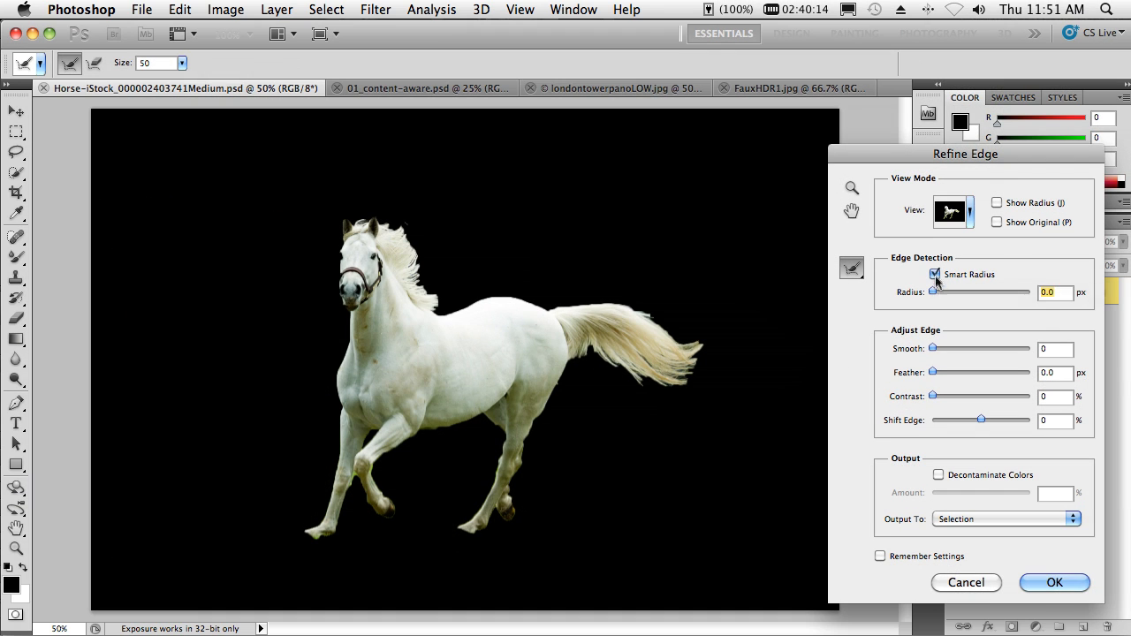
left_click_drag(935, 293, 957, 293)
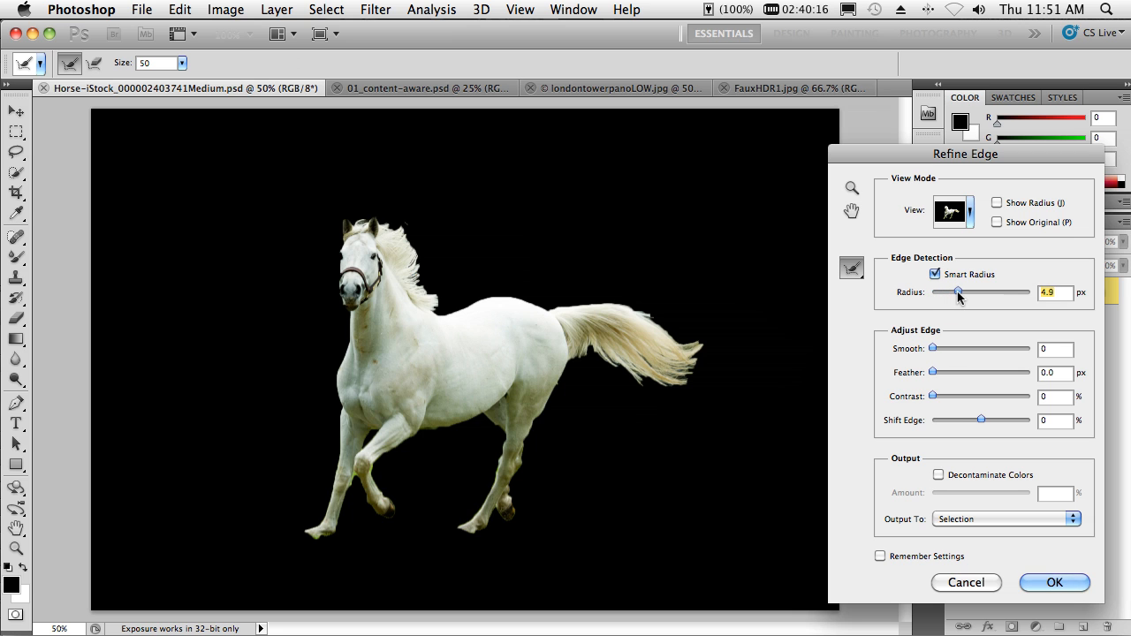
left_click_drag(958, 293, 965, 294)
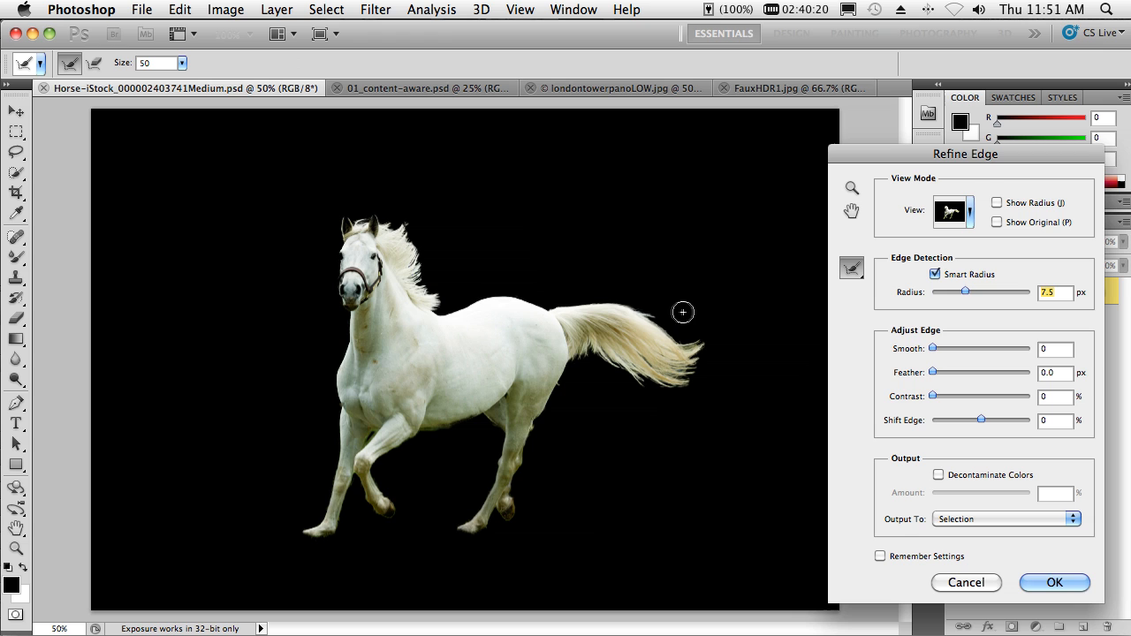
mouse_move(668, 321)
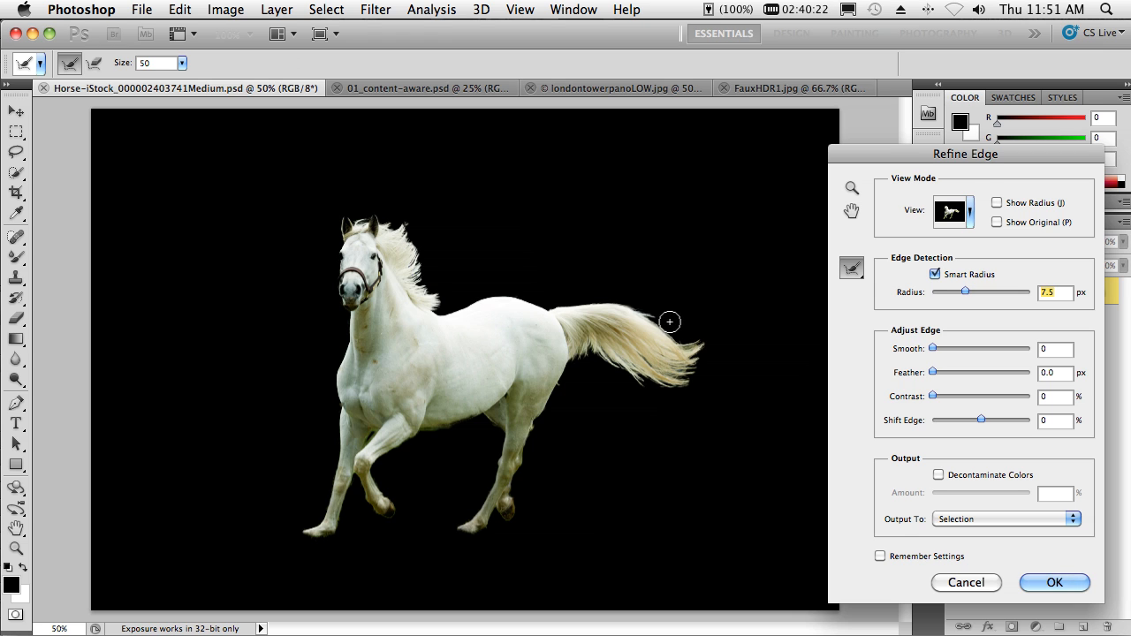
mouse_move(852, 284)
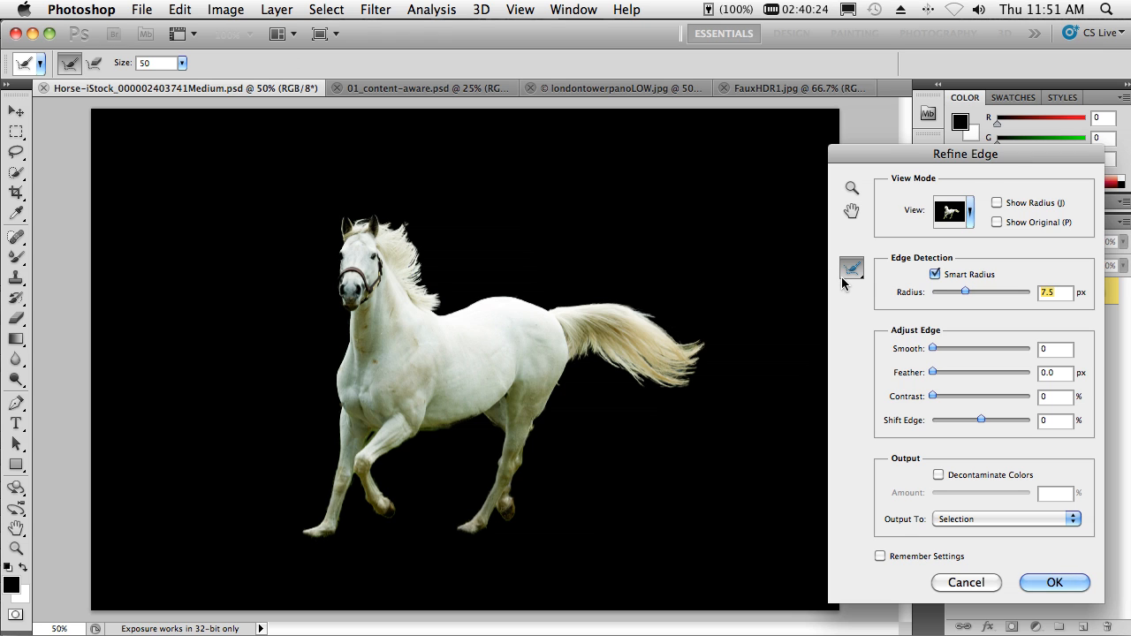
mouse_move(792, 290)
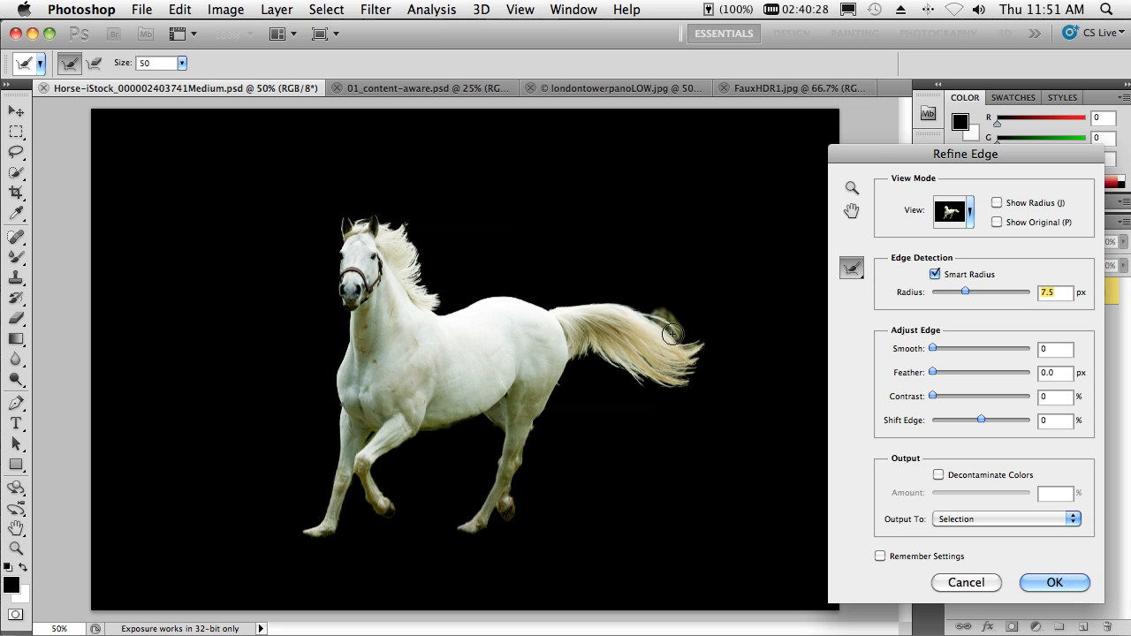
Step: Brush the Refine Radius tool over the tail and mane hairs to include them
left_click_drag(671, 335, 707, 351)
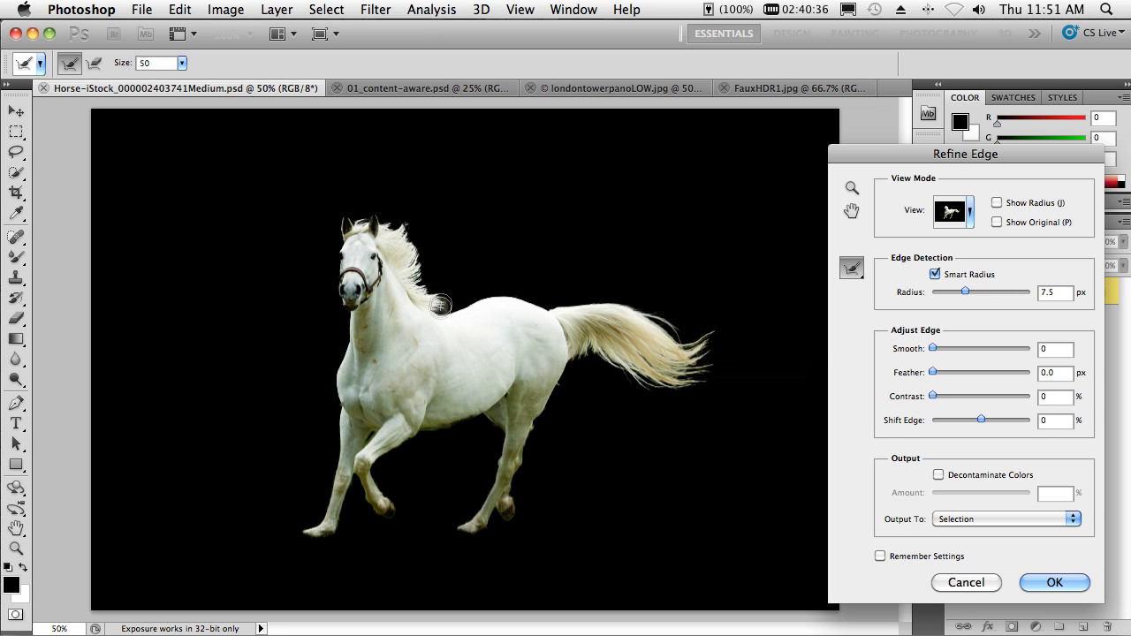
left_click_drag(440, 304, 426, 255)
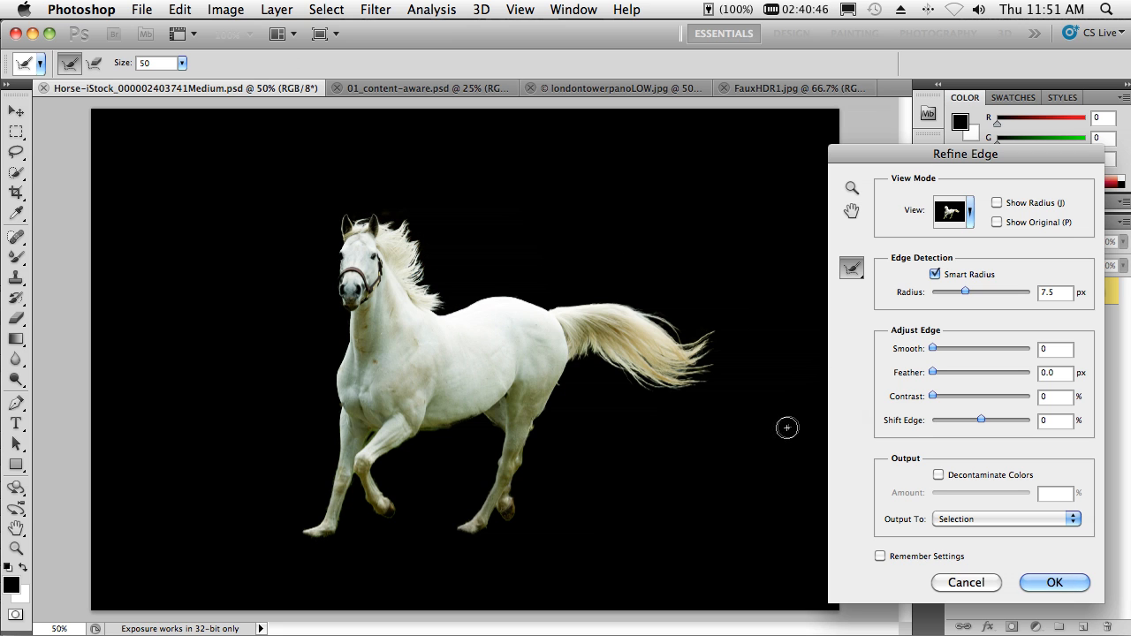
mouse_move(550, 435)
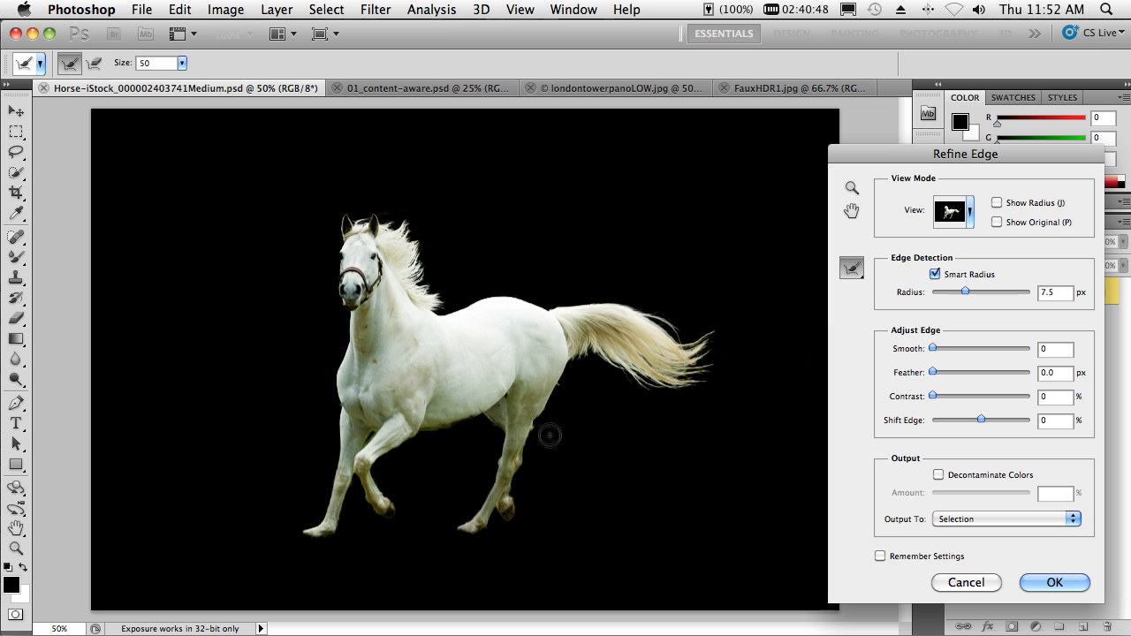
mouse_move(831, 417)
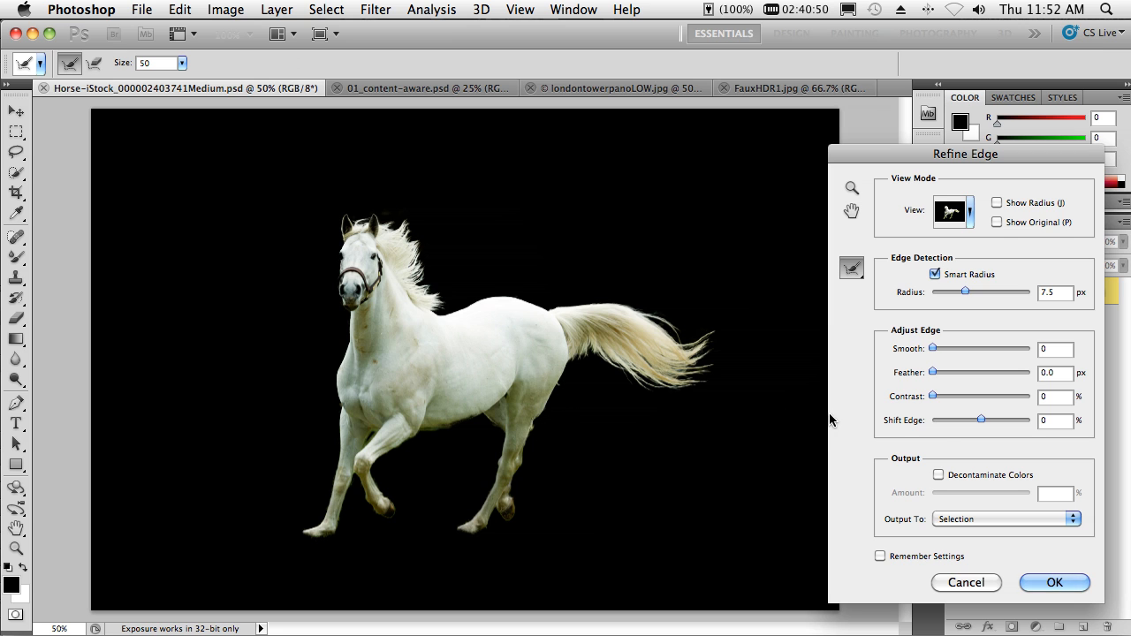
mouse_move(1011, 569)
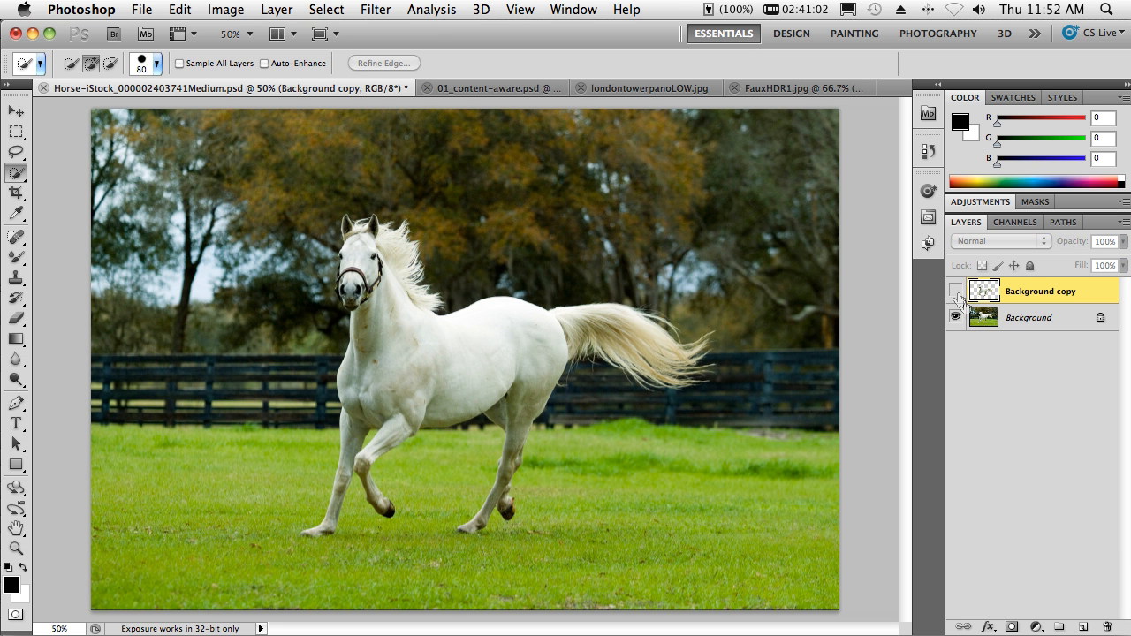
Step: Hide the Background copy layer holding the refined horse
left_click(956, 290)
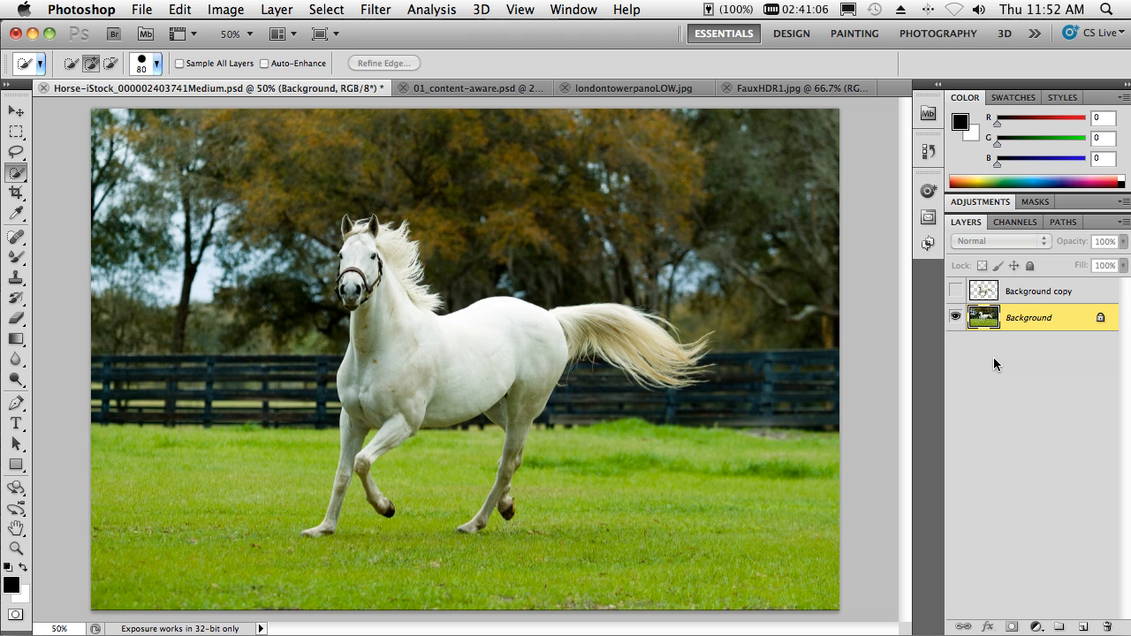
mouse_move(311, 32)
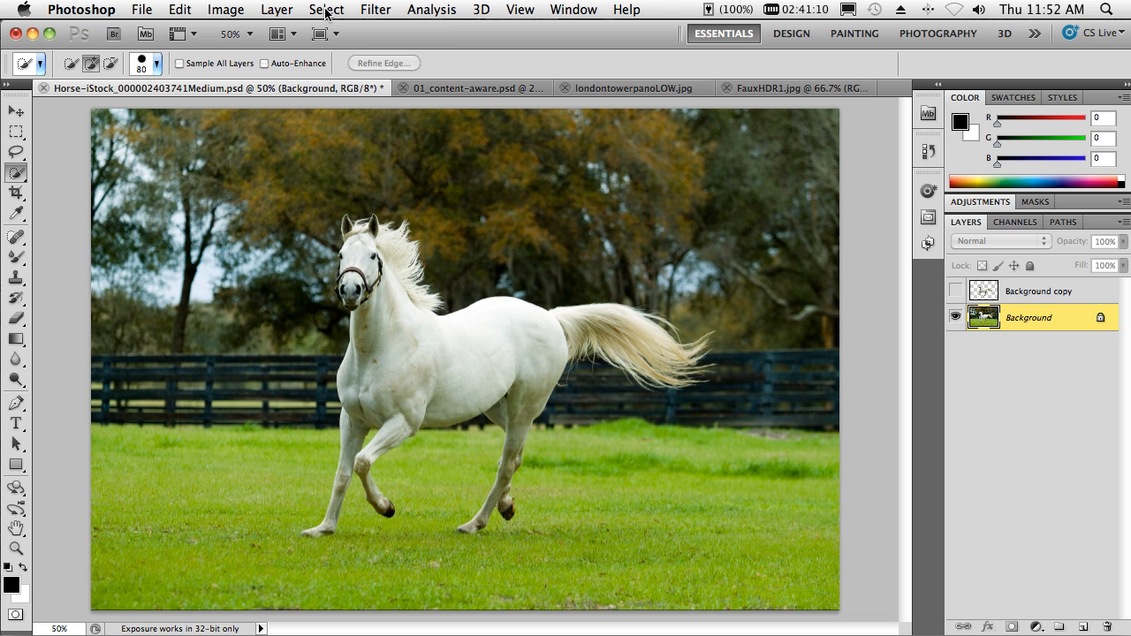
Step: Load the Horse 2 selection on Background and fill it with Content-Aware grass, fence and trees
left_click(341, 10)
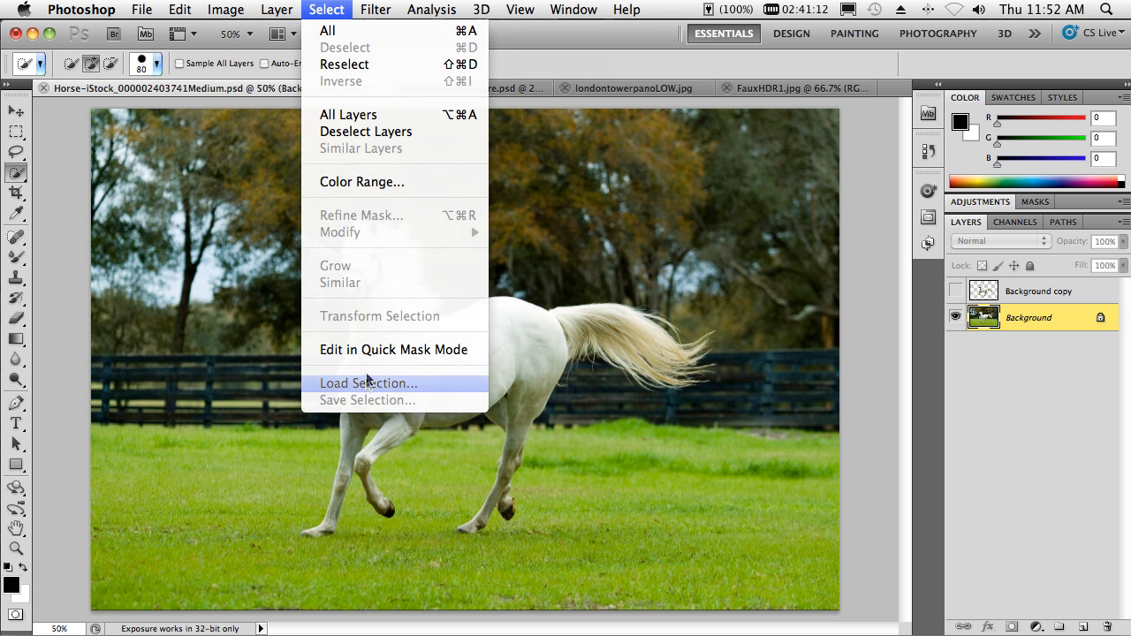
left_click(364, 382)
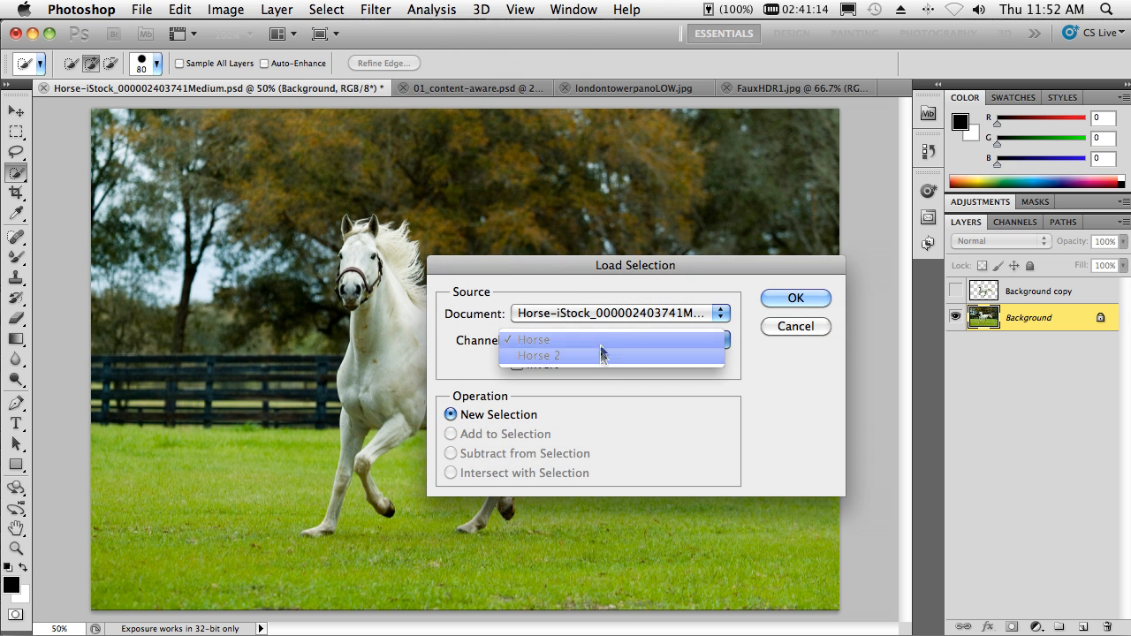
left_click(795, 296)
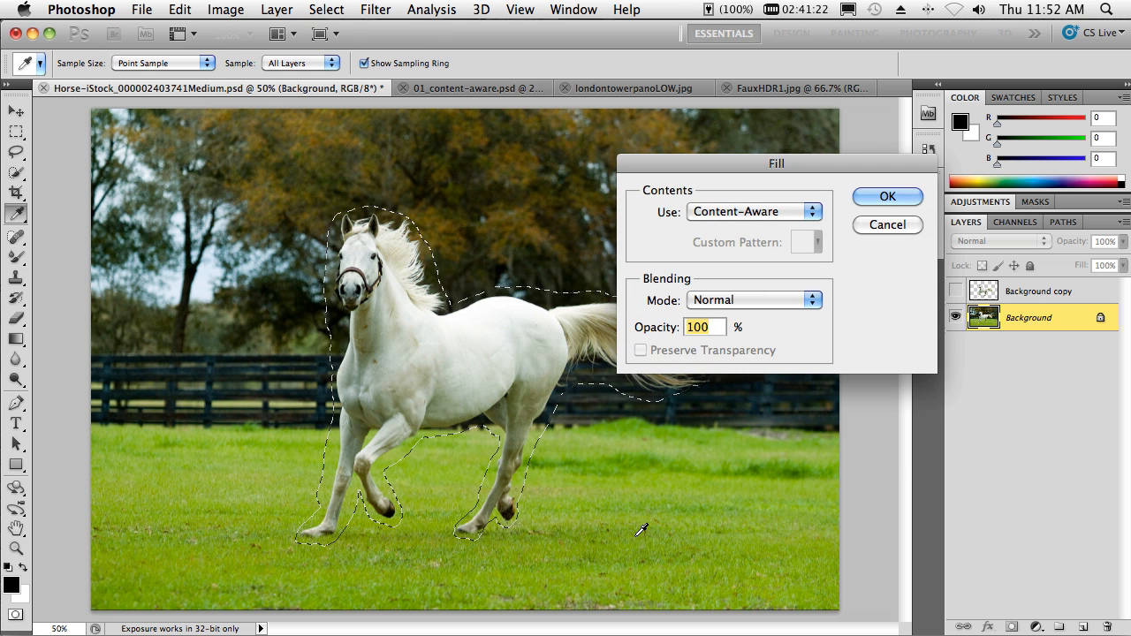
mouse_move(782, 216)
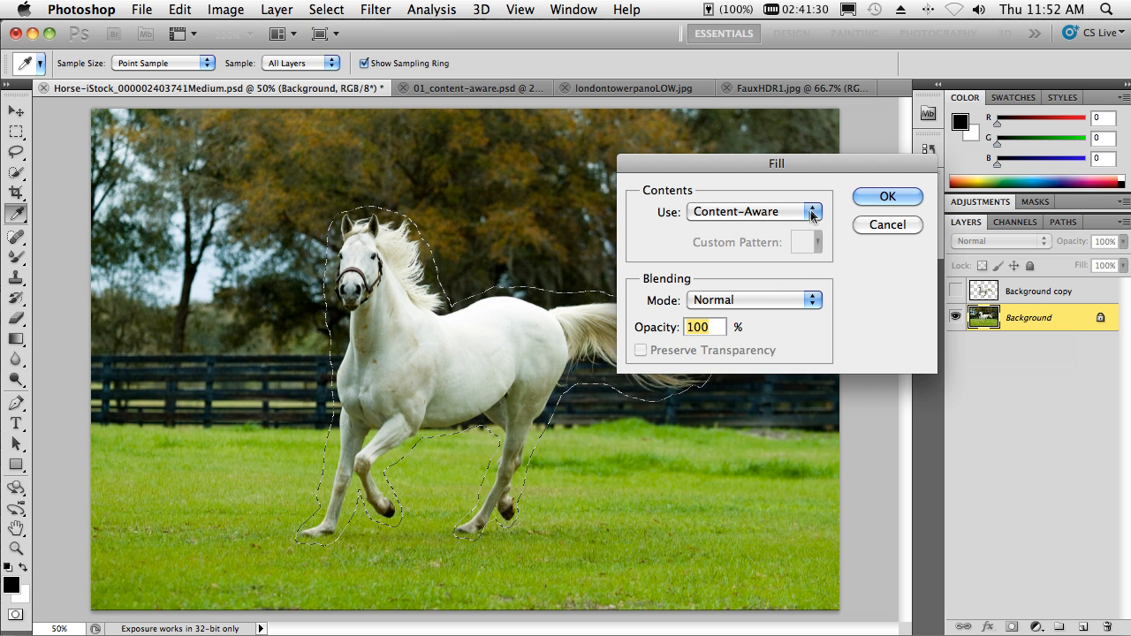
left_click(887, 197)
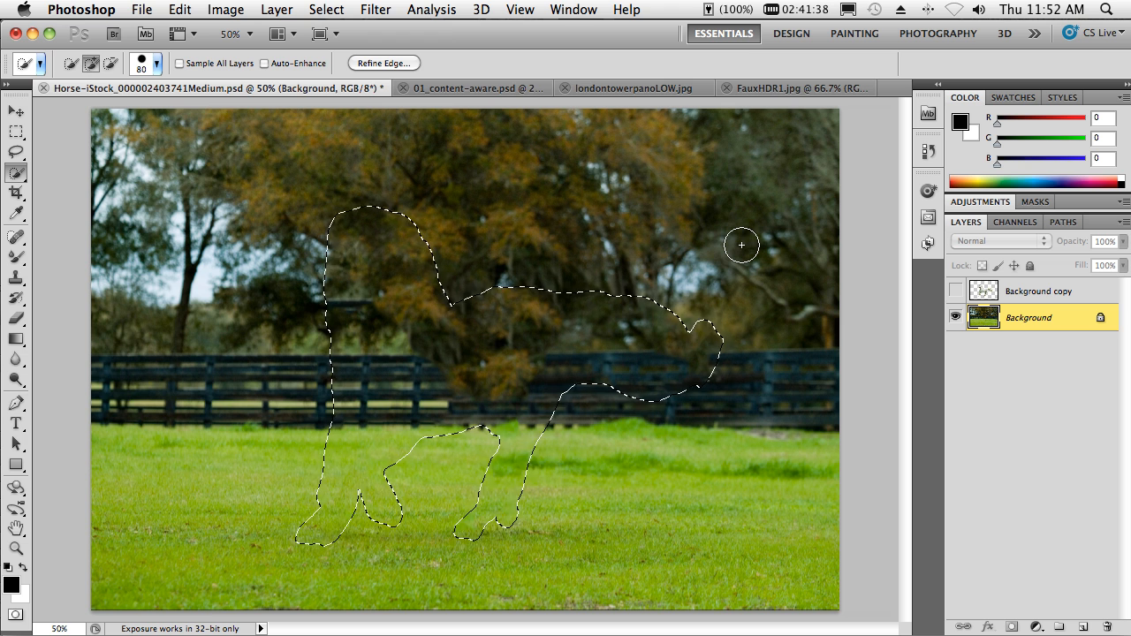
mouse_move(746, 251)
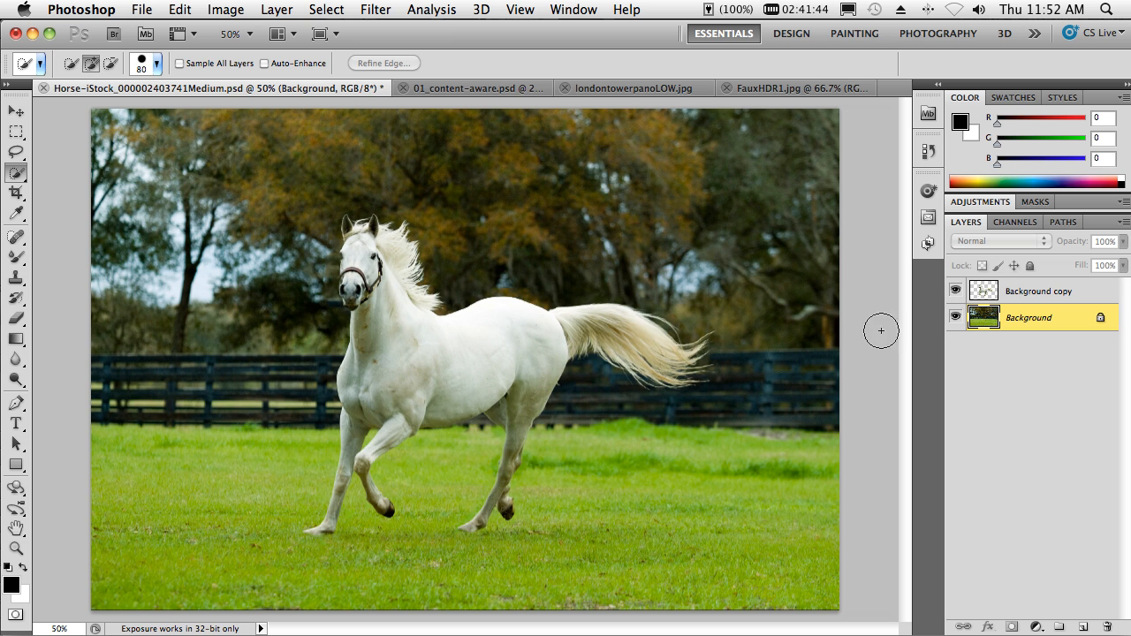
Step: Move the cut-out horse on the Background copy layer to the right across the field
left_click(1039, 289)
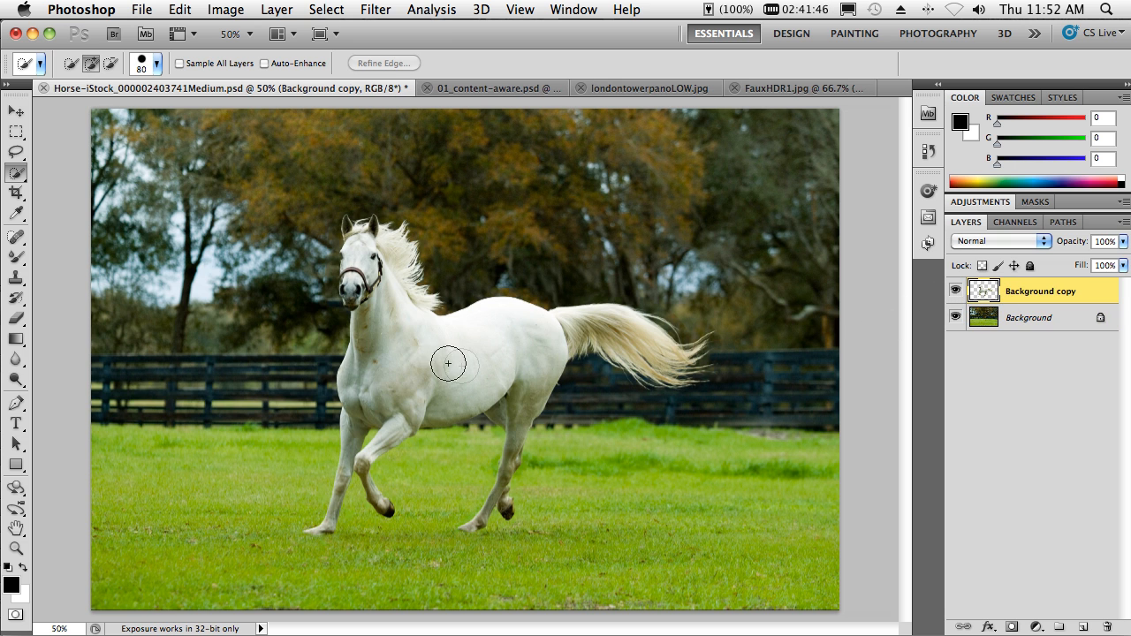
left_click(10, 112)
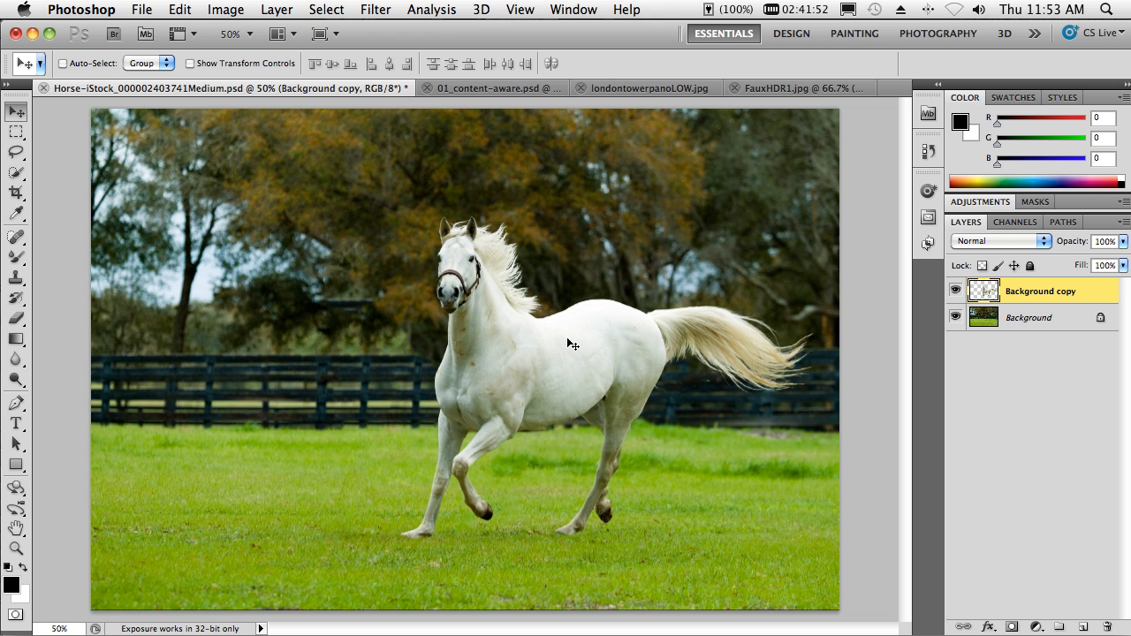
mouse_move(532, 293)
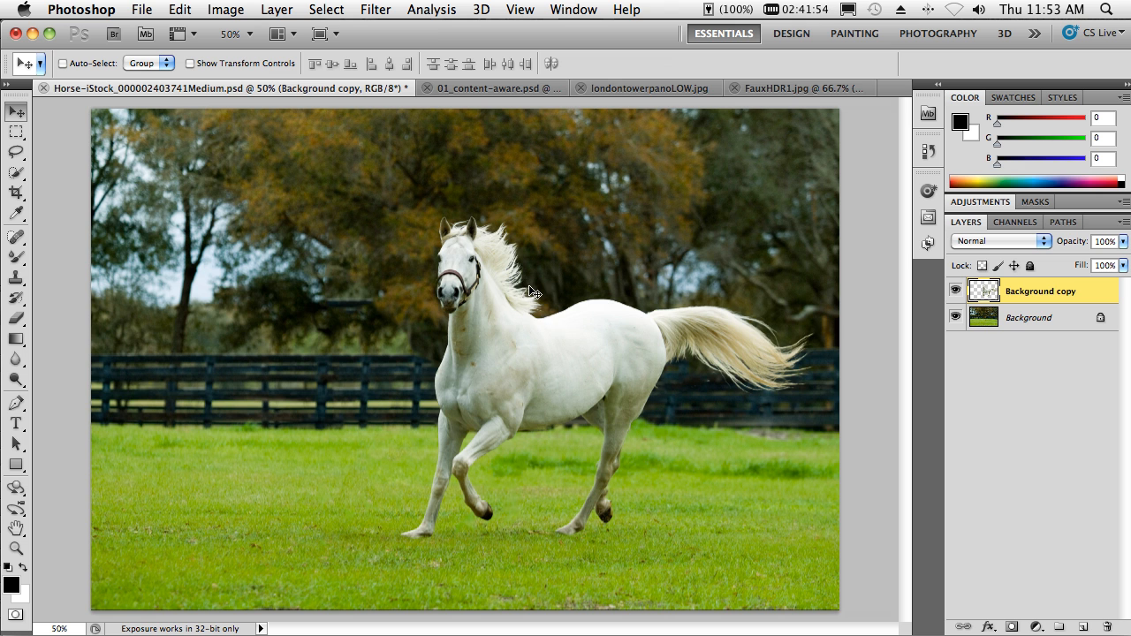
mouse_move(484, 109)
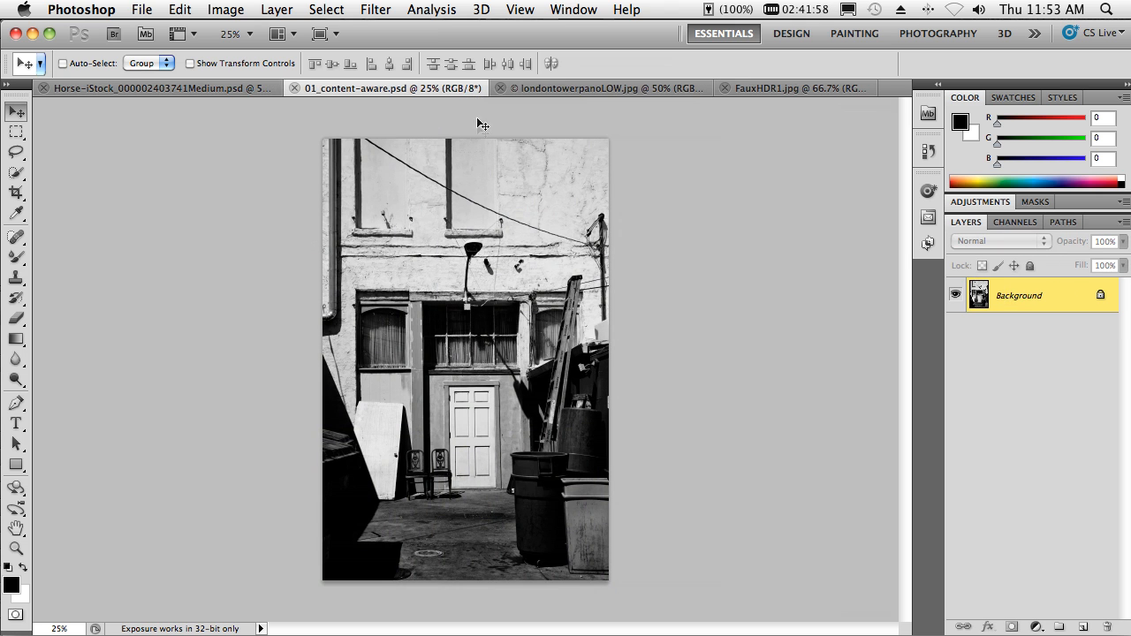
mouse_move(456, 211)
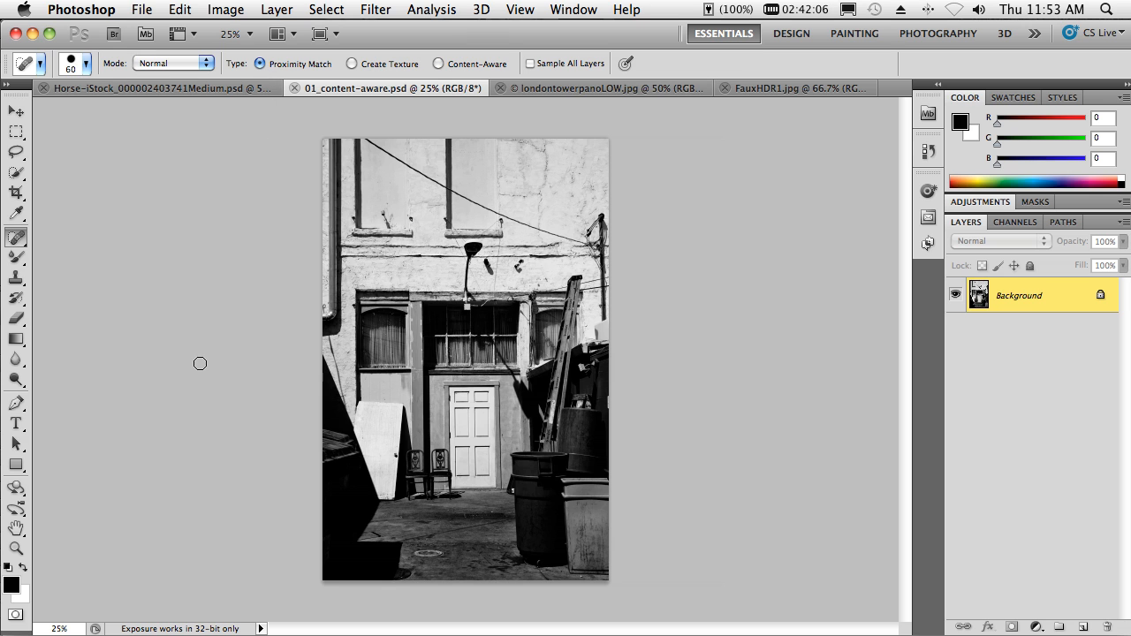
mouse_move(364, 137)
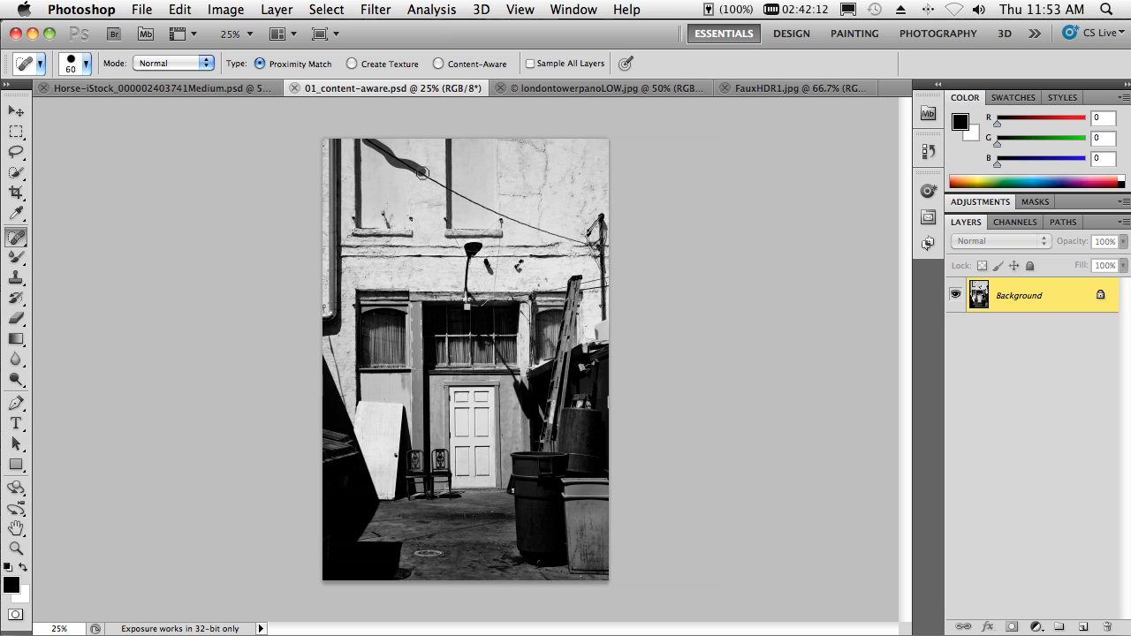
Step: Heal away the overhead wire in the alley photo with the Spot Healing Brush in Content-Aware mode
left_click_drag(423, 173, 493, 210)
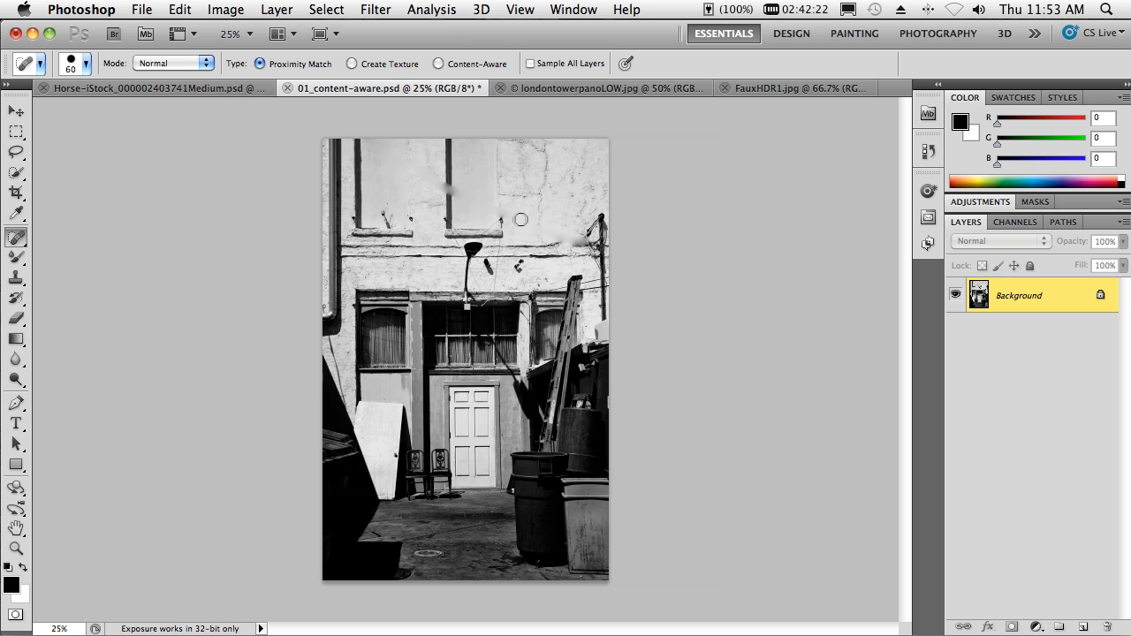
mouse_move(548, 222)
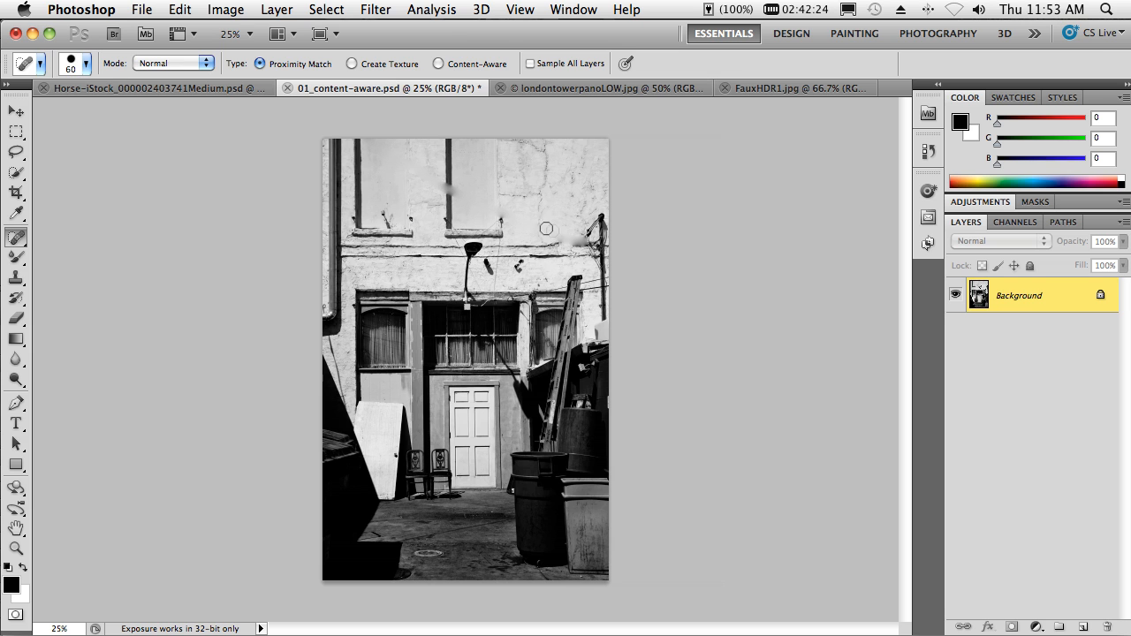
mouse_move(456, 187)
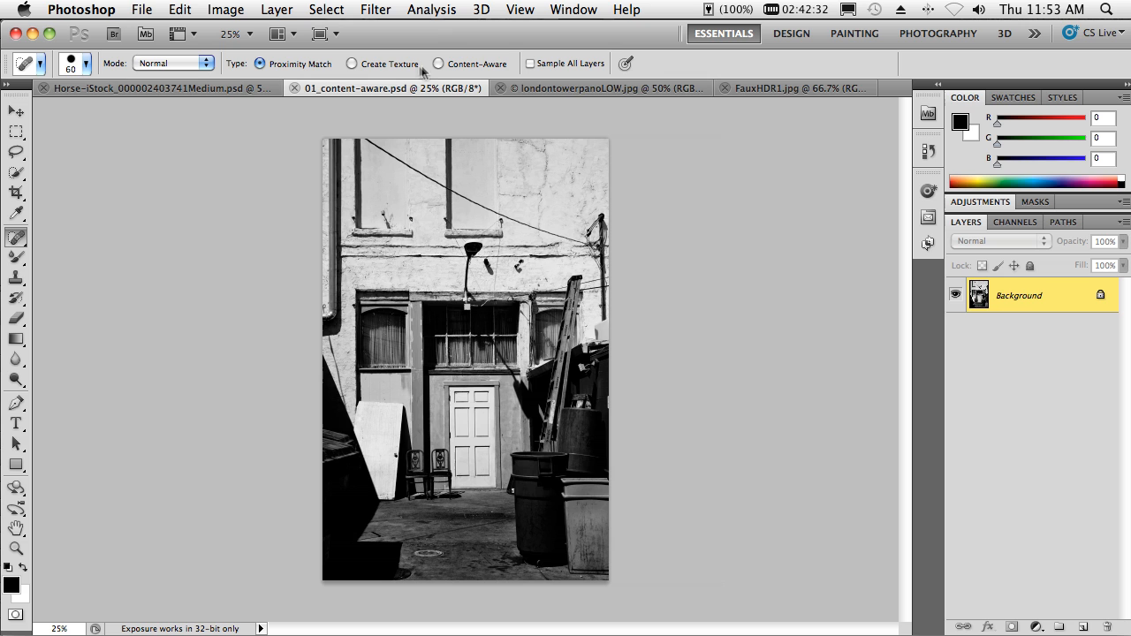
left_click(447, 64)
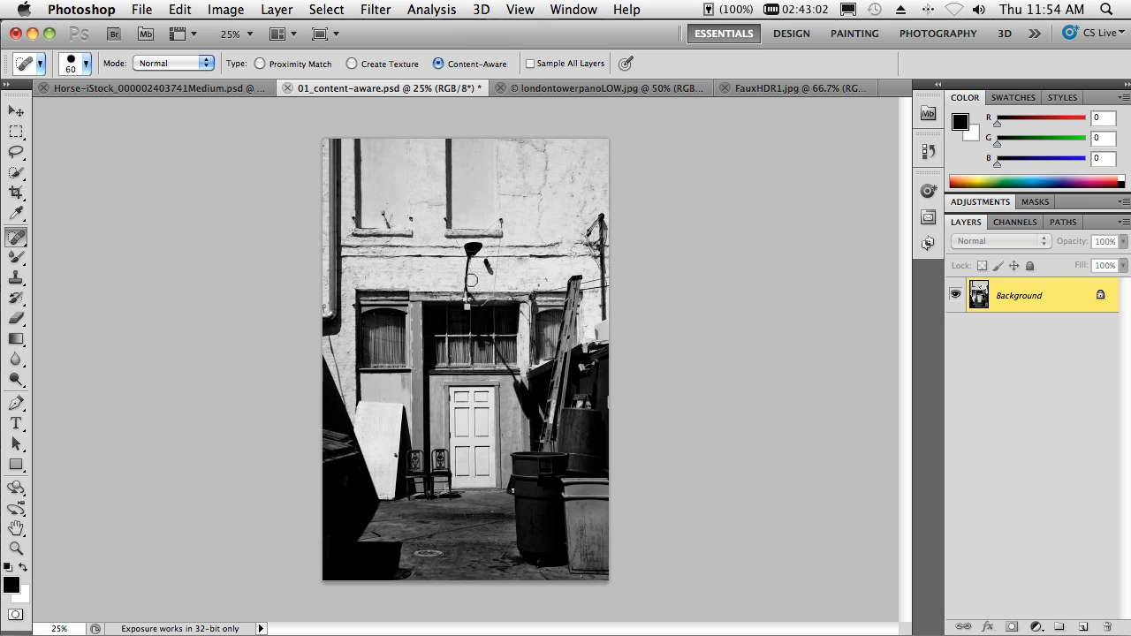
mouse_move(544, 267)
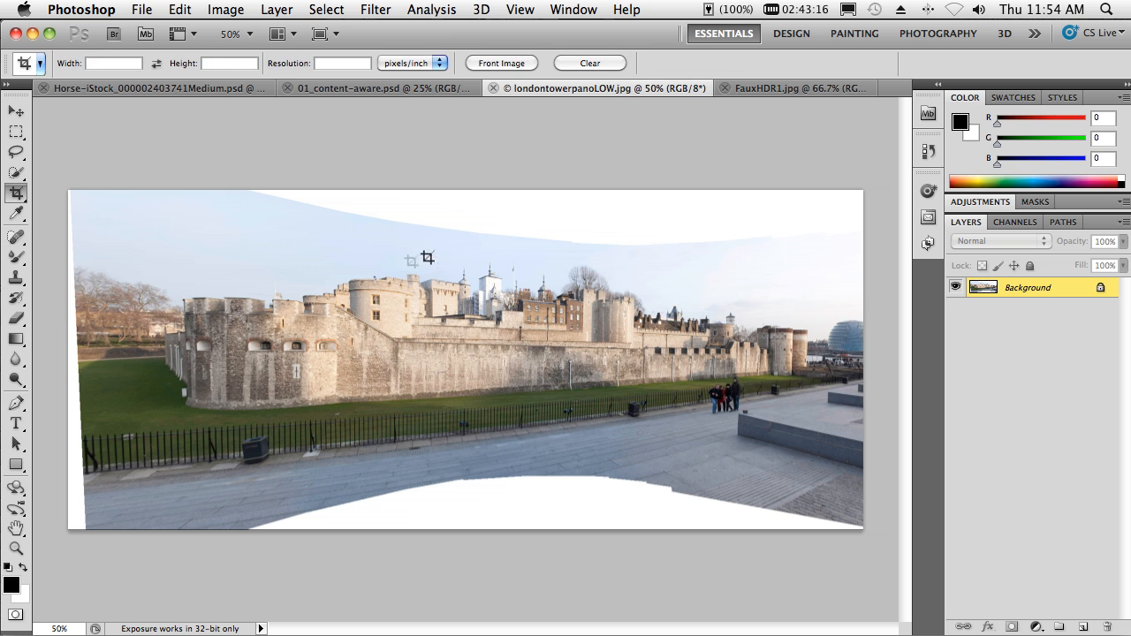
mouse_move(97, 244)
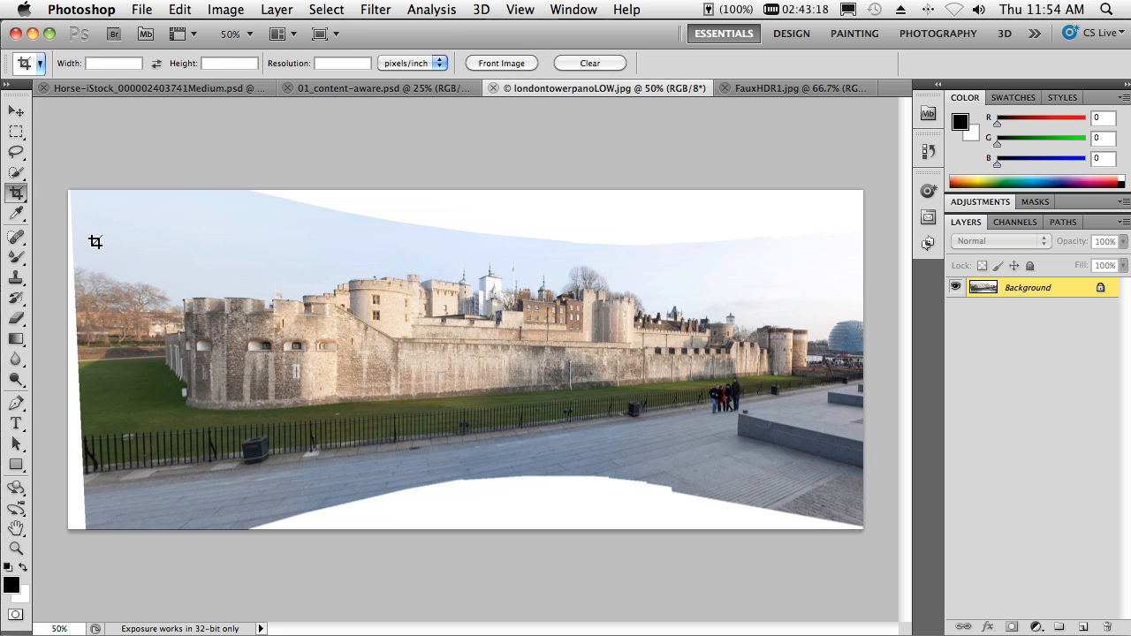
Step: Outline a crop box over the Tower of London panorama, then cancel it to keep the full image
left_click_drag(91, 228, 396, 337)
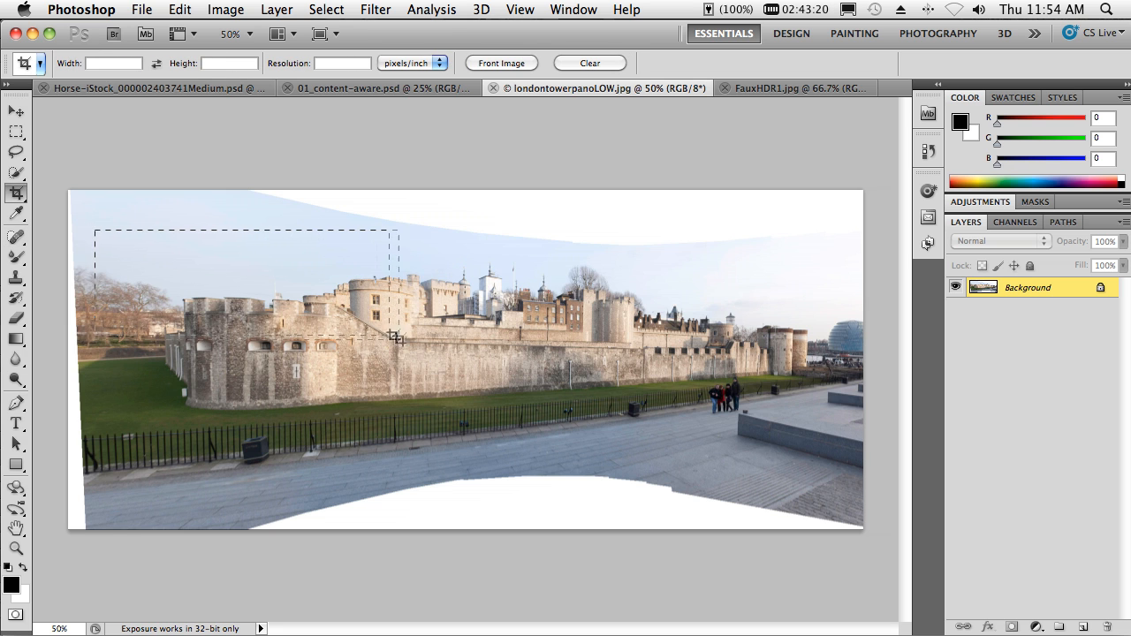
left_click_drag(396, 340, 838, 466)
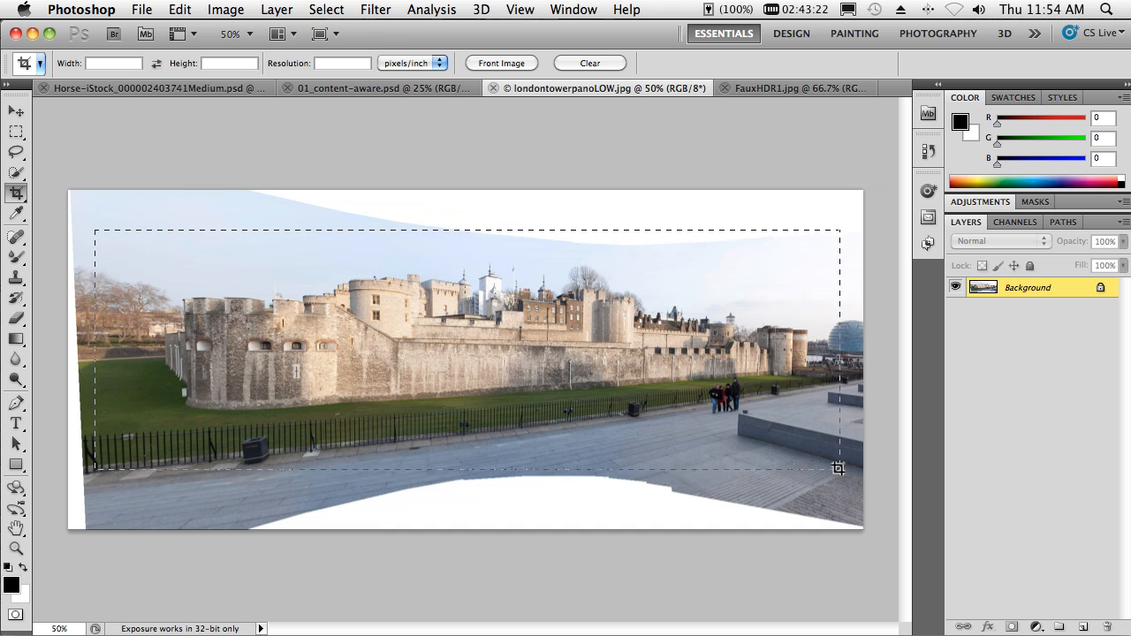
left_click(21, 188)
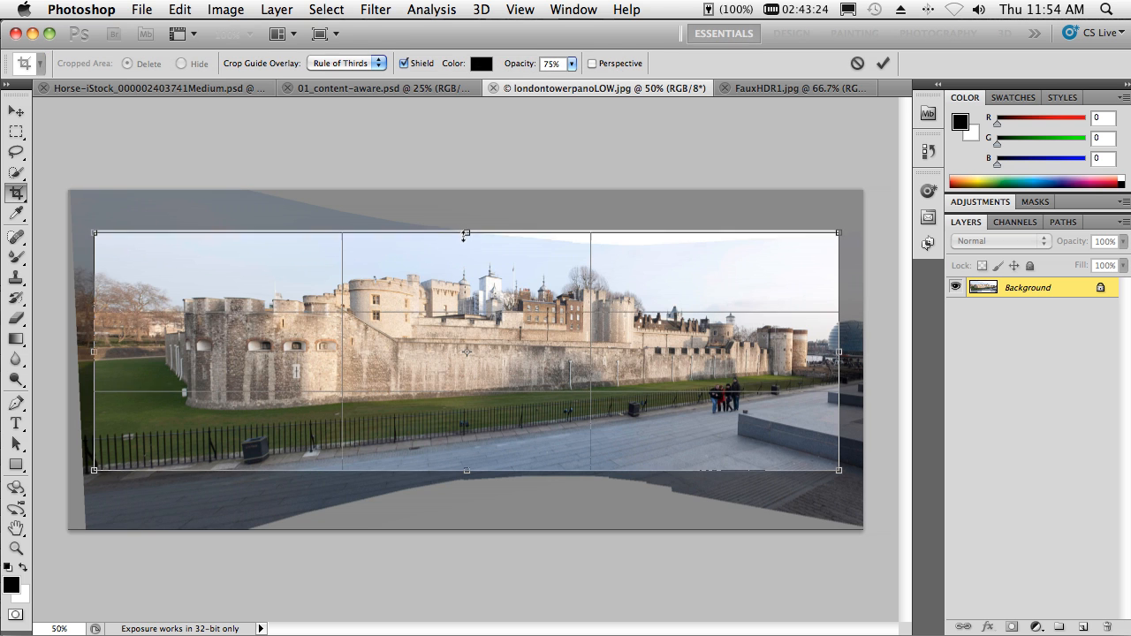
left_click_drag(467, 233, 466, 247)
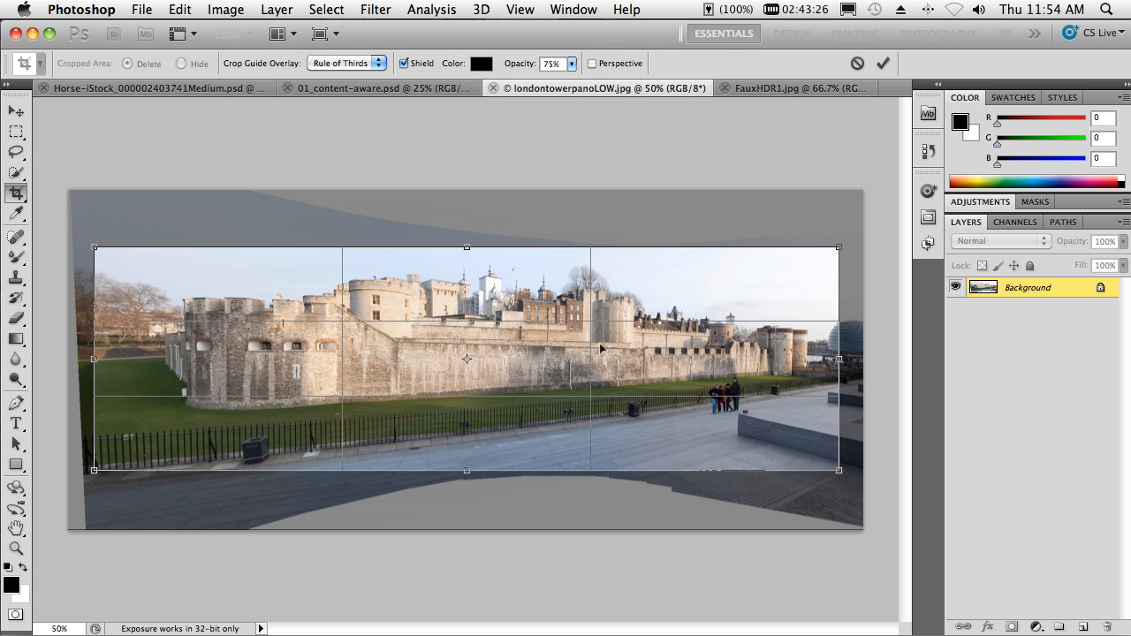
key("Return")
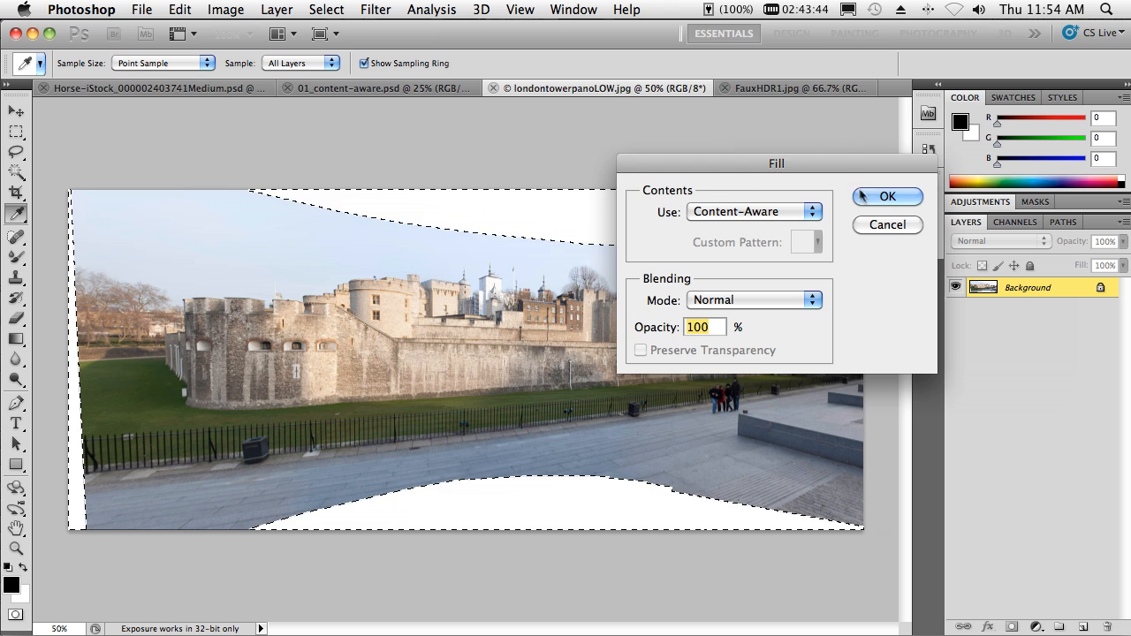
Step: Fill the panorama's white edges with Content-Aware sky and pavement
left_click(887, 196)
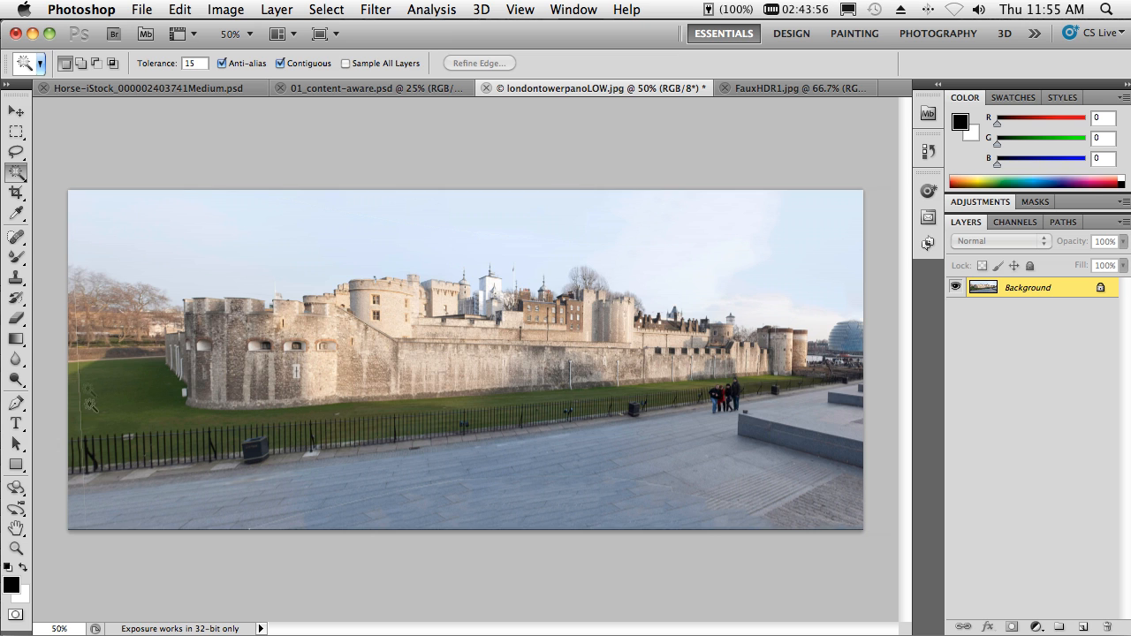
Step: Pick the Spot Healing Brush and switch back to the horse photo document
left_click(14, 237)
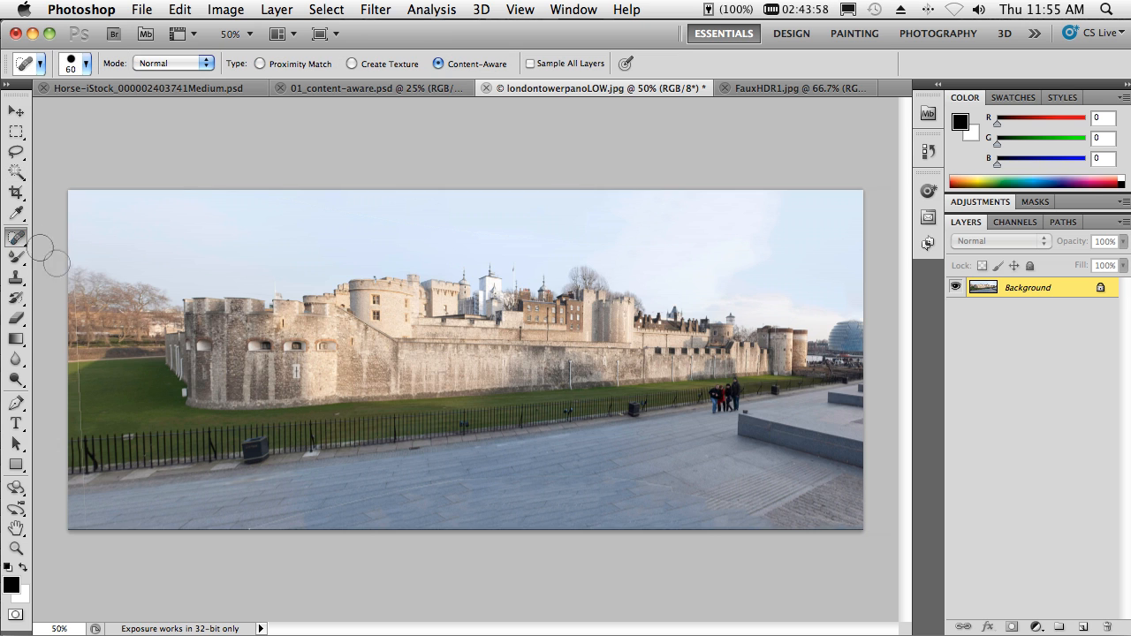
mouse_move(76, 294)
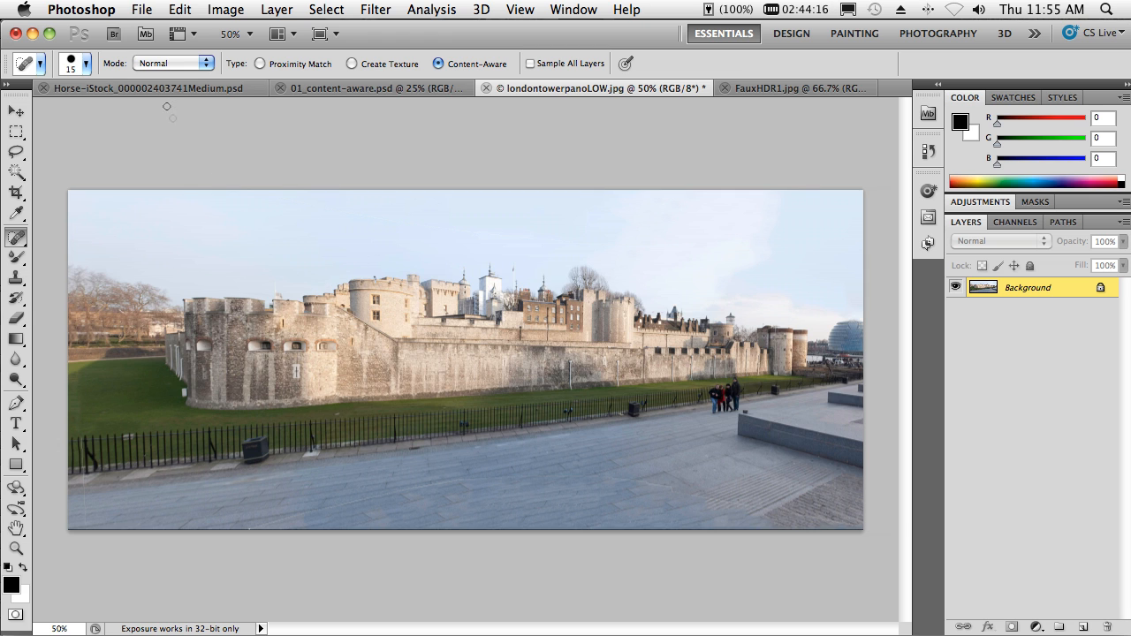
left_click(133, 86)
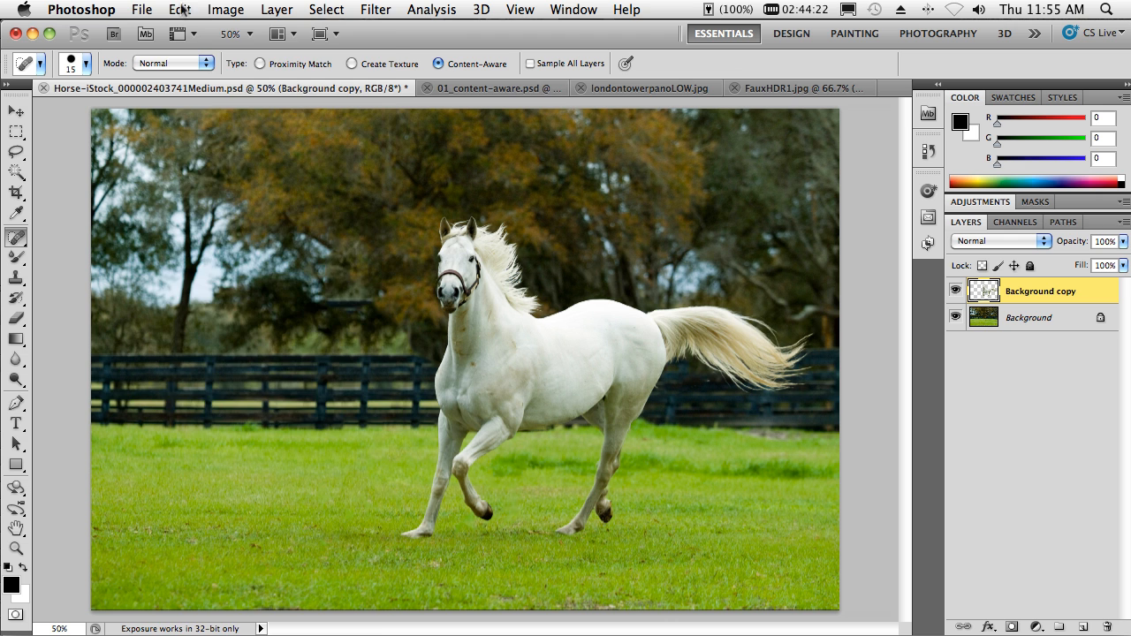
left_click(180, 11)
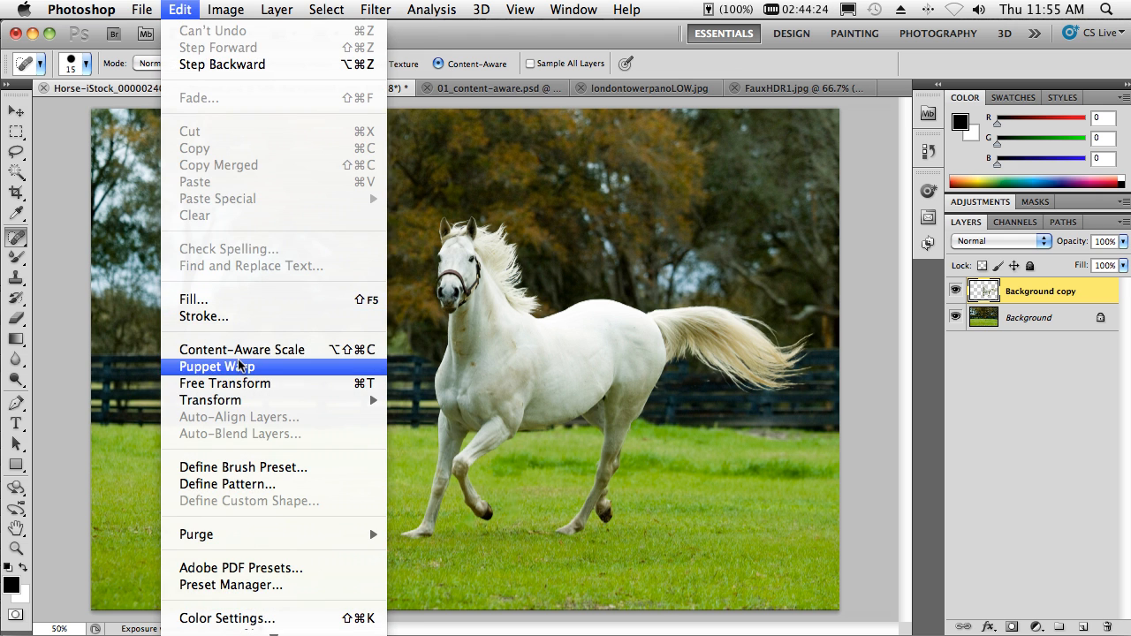
left_click(240, 350)
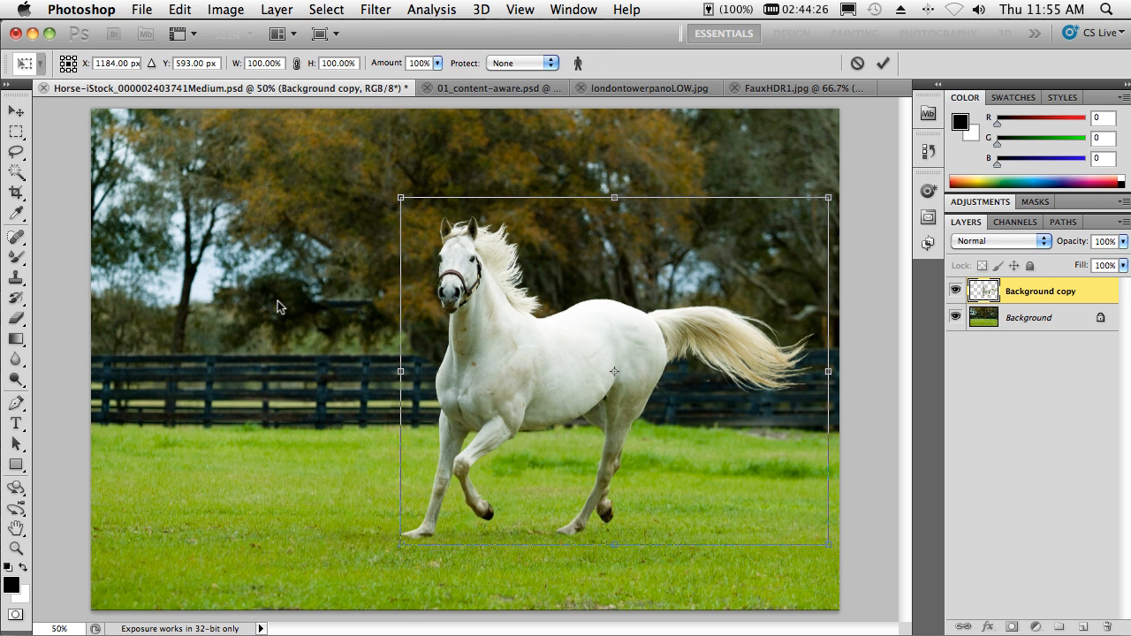
left_click(180, 14)
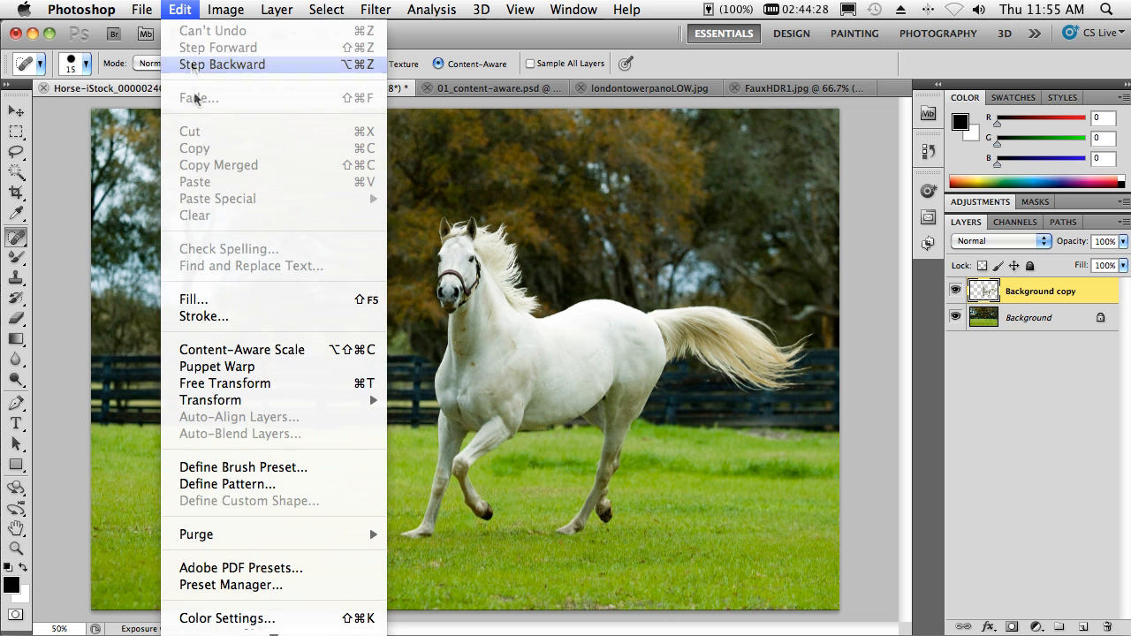
left_click(216, 366)
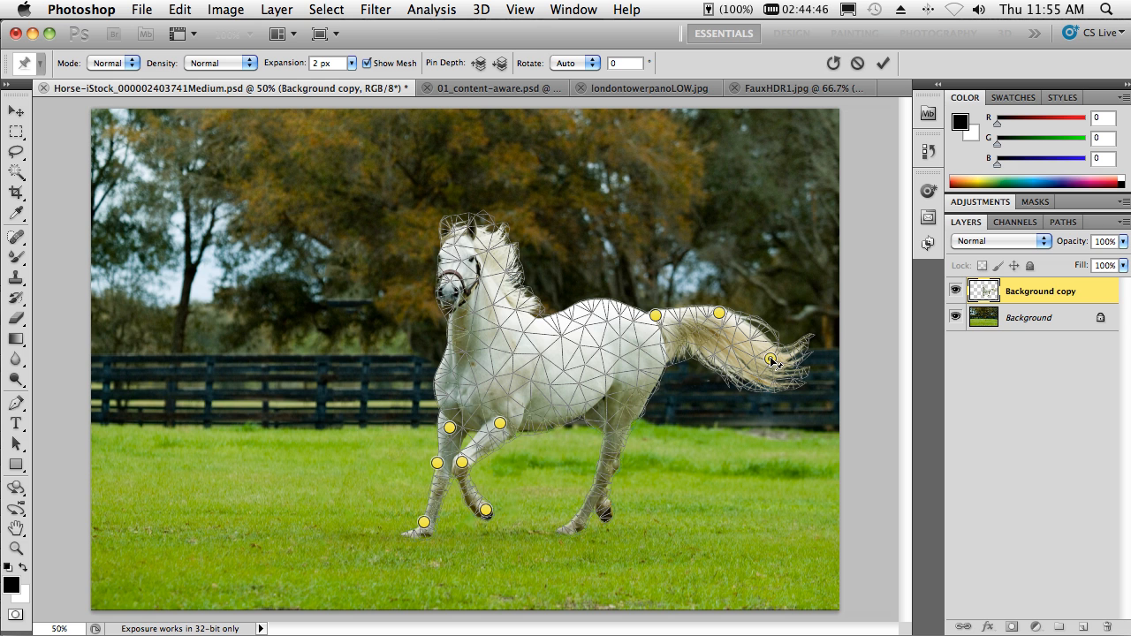
left_click_drag(770, 360, 774, 340)
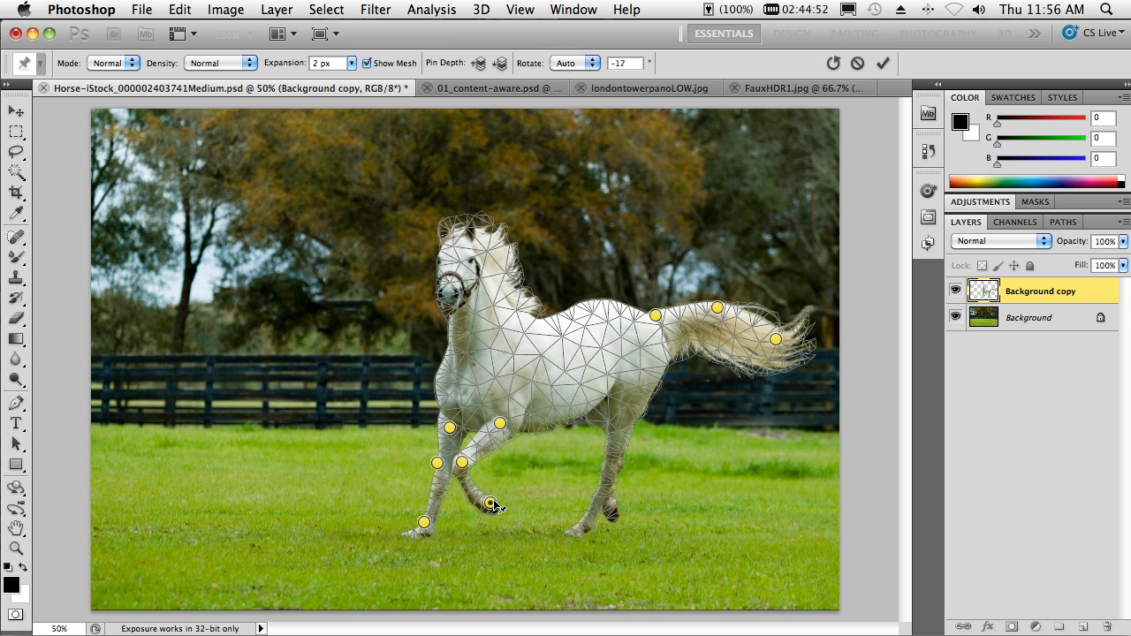
left_click_drag(495, 505, 498, 496)
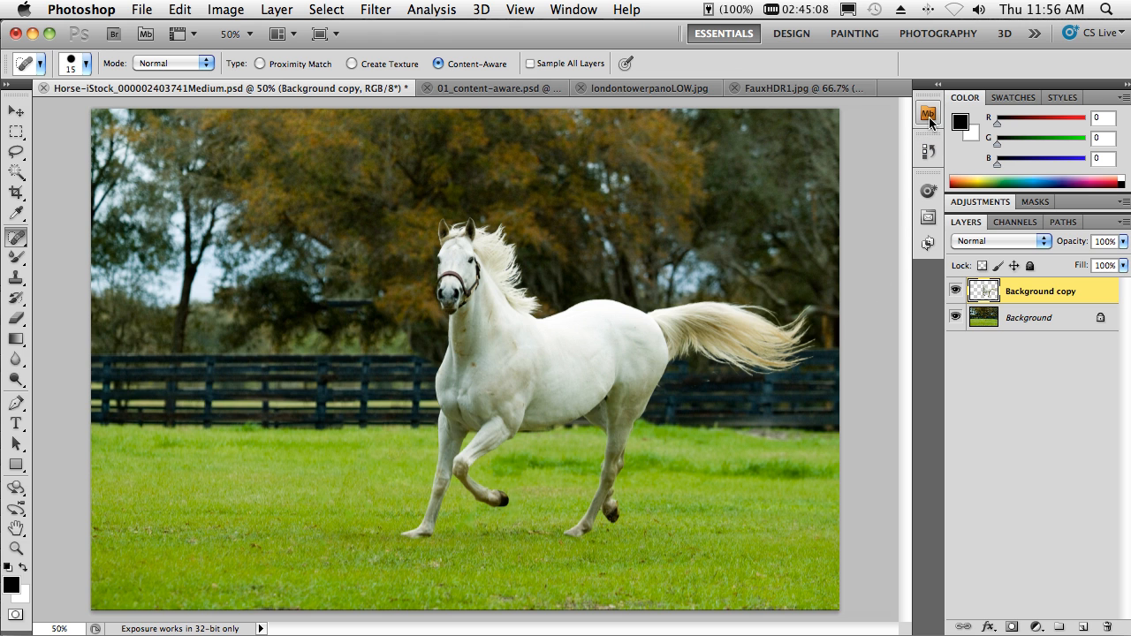
Step: Browse Mini Bridge to the ACR folder and open _OUL0109.dng in Camera Raw
left_click(929, 120)
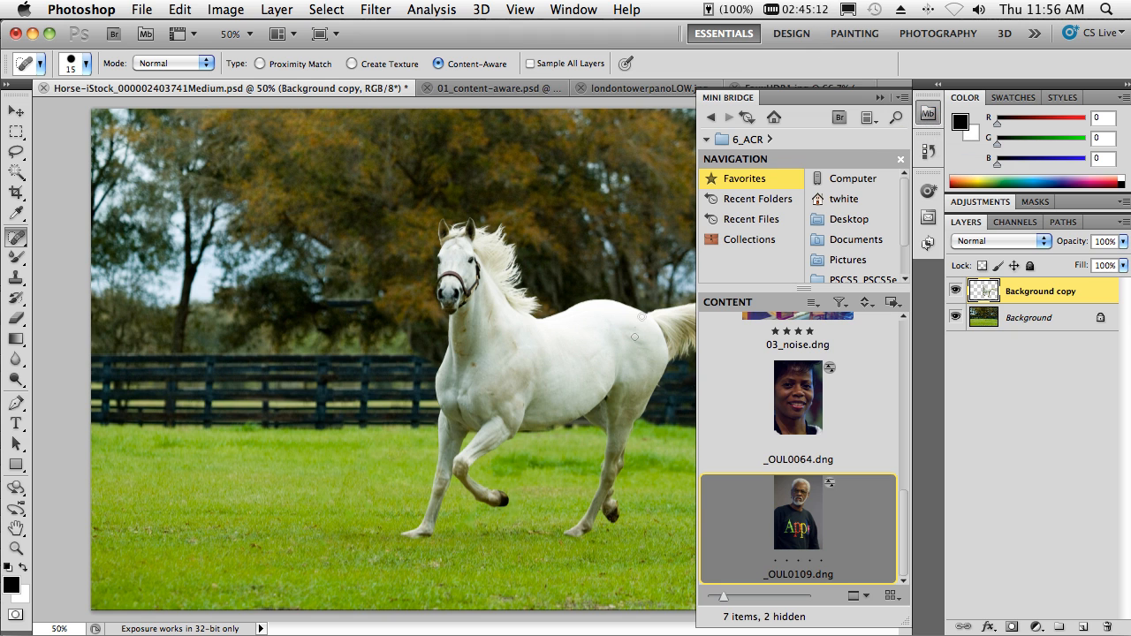
mouse_move(783, 466)
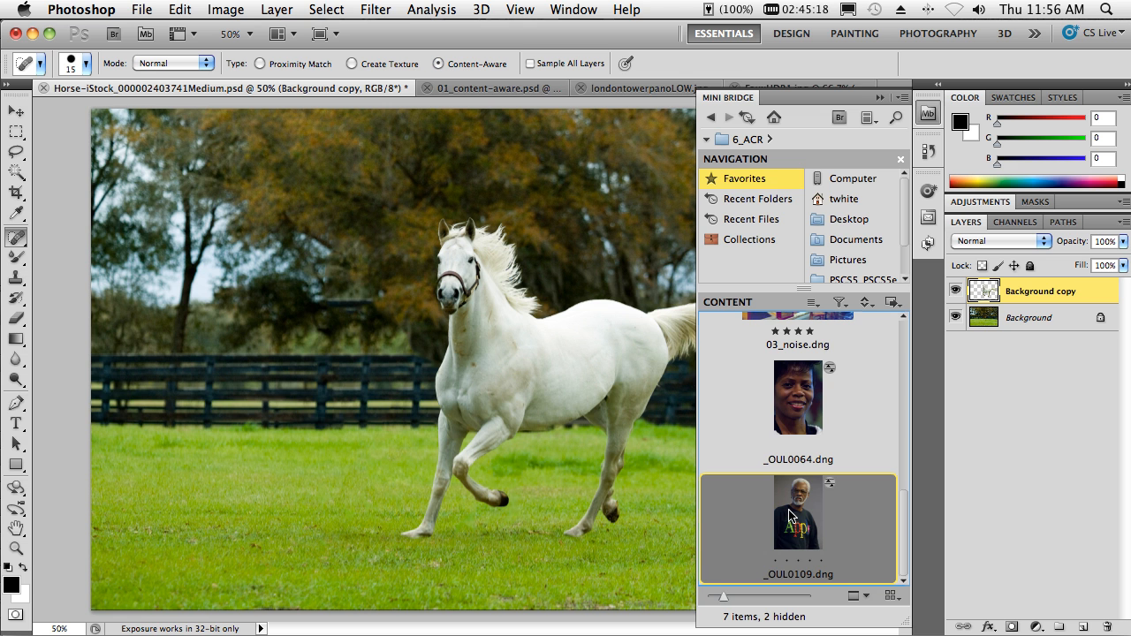
double_click(797, 516)
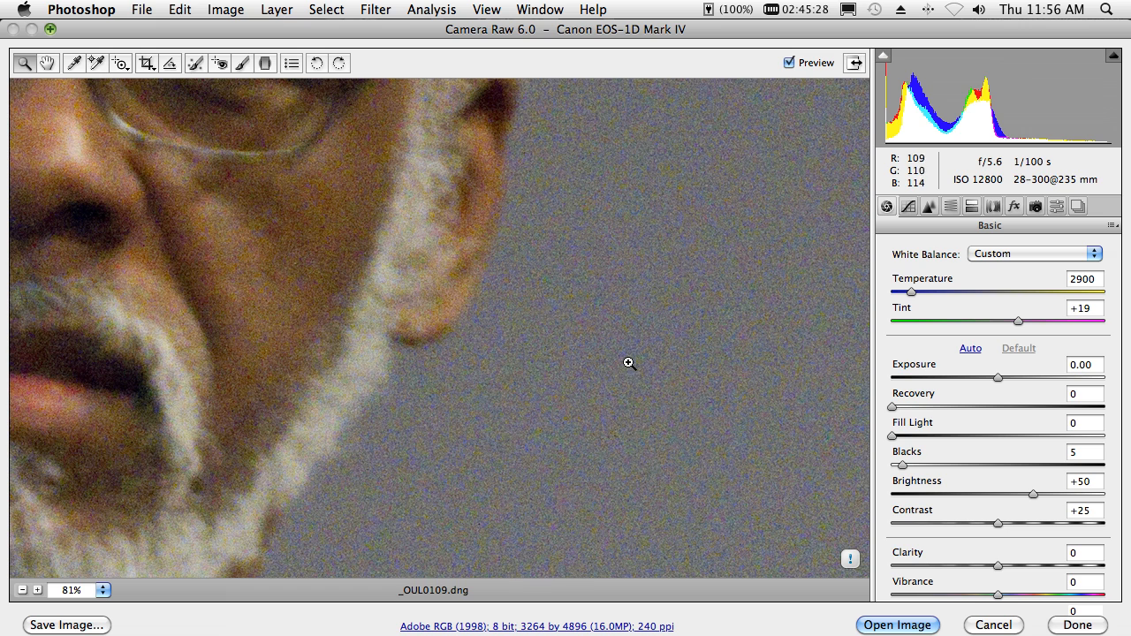
mouse_move(989, 186)
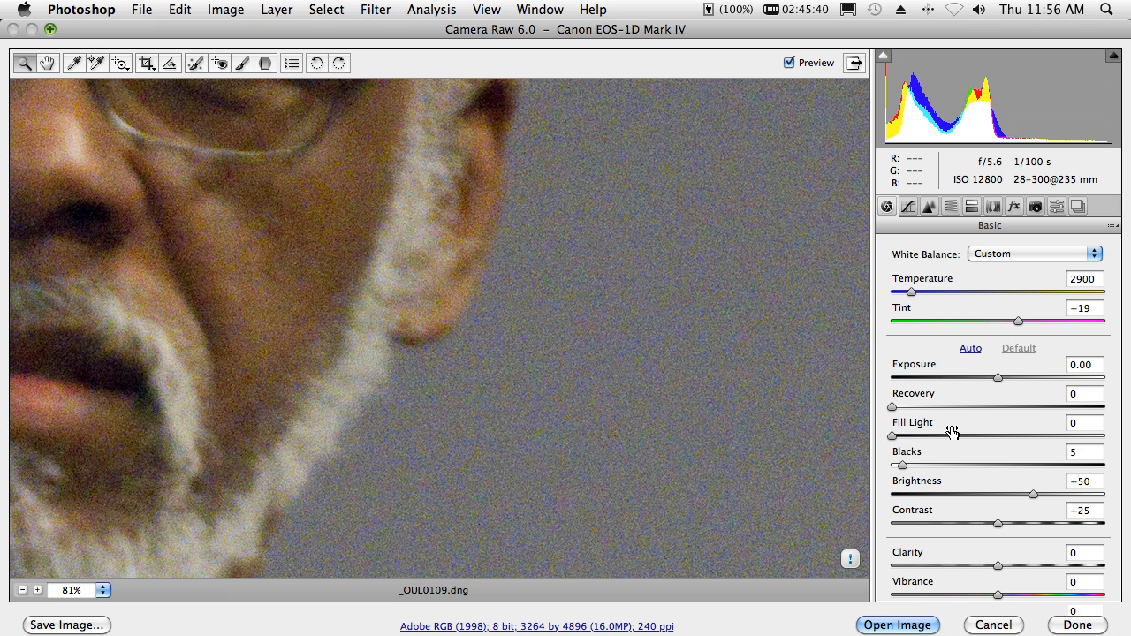
mouse_move(968, 428)
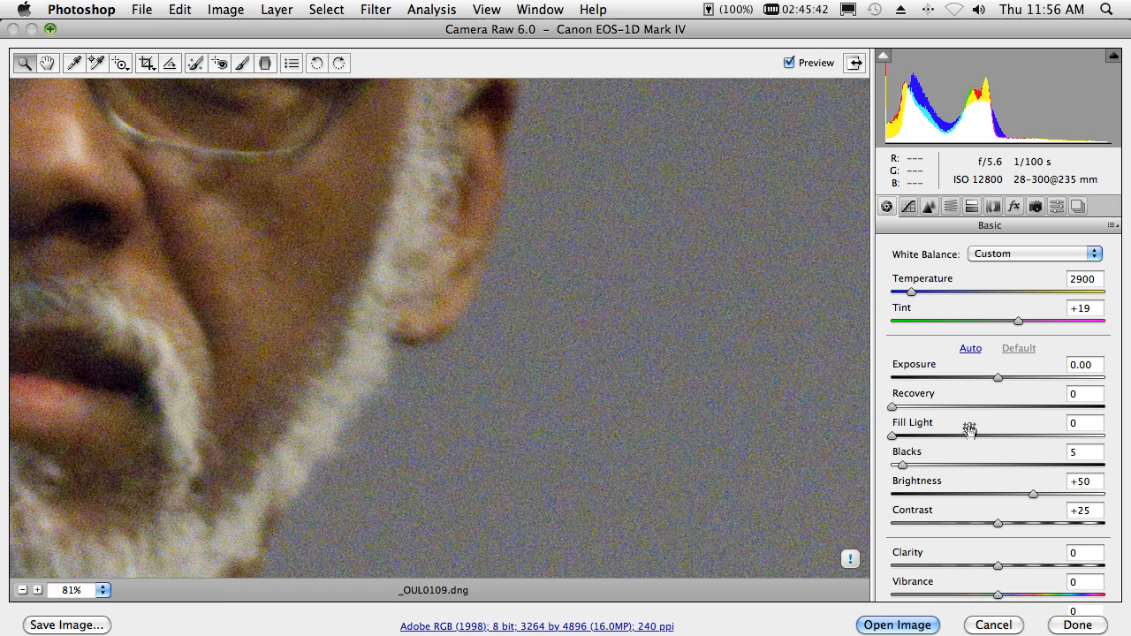
mouse_move(1035, 254)
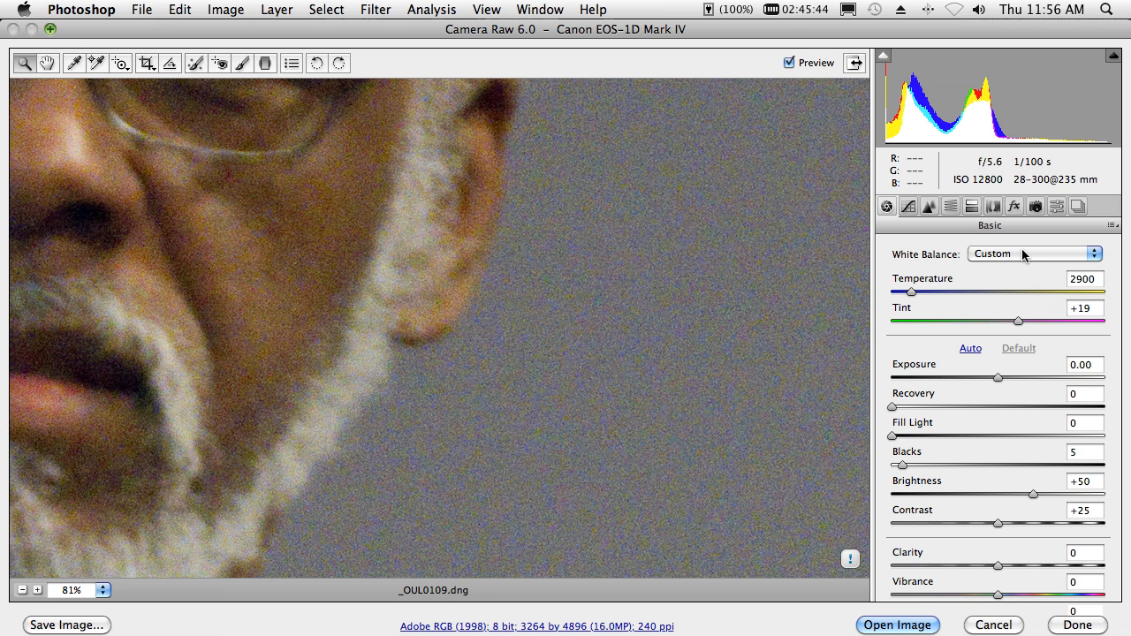
Step: In the Detail panel, try colour noise reduction high and low before settling it at 49
left_click(930, 207)
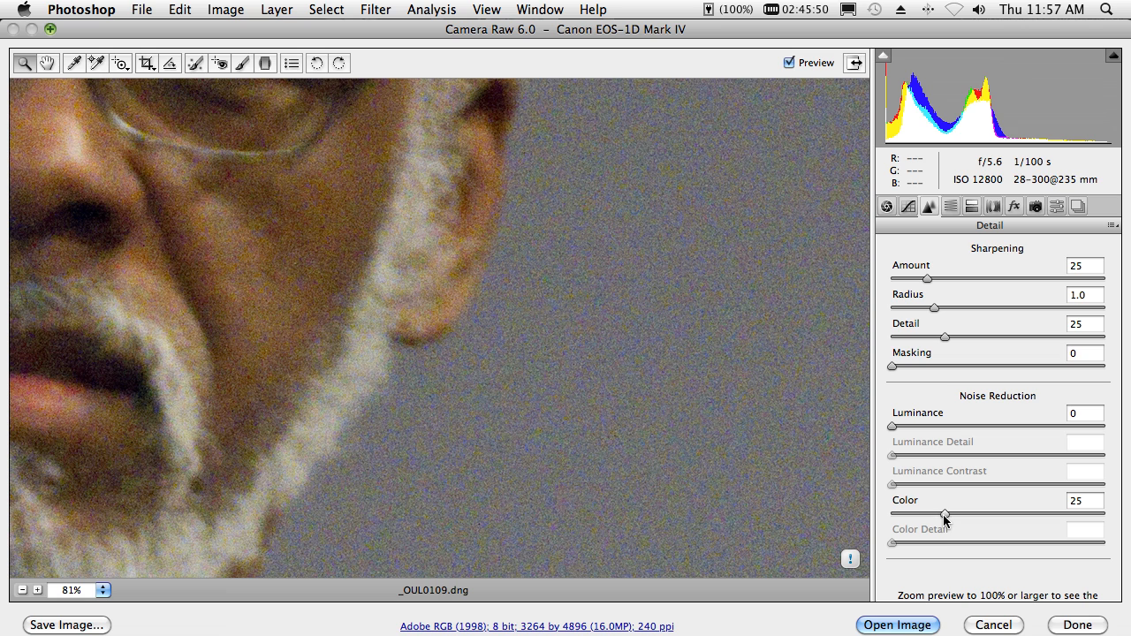
left_click_drag(943, 516, 986, 516)
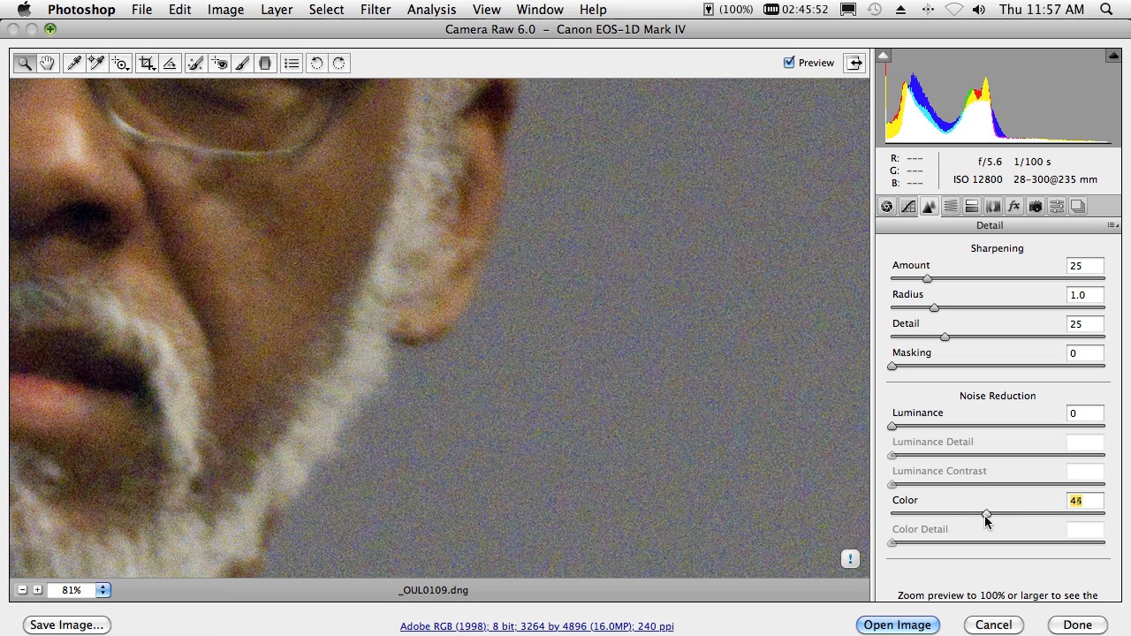
left_click_drag(987, 516, 1004, 516)
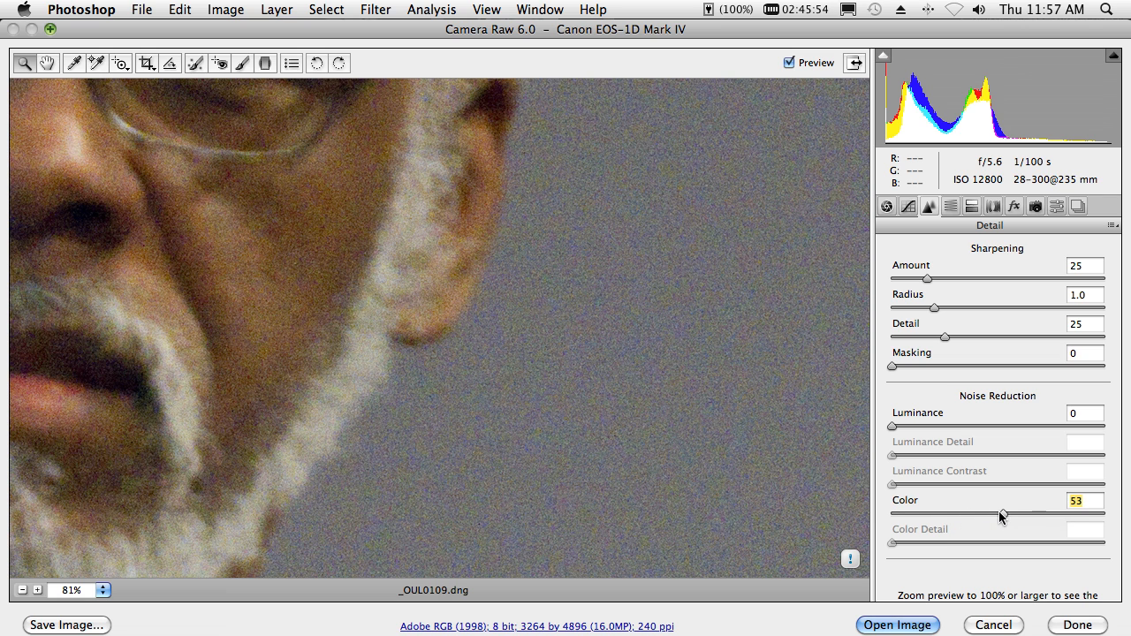
left_click_drag(1002, 514, 1025, 515)
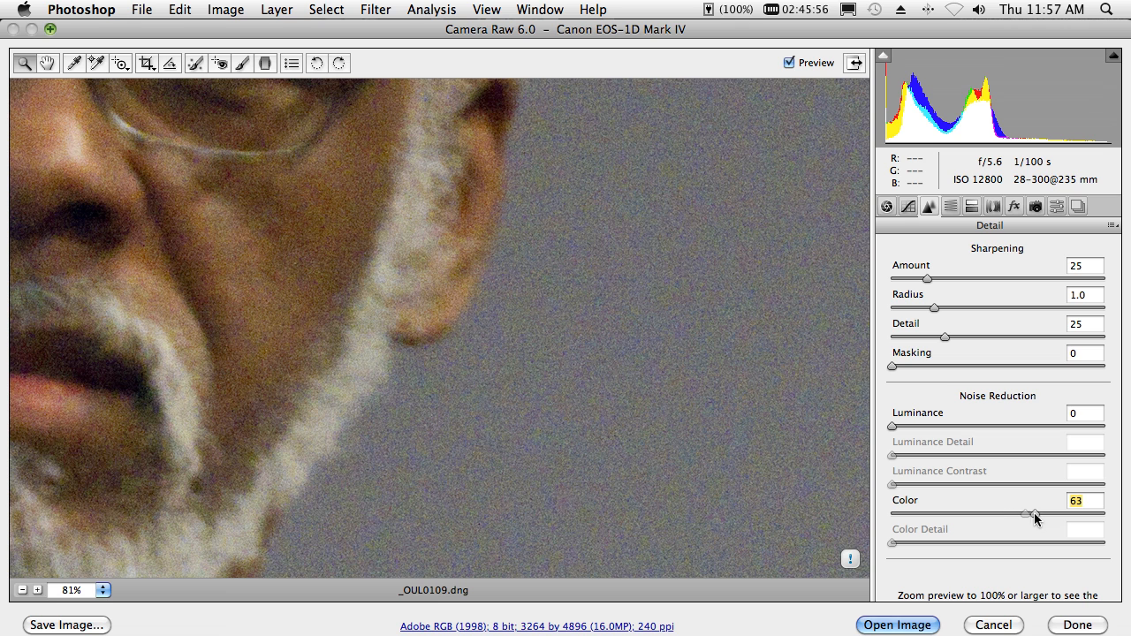
left_click_drag(1025, 514, 1036, 515)
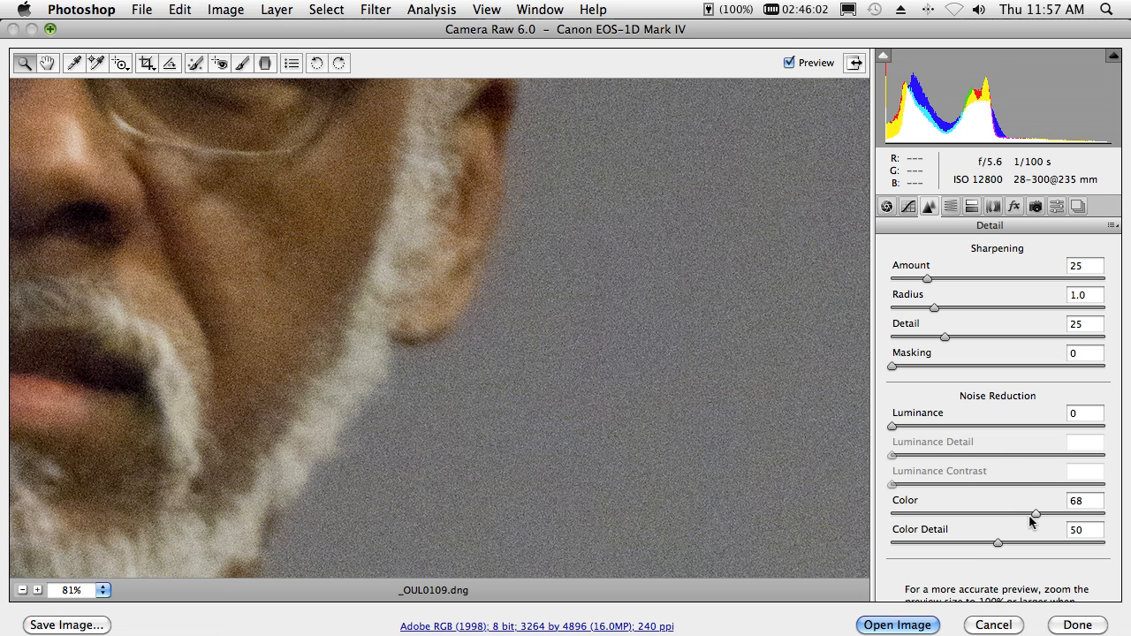
left_click_drag(1035, 513, 1000, 512)
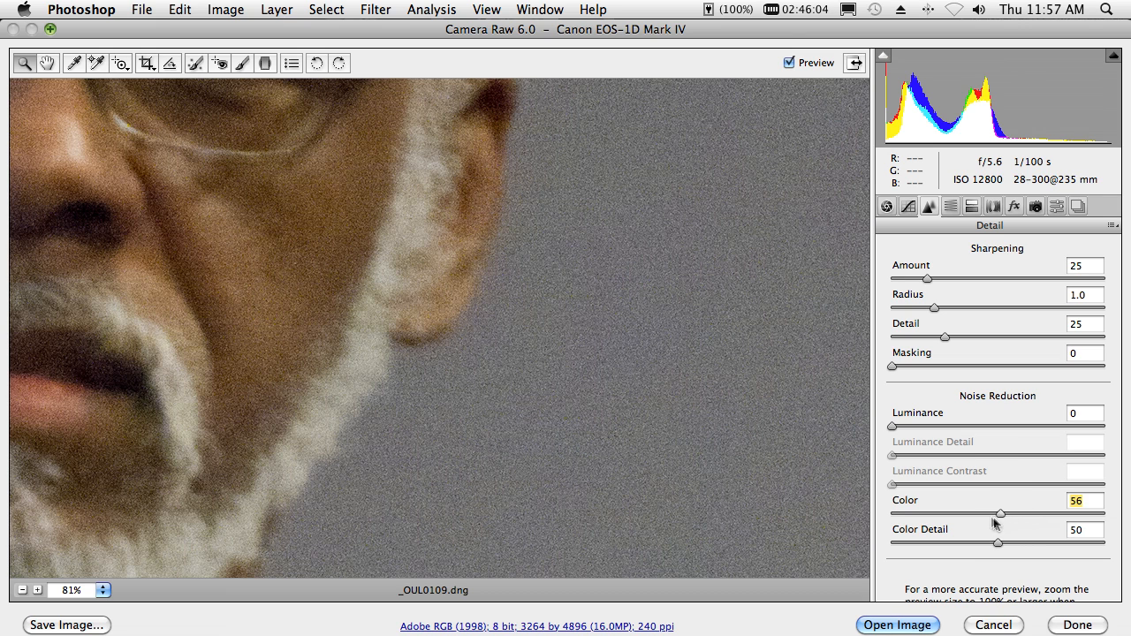
left_click_drag(1000, 512, 975, 512)
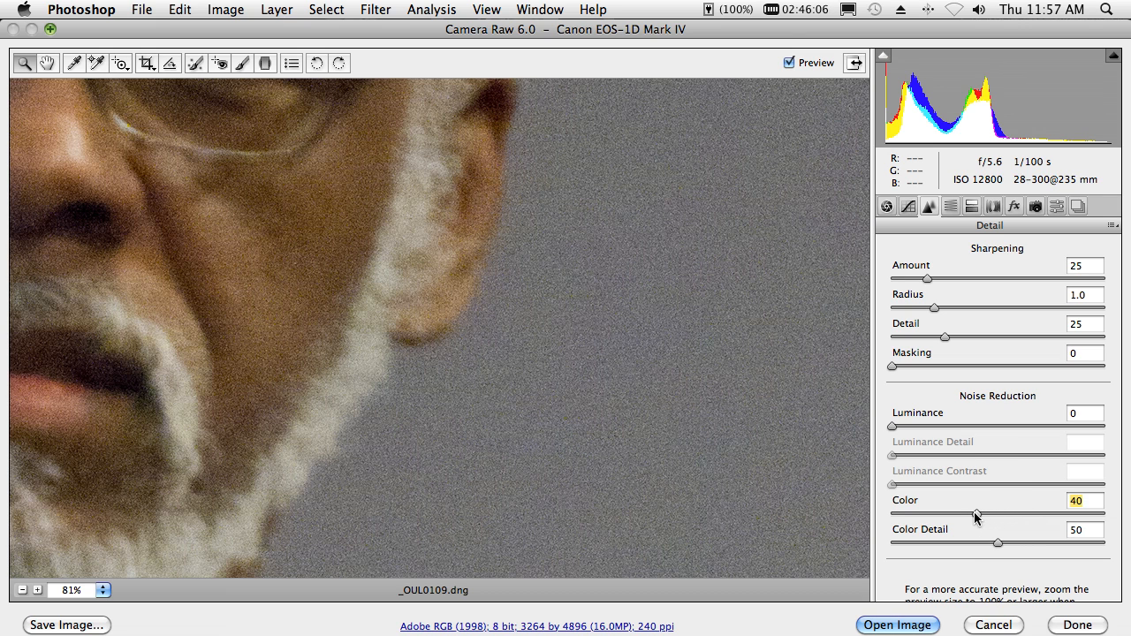
left_click_drag(975, 512, 915, 512)
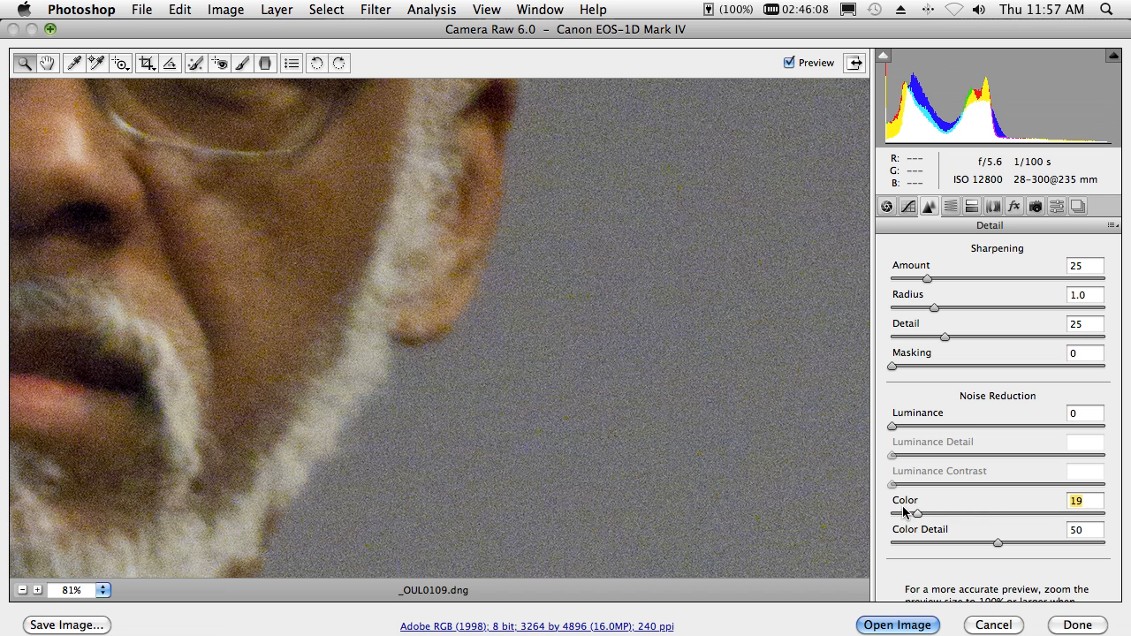
left_click_drag(917, 513, 965, 512)
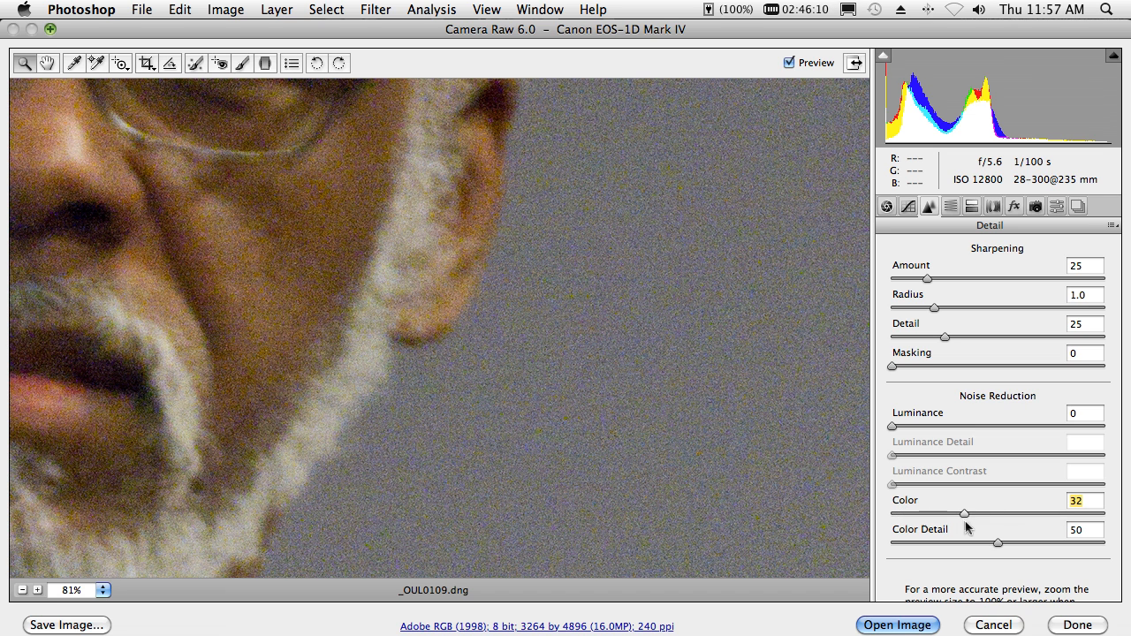
left_click_drag(965, 513, 997, 513)
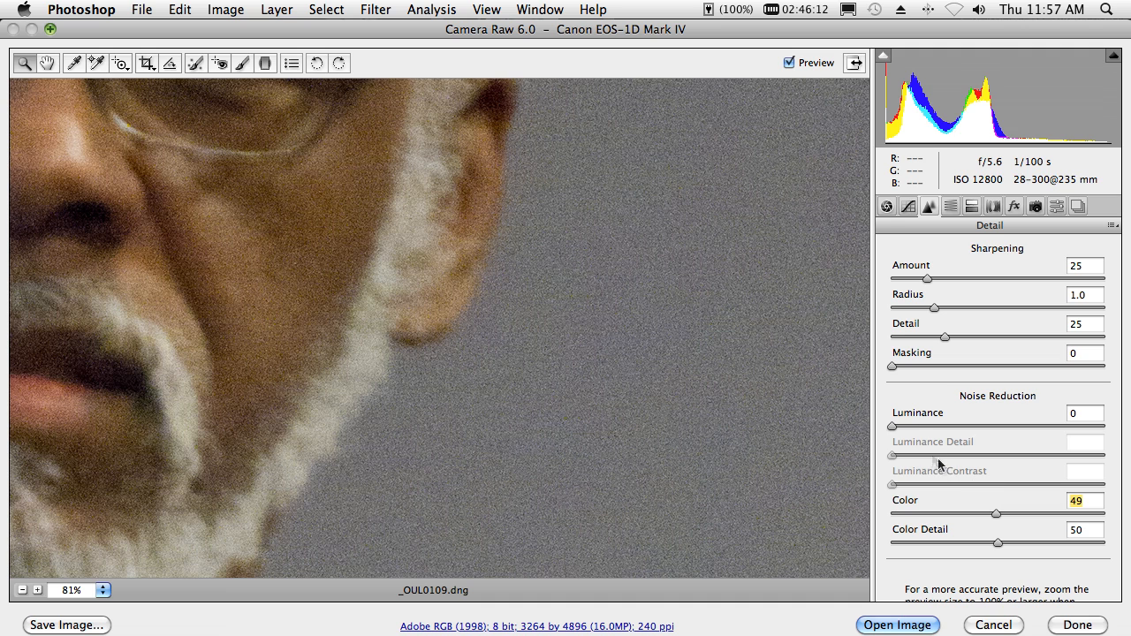
Step: Raise luminance noise reduction to 60 and open the smoothed portrait in Photoshop
left_click_drag(892, 424, 928, 424)
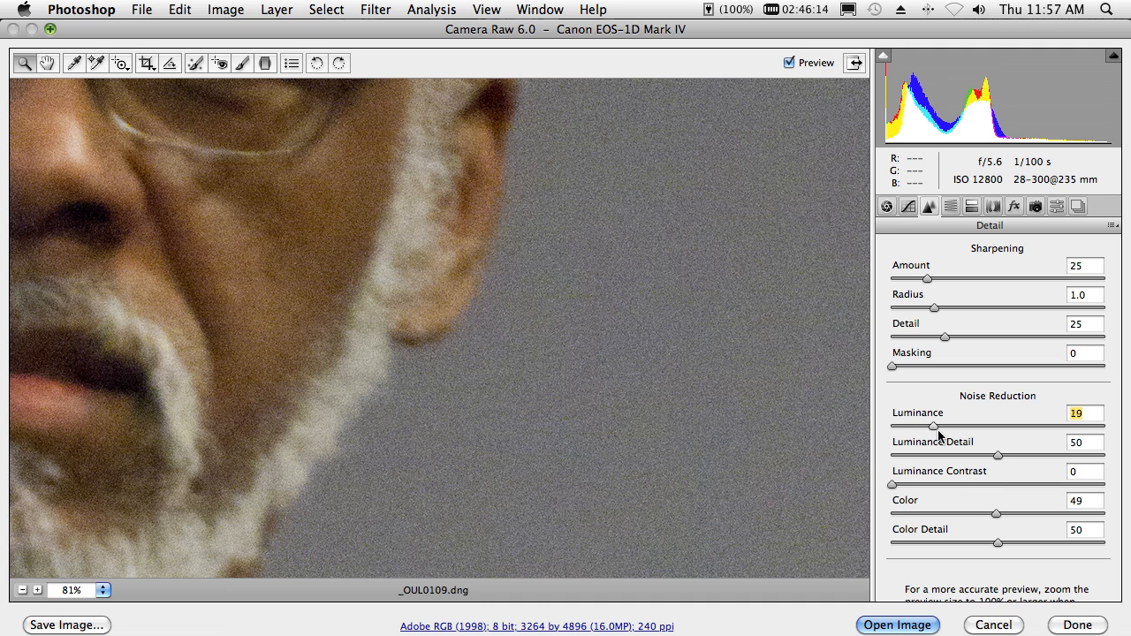
left_click_drag(929, 426, 969, 426)
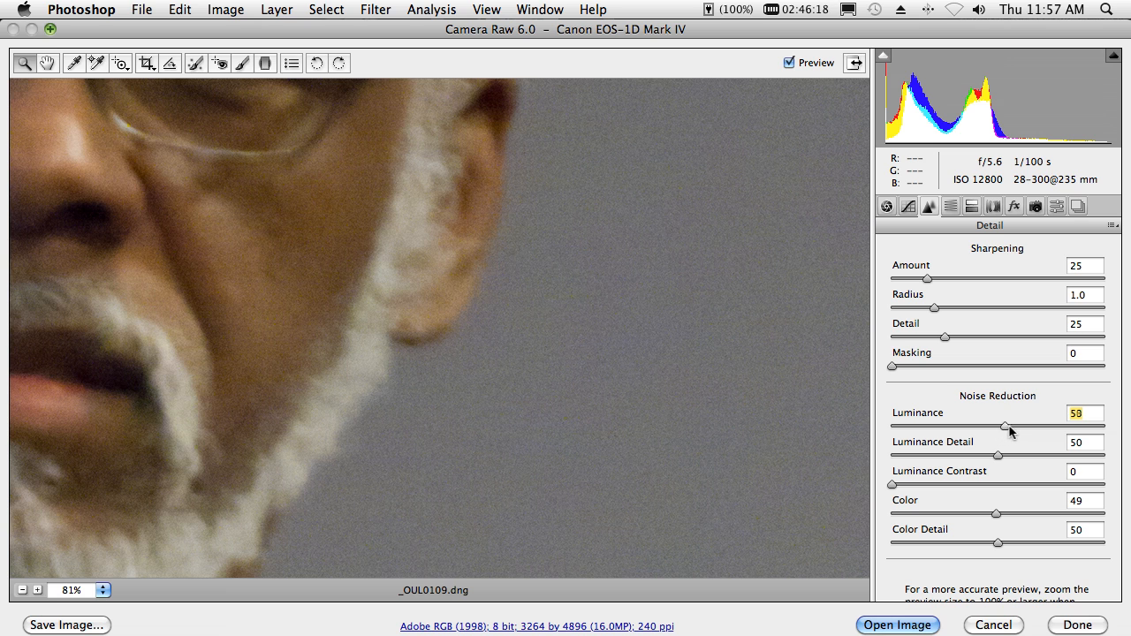
left_click_drag(1007, 426, 1018, 426)
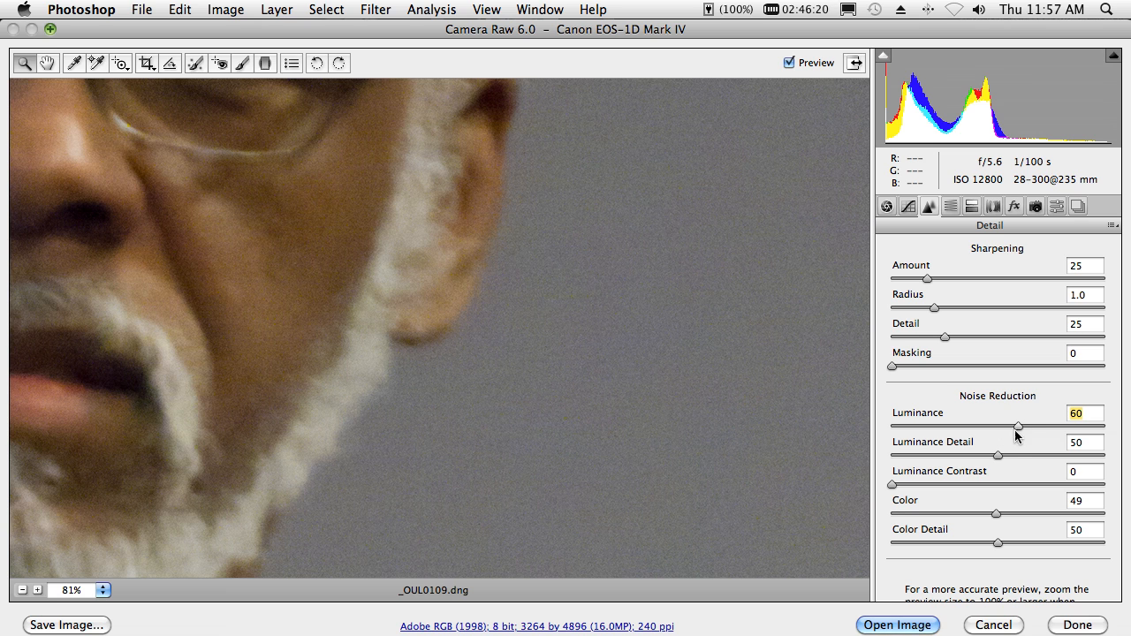
mouse_move(628, 223)
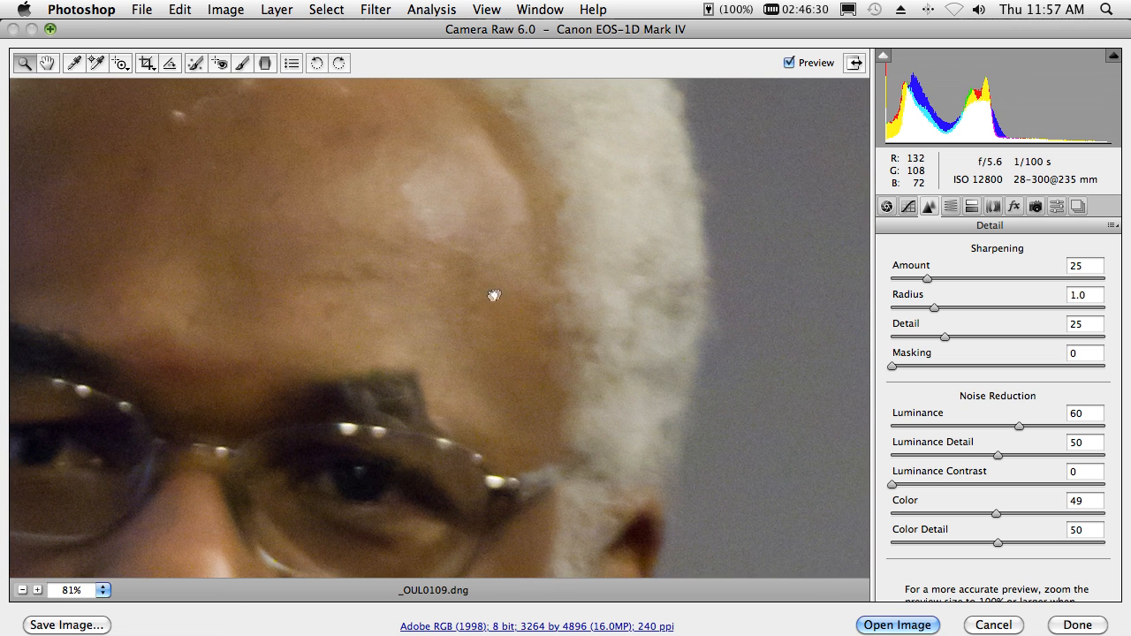
mouse_move(792, 64)
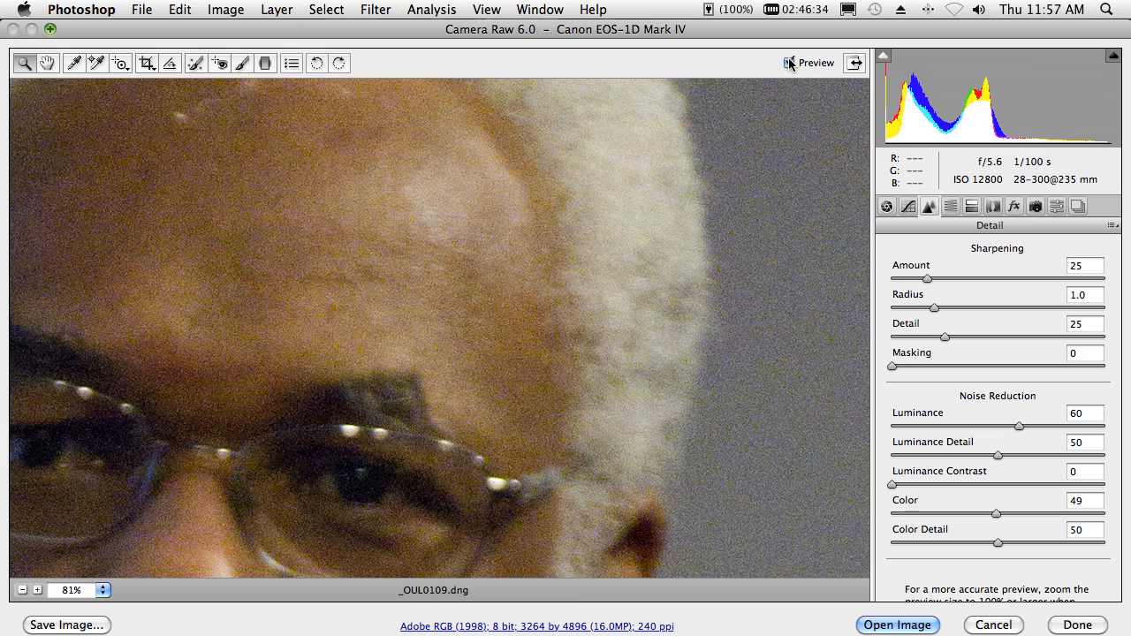
left_click(788, 64)
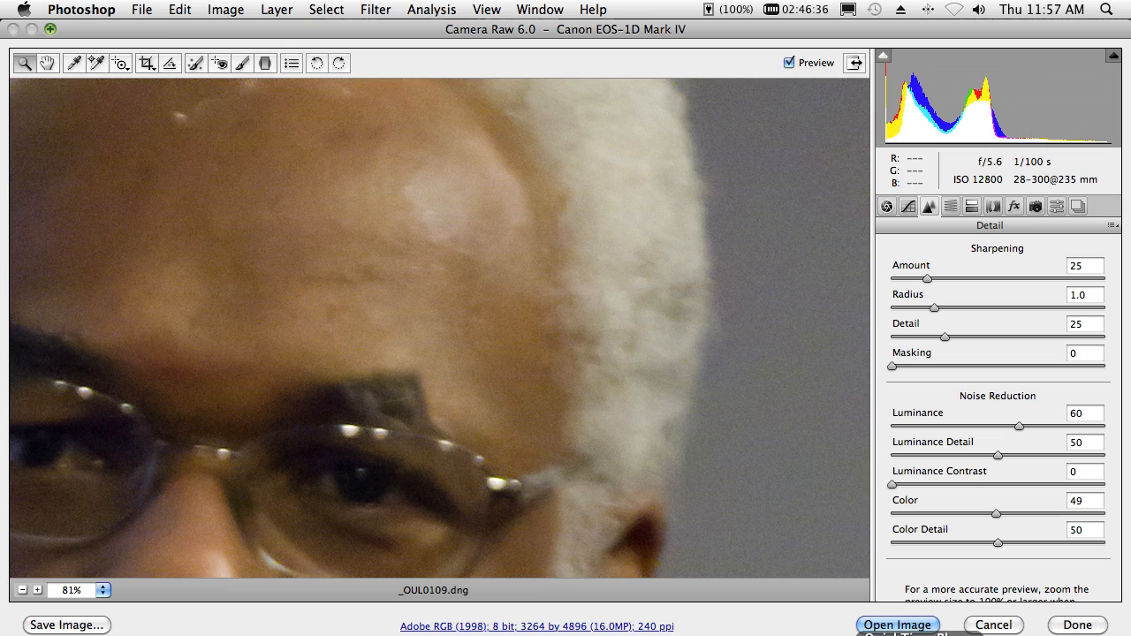
mouse_move(993, 627)
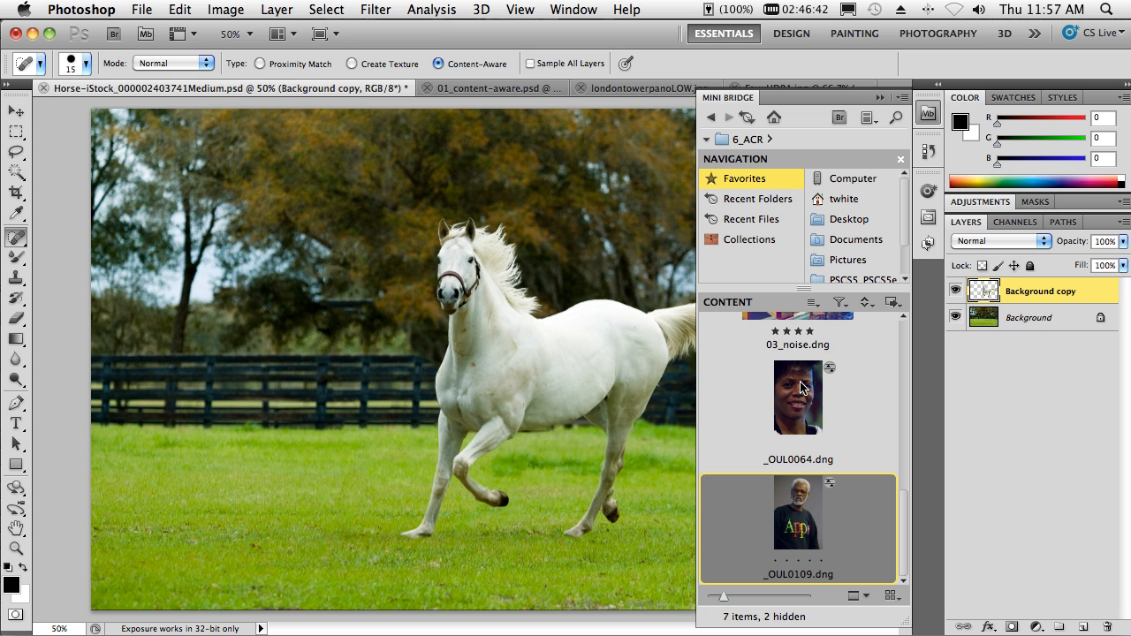
mouse_move(838, 417)
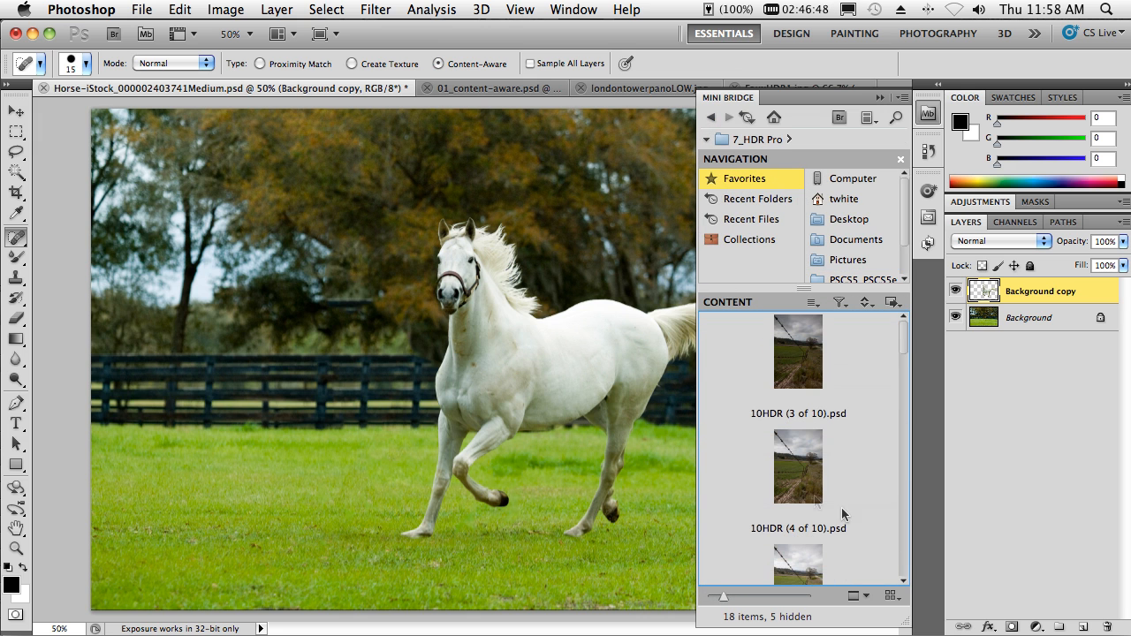
mouse_move(862, 353)
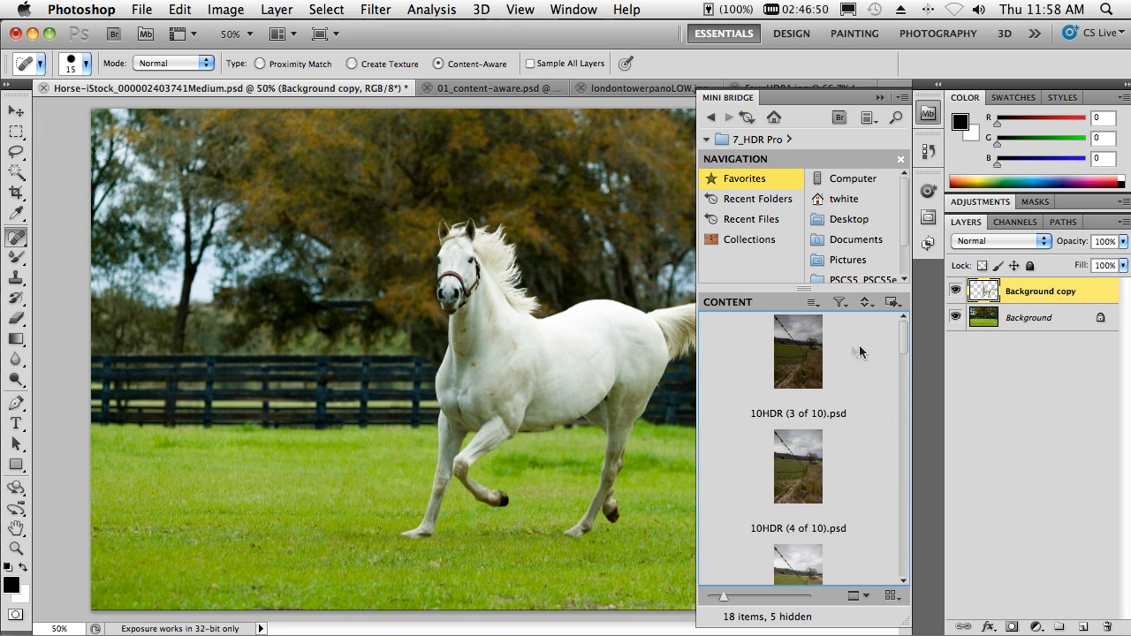
Step: Send the ten selected 10HDR fence exposures to Merge to HDR Pro from Mini Bridge
scroll("down", 3)
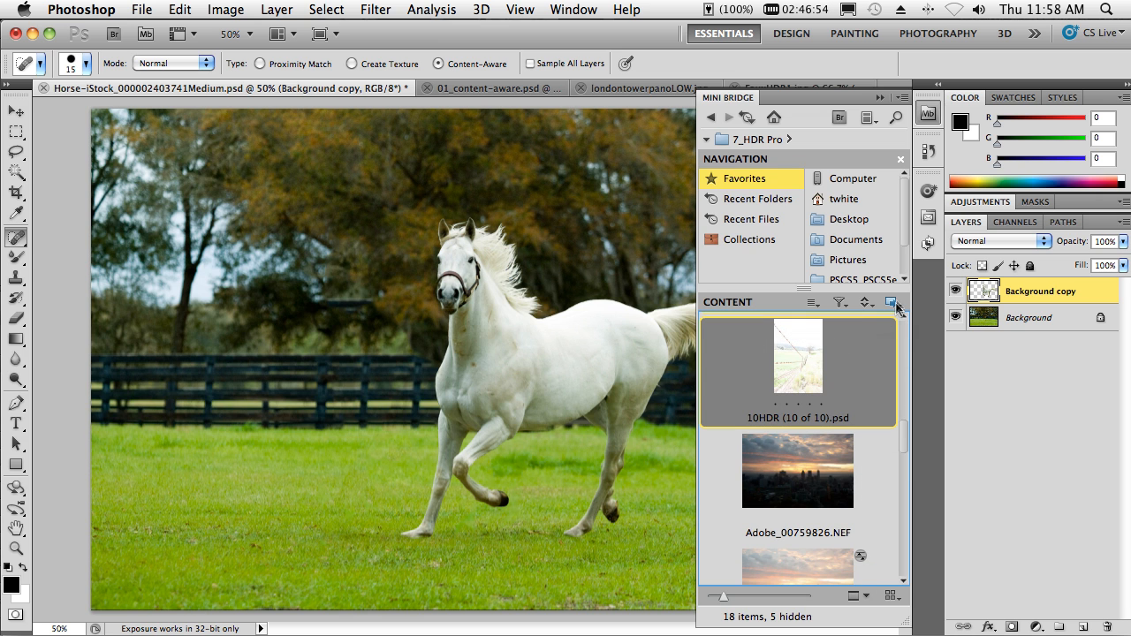
left_click(893, 302)
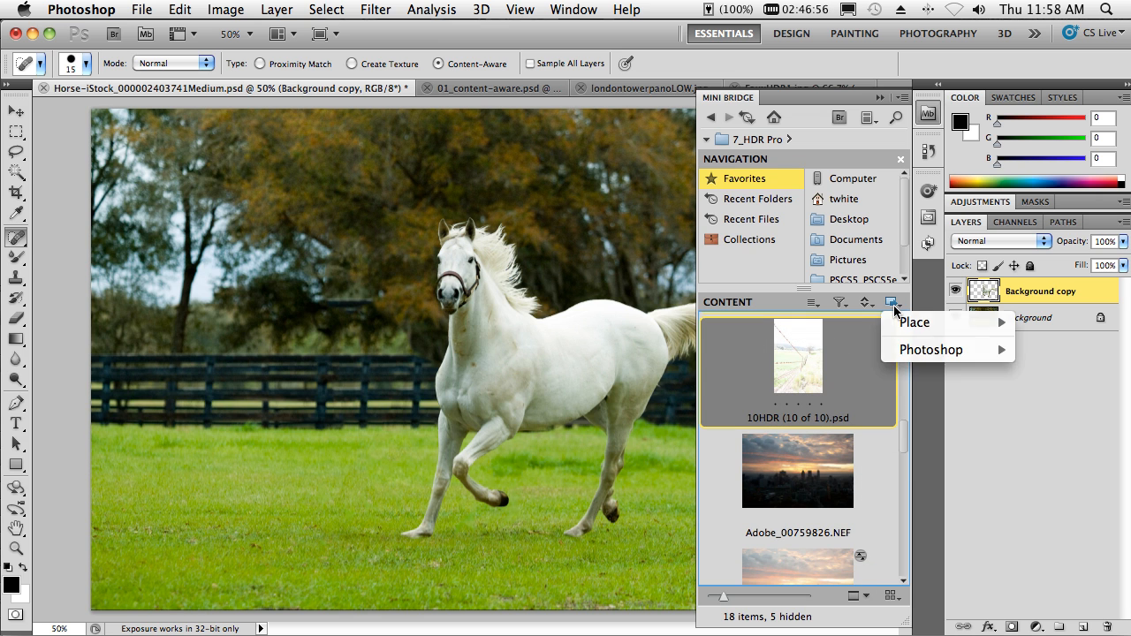
mouse_move(929, 350)
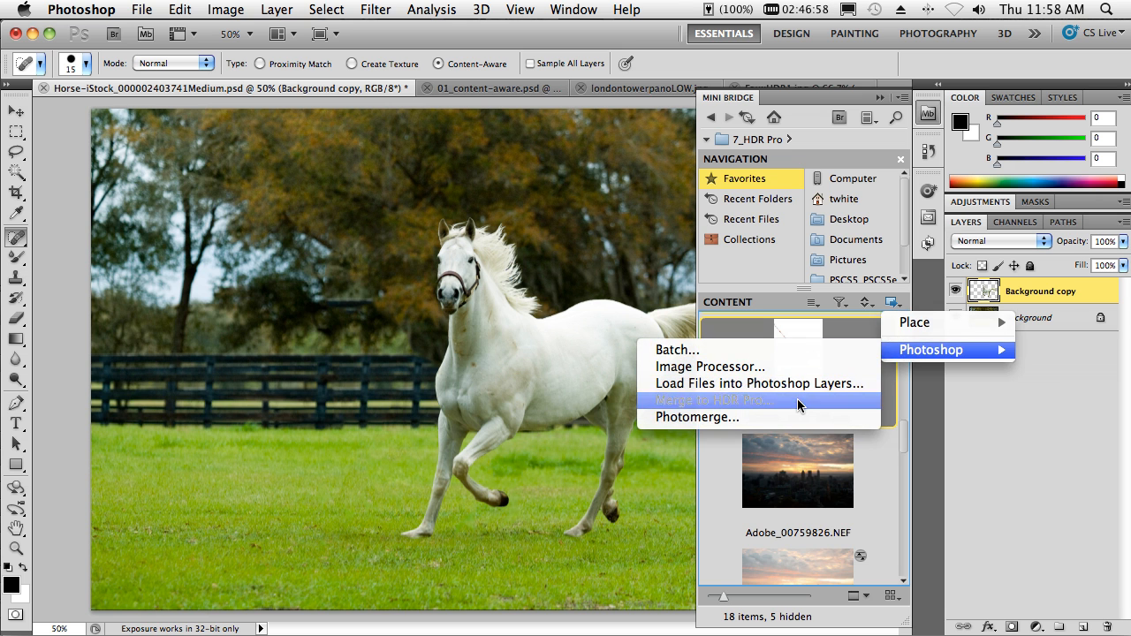
left_click(742, 403)
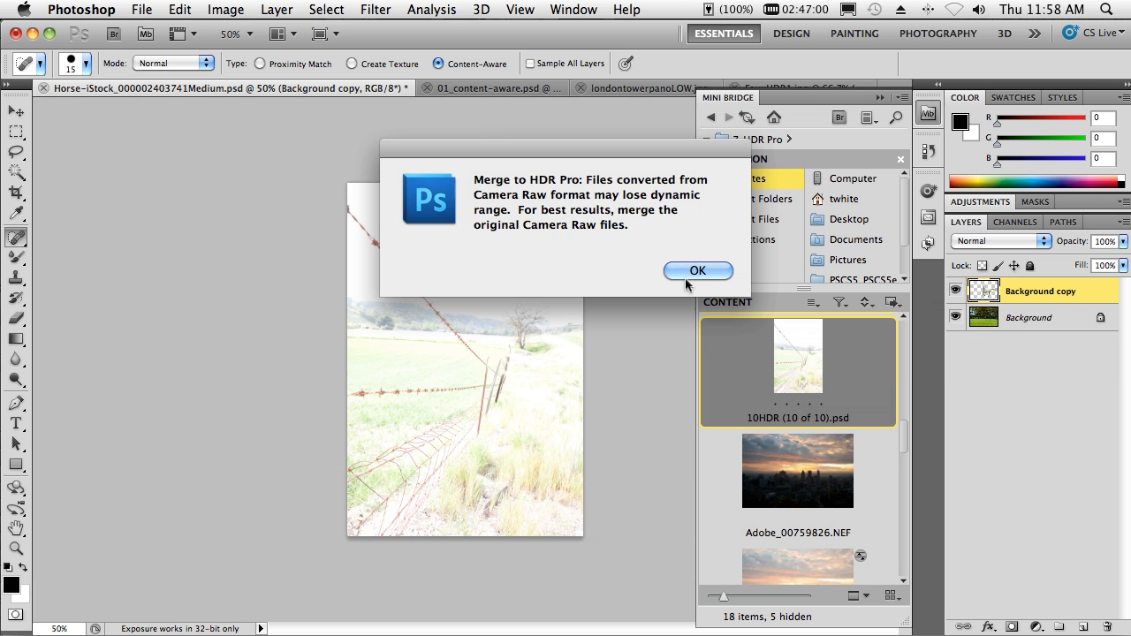
Step: Accept the dynamic-range warning and tone-map the merge with the More Saturated preset and Remove ghosts
left_click(698, 271)
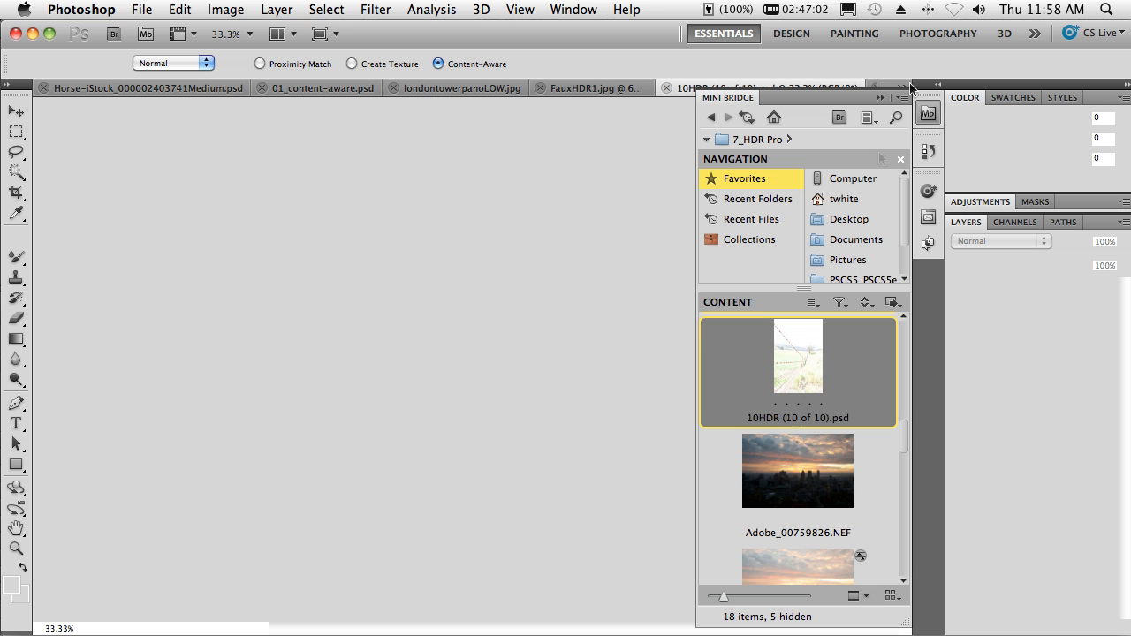
double_click(798, 356)
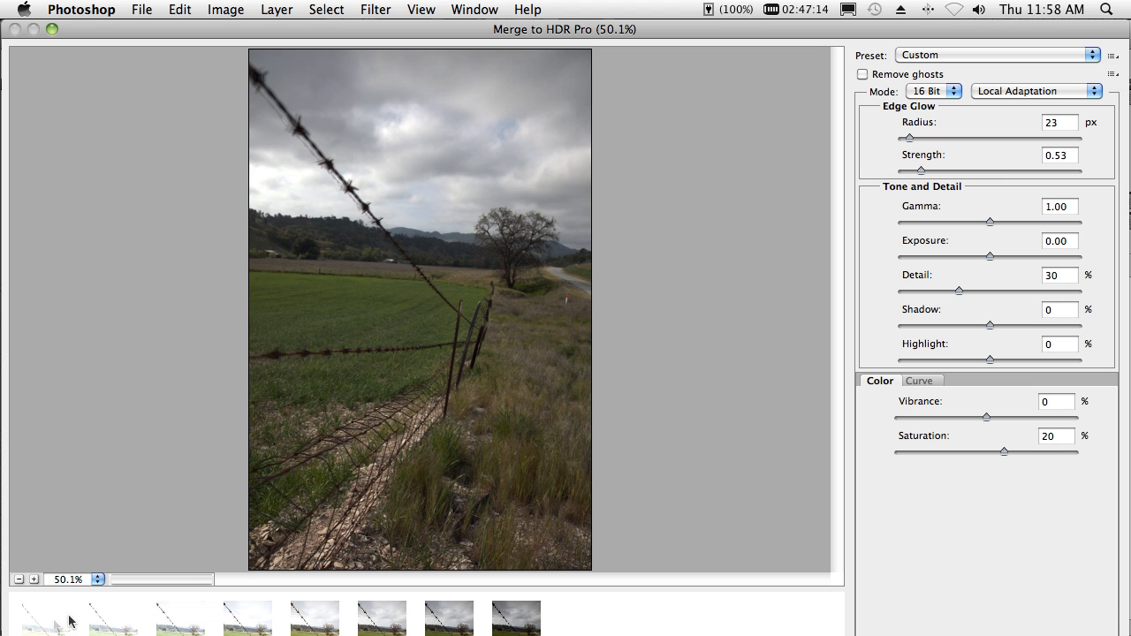
mouse_move(933, 69)
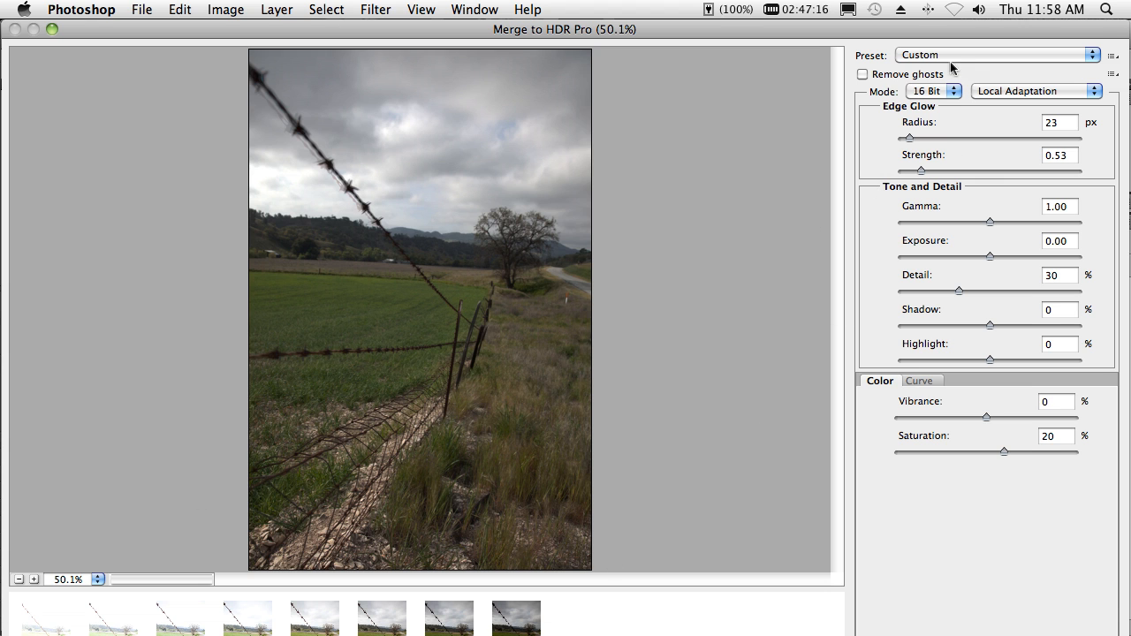
left_click(997, 50)
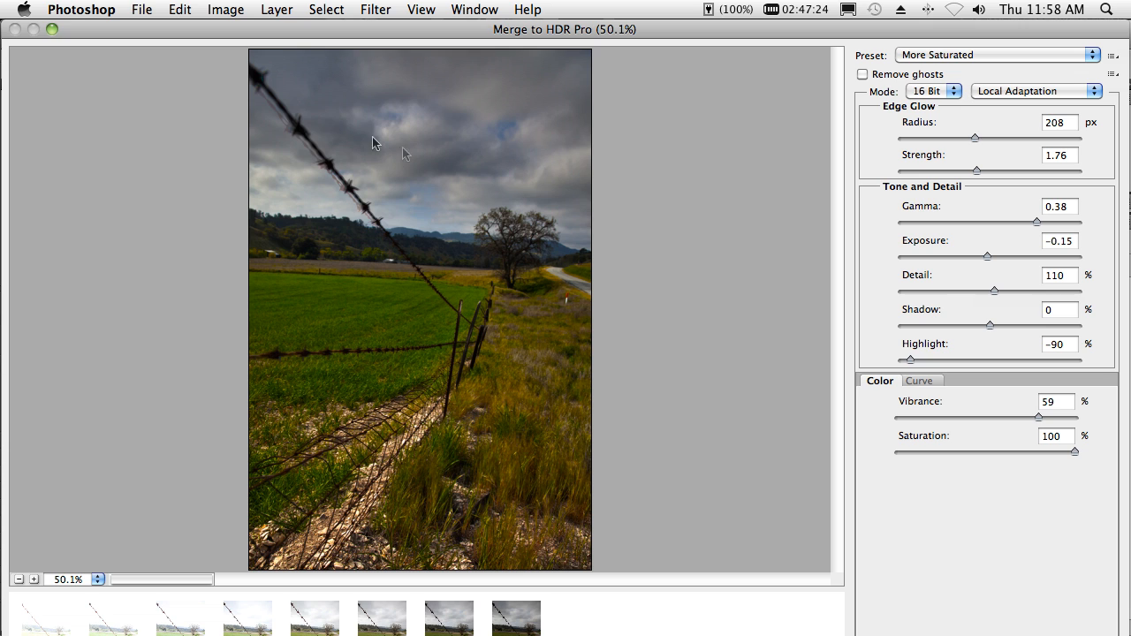
mouse_move(386, 226)
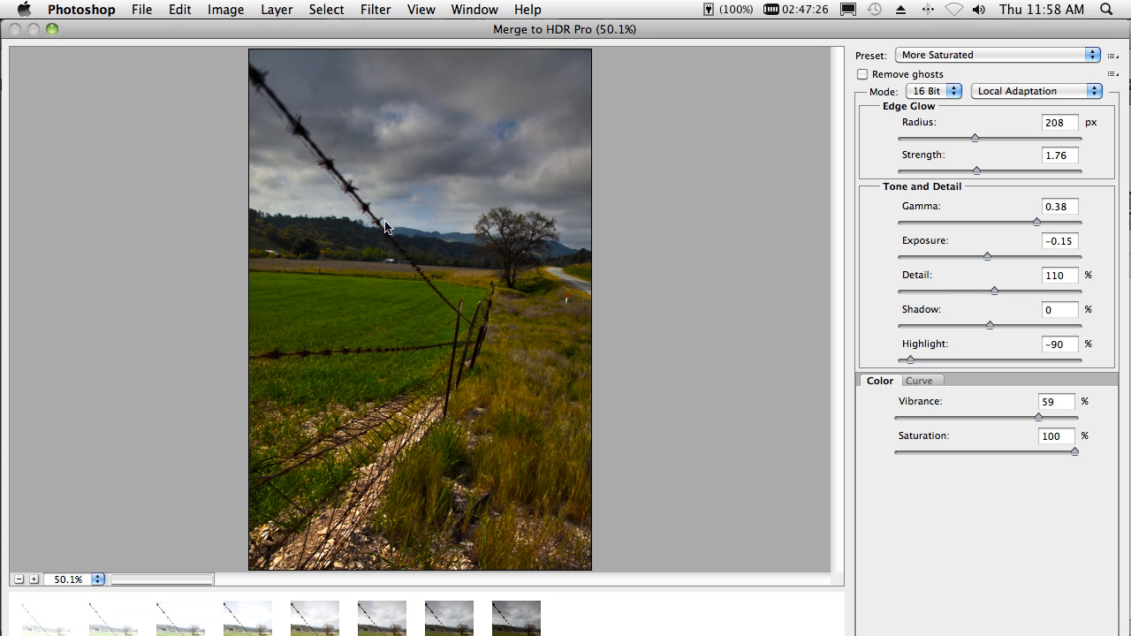
mouse_move(449, 246)
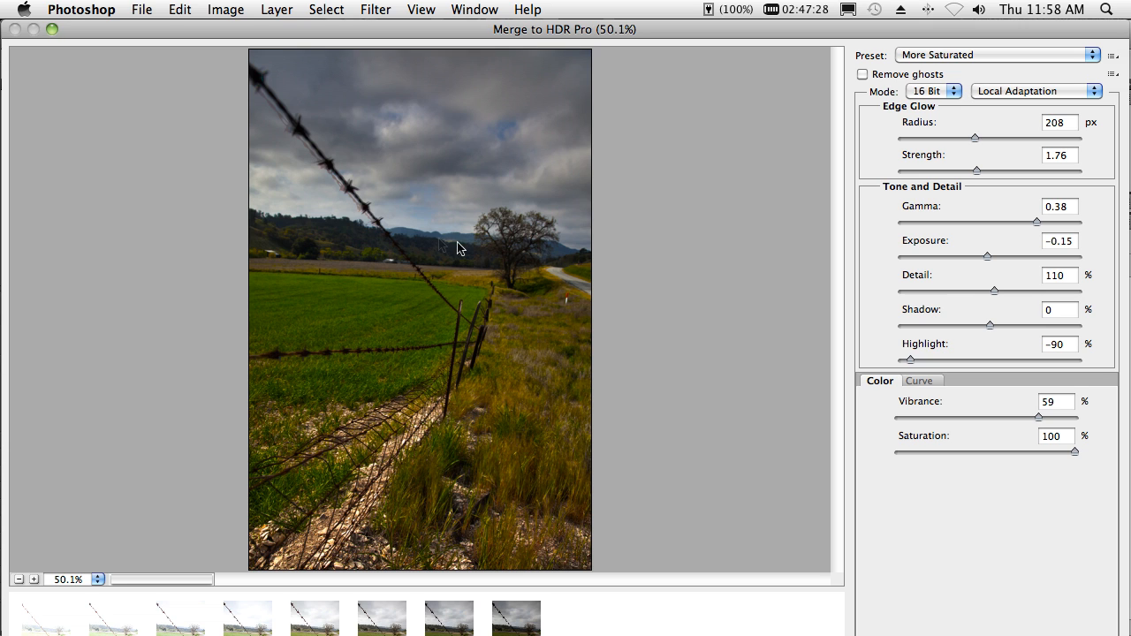
left_click(862, 74)
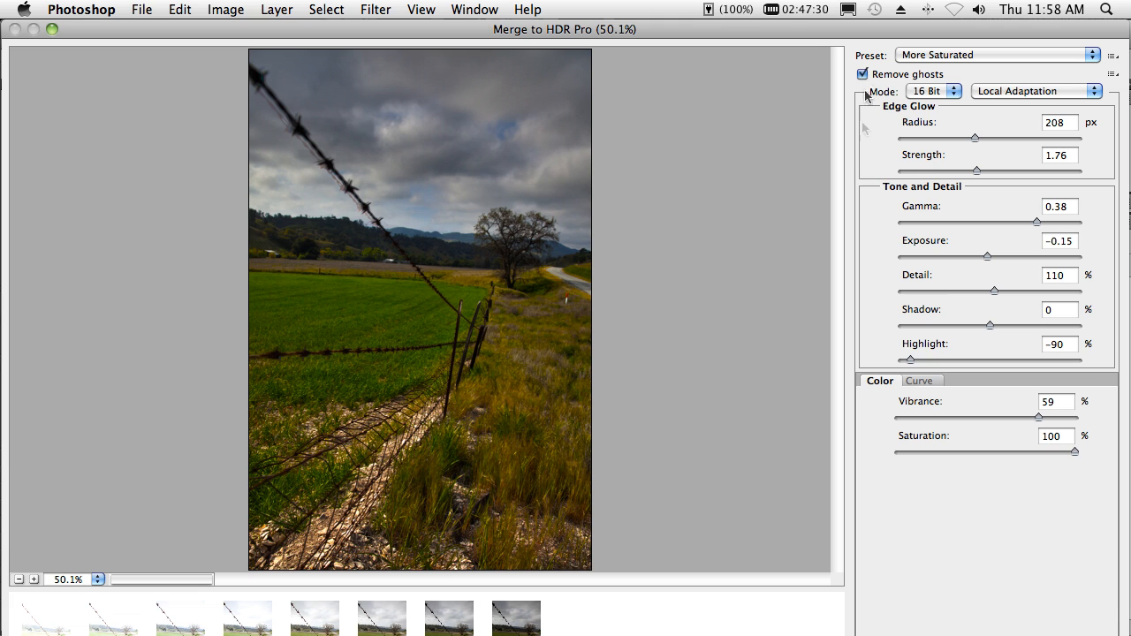
mouse_move(781, 181)
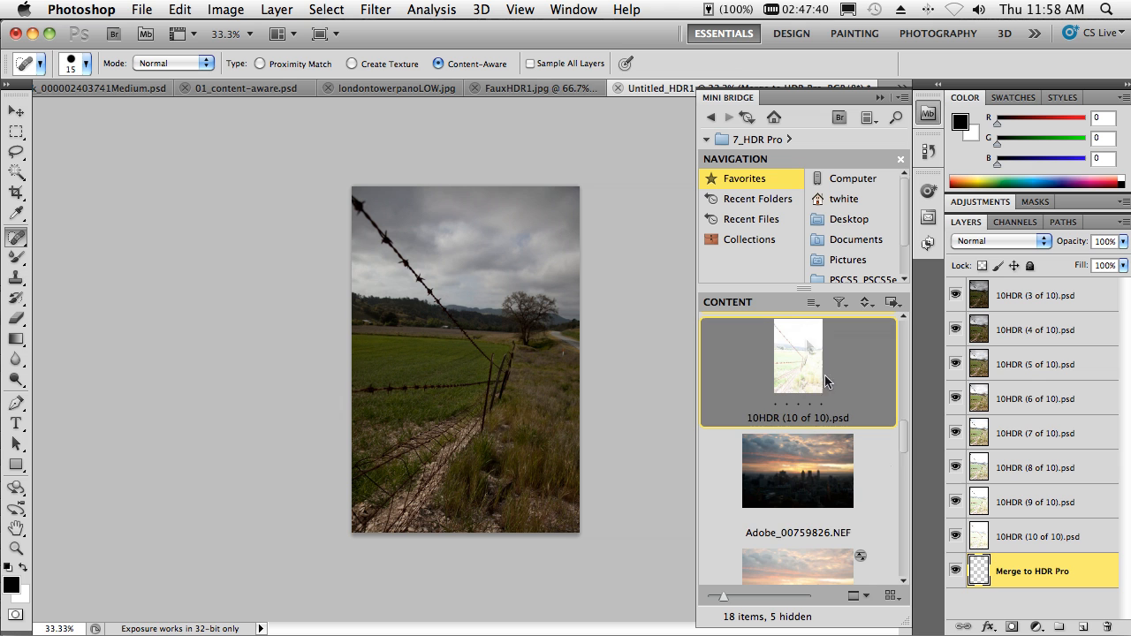
Step: Open FauxHDR1.jpg from Mini Bridge and bring up the Image menu
scroll("down", 3)
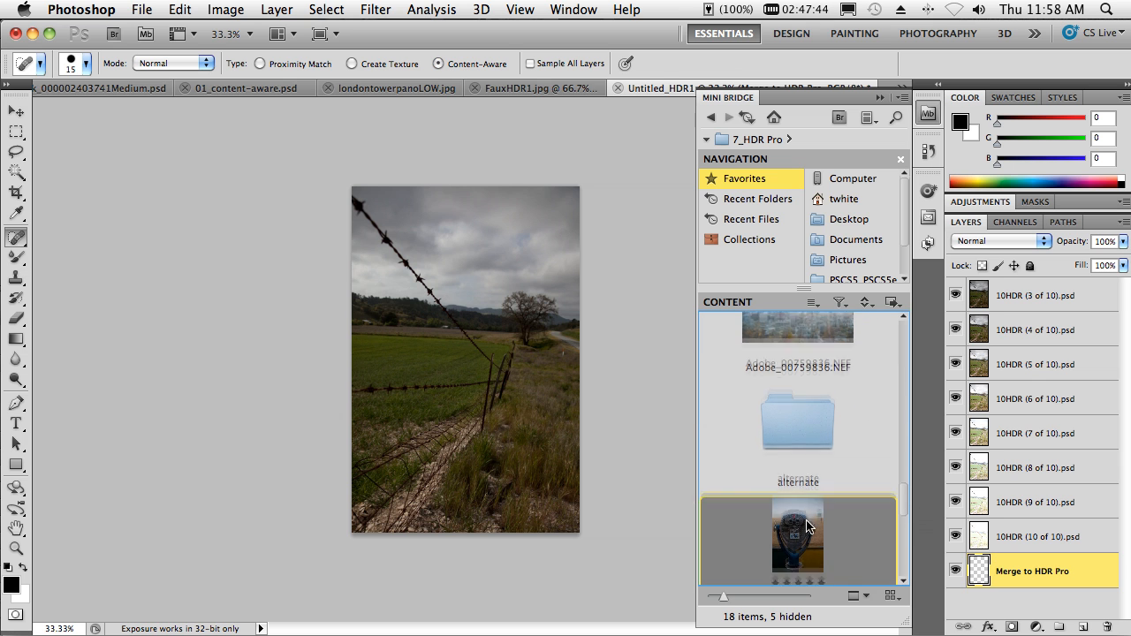
double_click(798, 539)
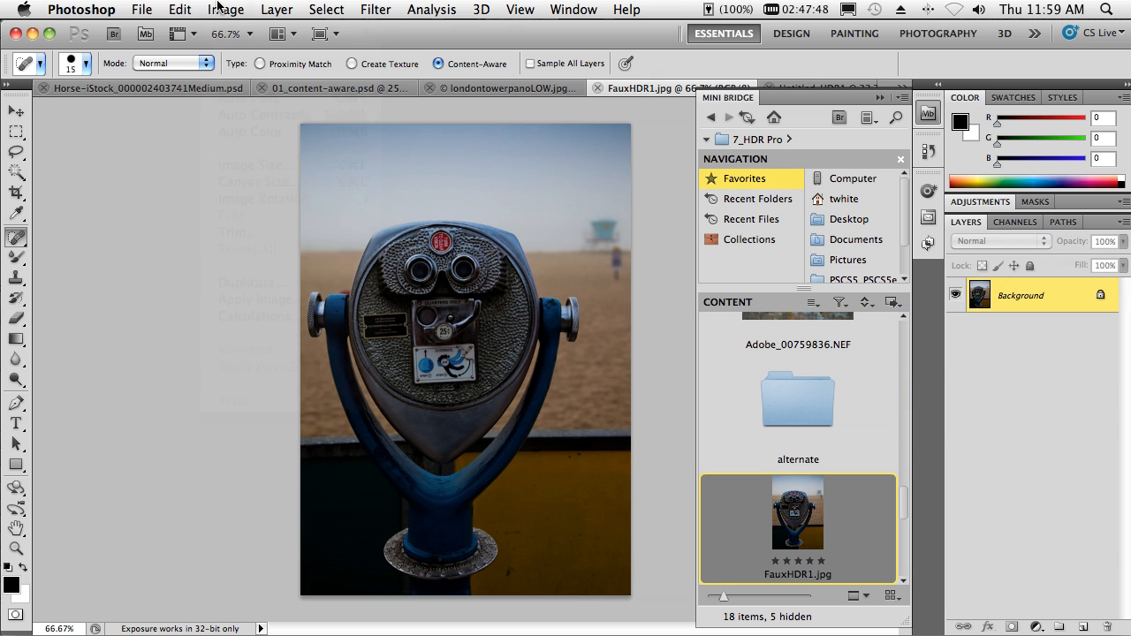
left_click(226, 10)
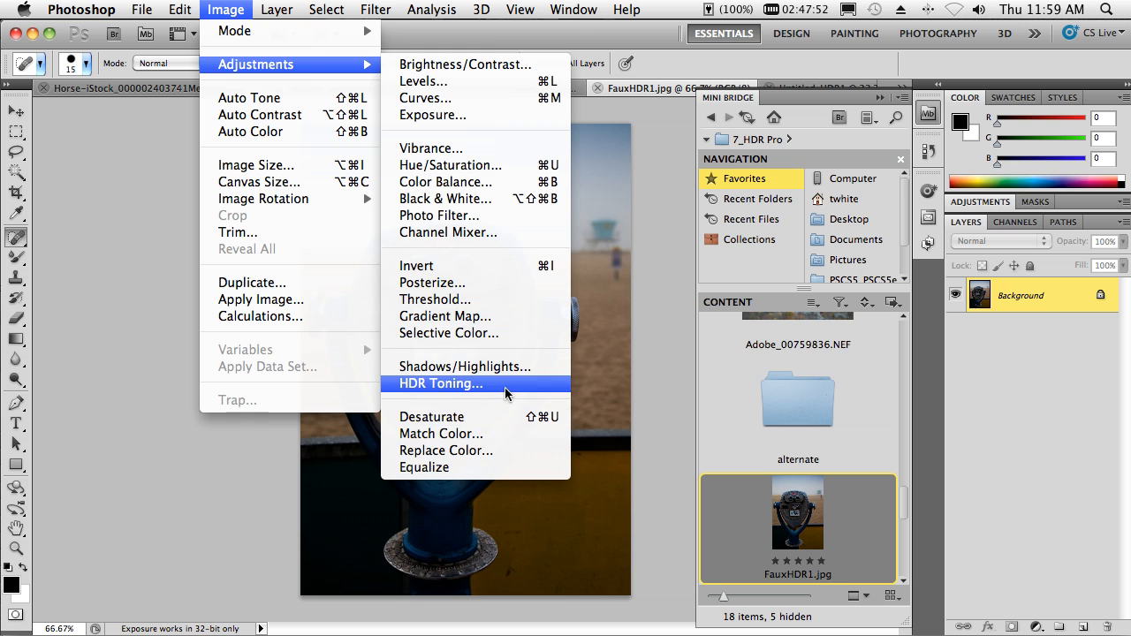
Step: Apply HDR Toning with edge glow Radius 22 px and Strength 2.34
left_click(440, 384)
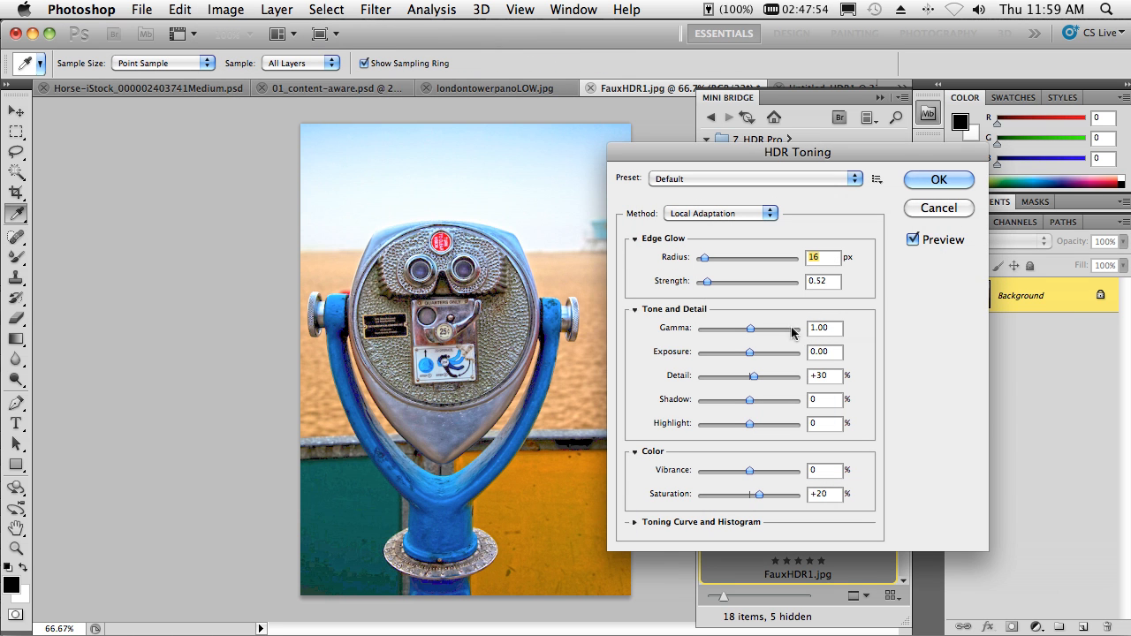
mouse_move(730, 188)
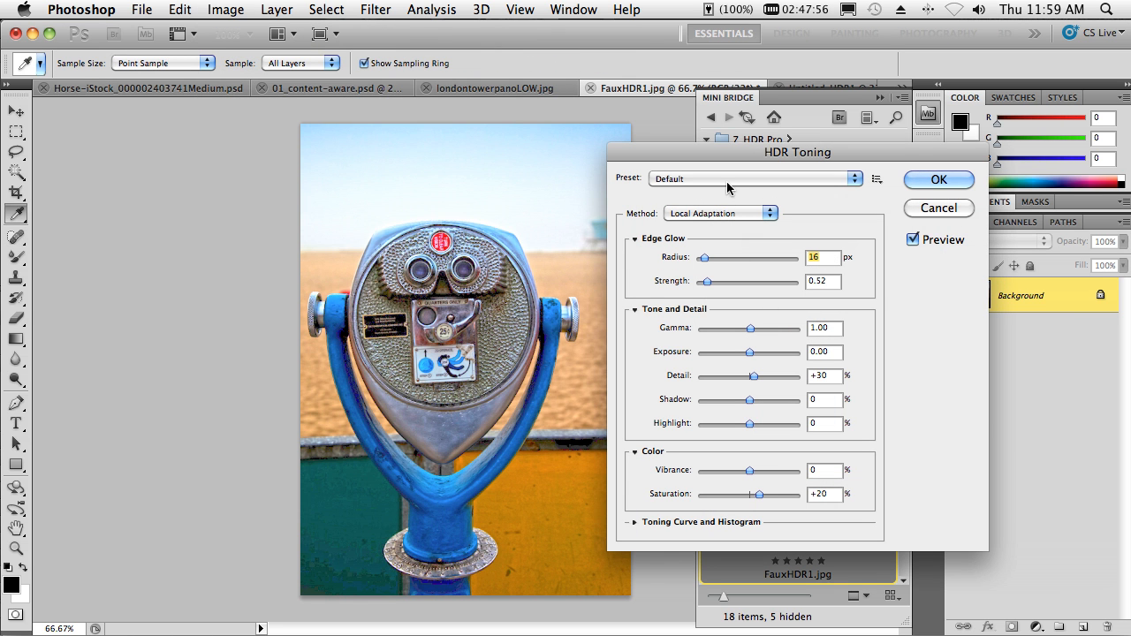
mouse_move(729, 187)
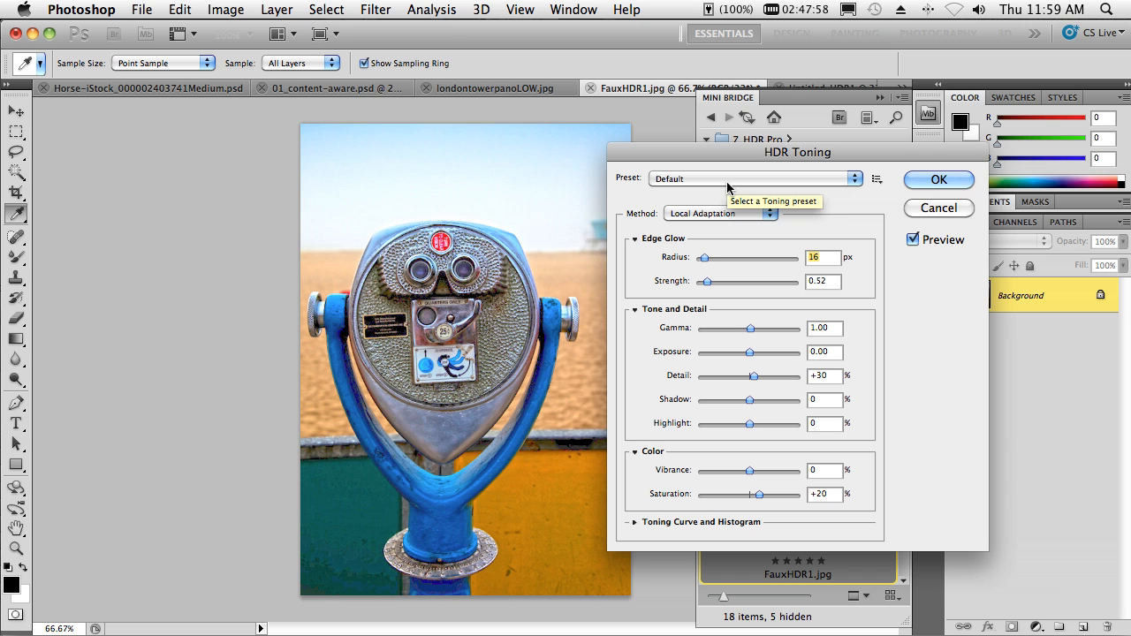
mouse_move(741, 322)
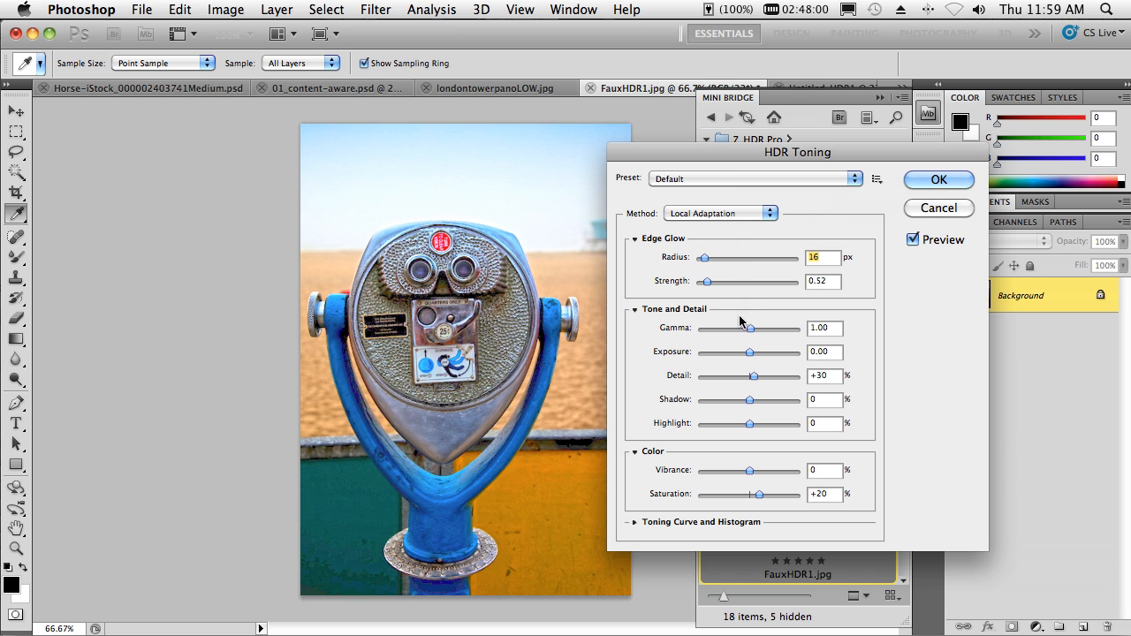
left_click_drag(703, 258, 710, 258)
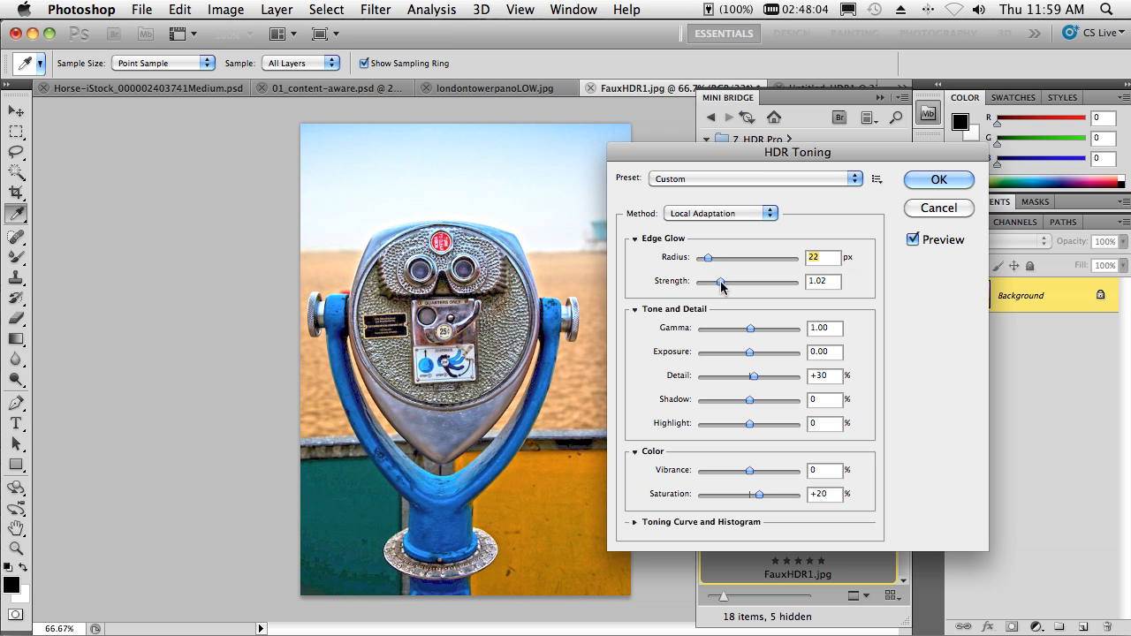
left_click_drag(721, 281, 755, 281)
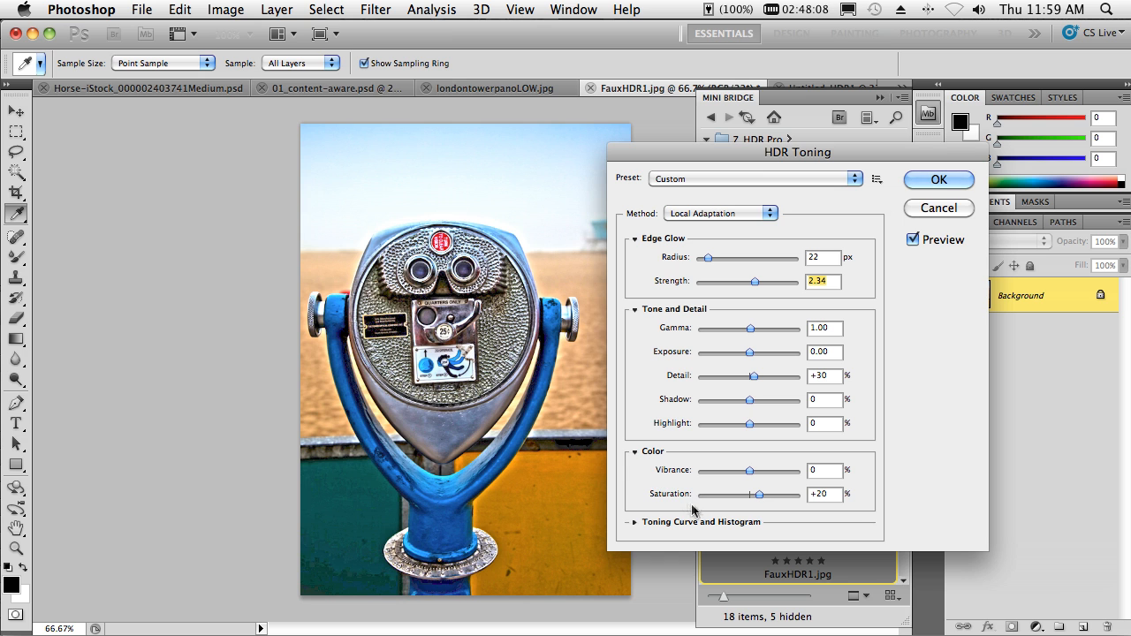
mouse_move(954, 180)
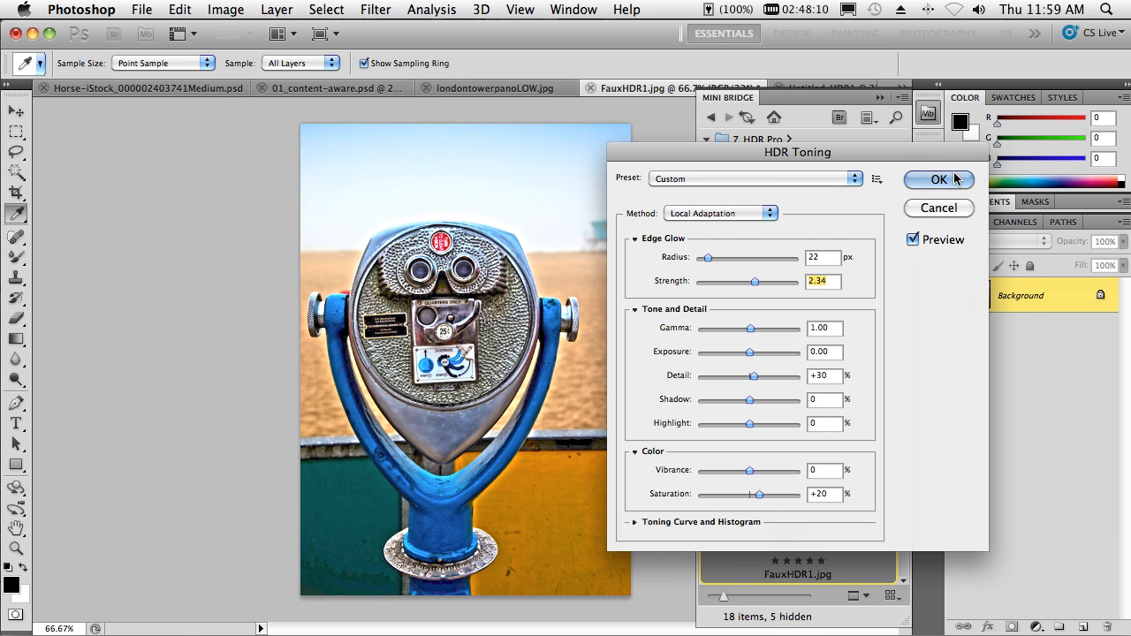
left_click(939, 181)
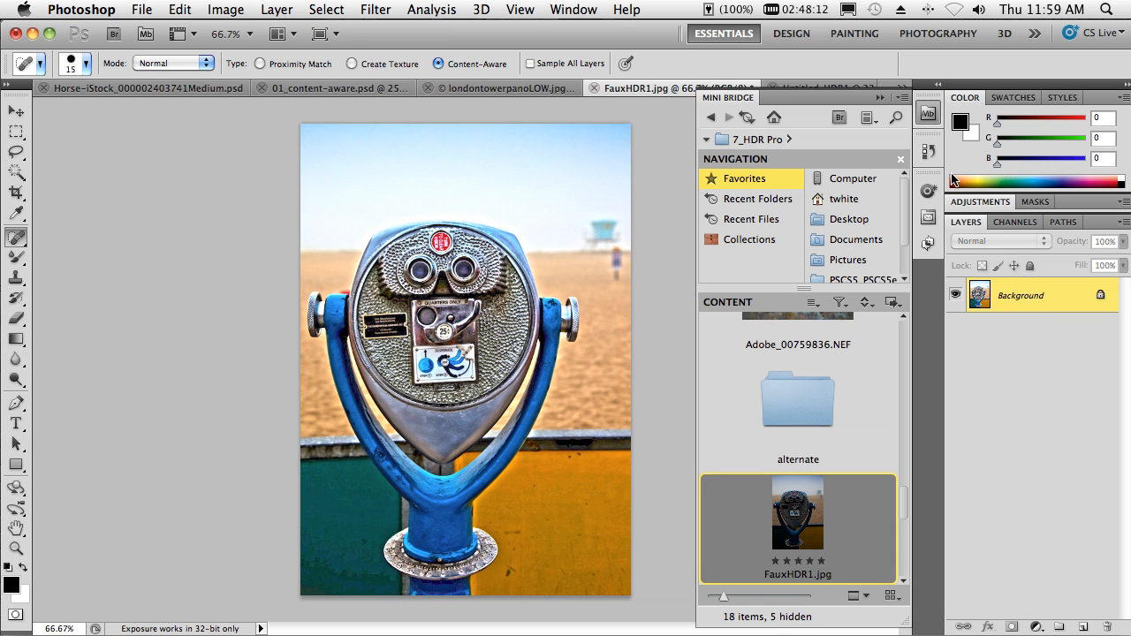